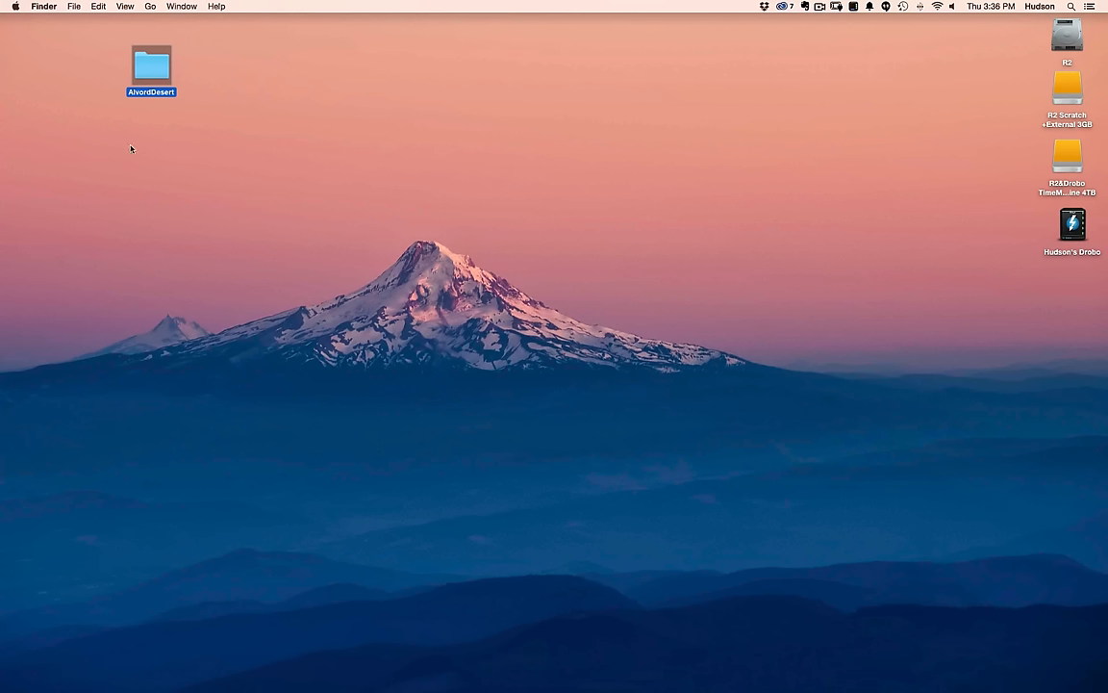
mouse_move(147, 68)
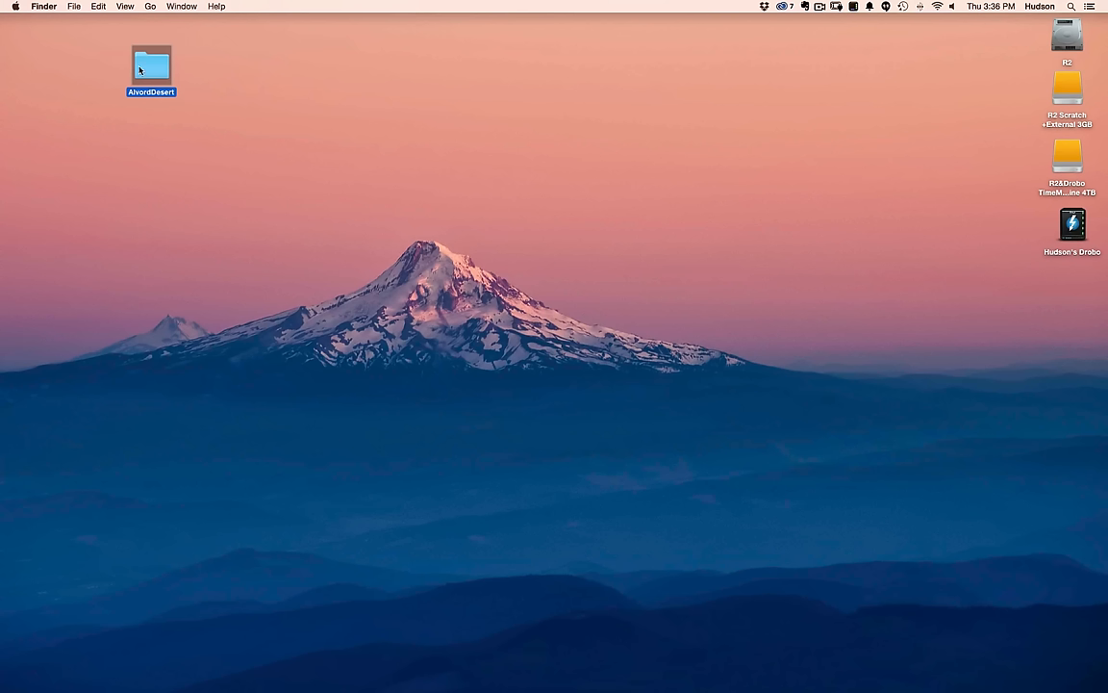
mouse_move(154, 69)
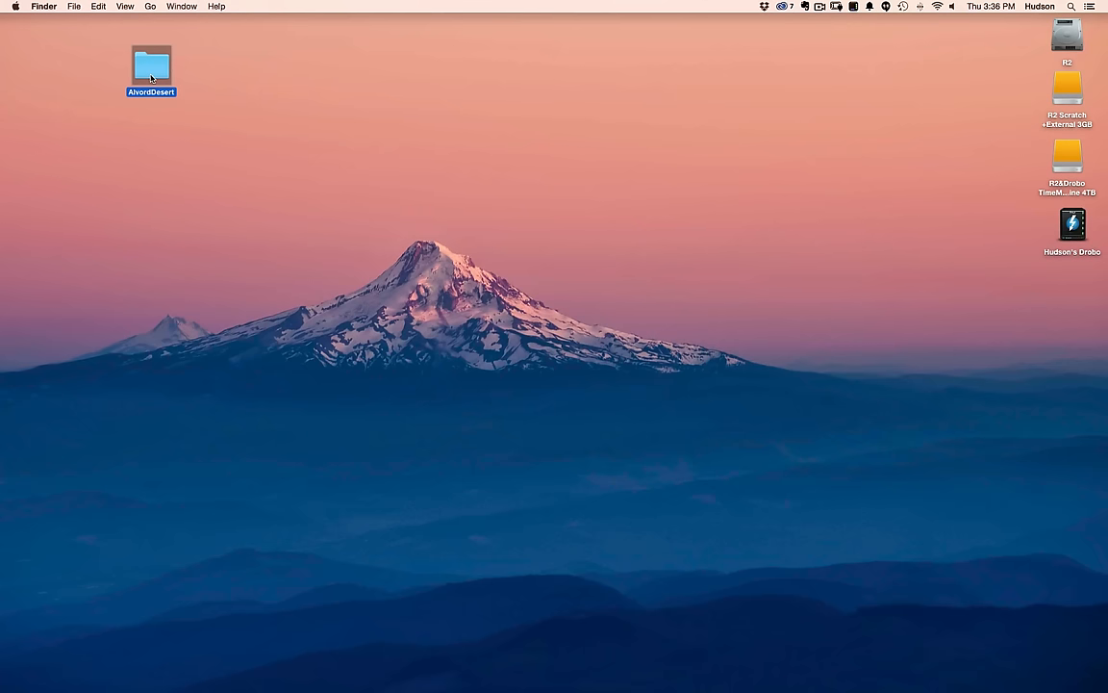
mouse_move(325, 542)
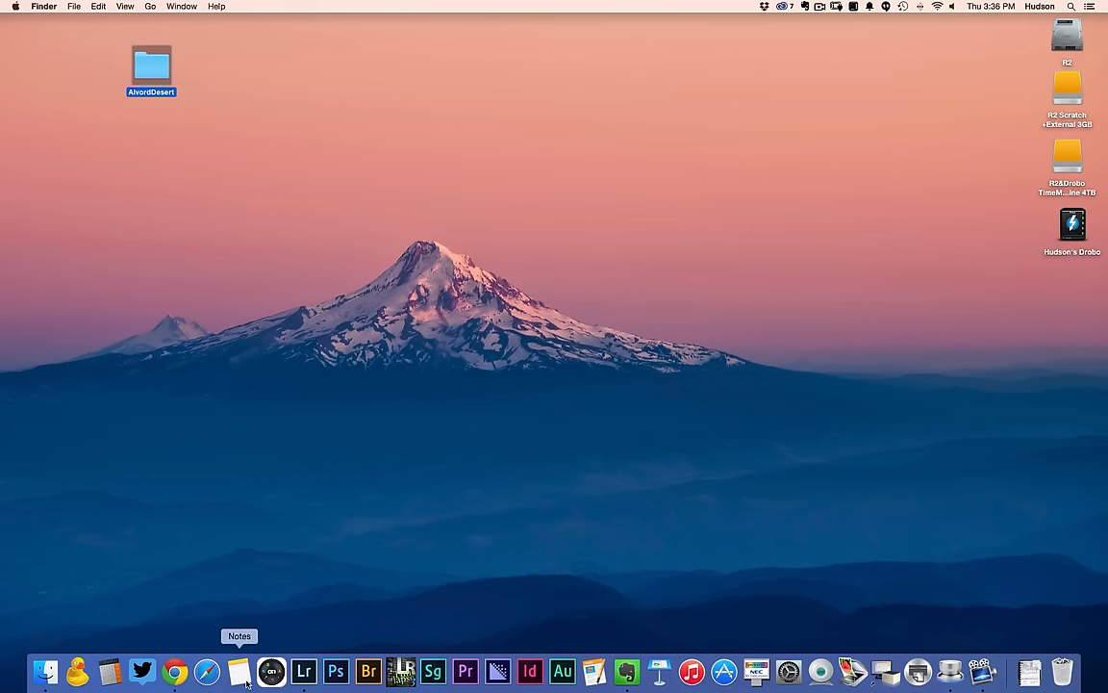
mouse_move(273, 670)
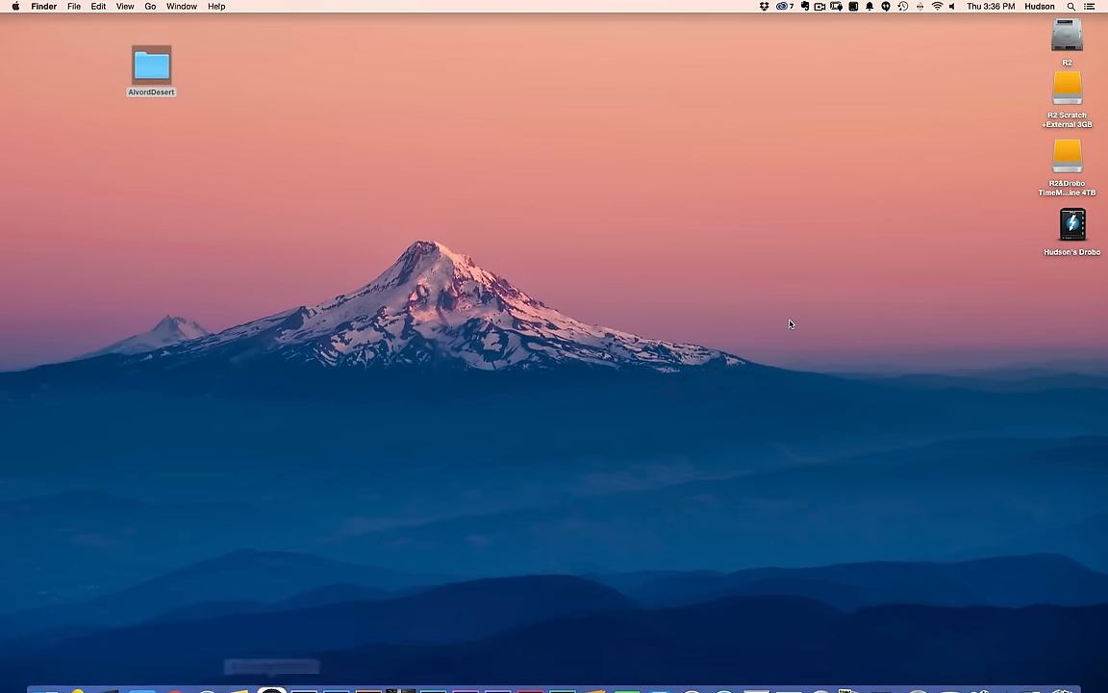
- Launch Perfect Photo Suite 9, browse into the AlvordDesert folder and select the first SUV photo
click(277, 689)
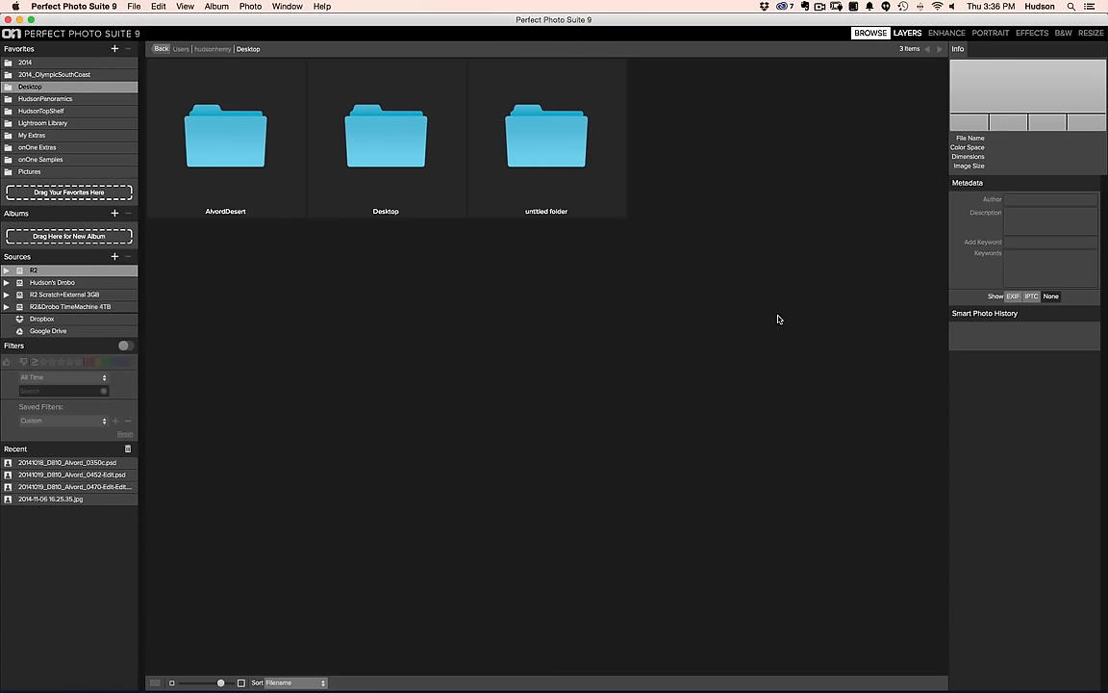
mouse_move(100, 87)
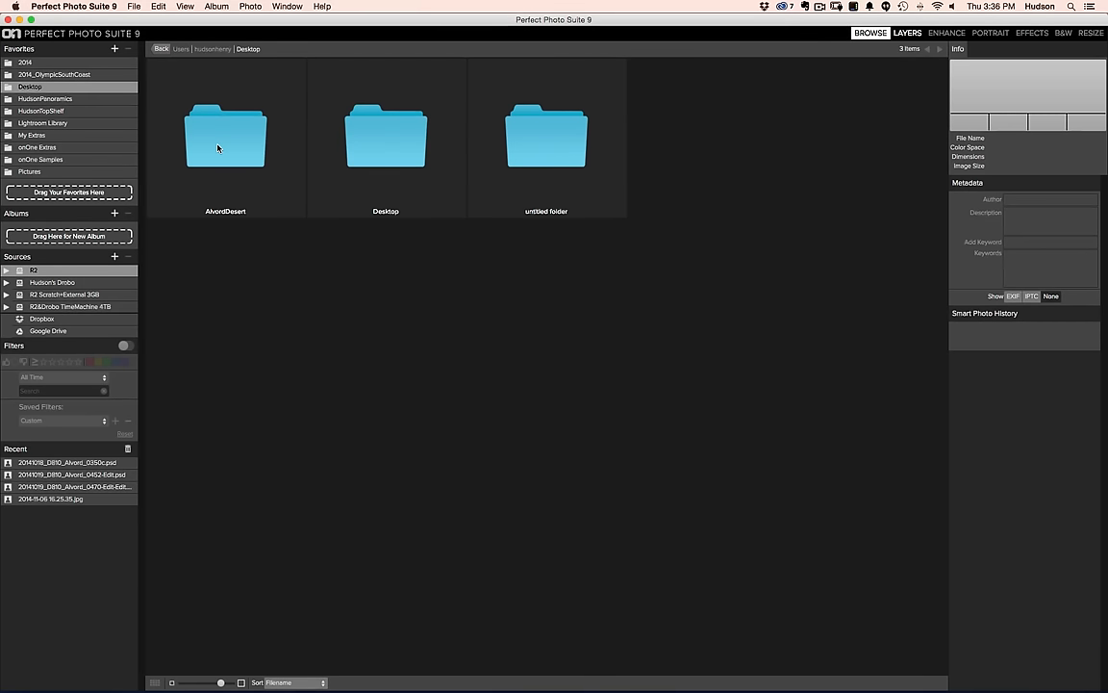
double_click(226, 134)
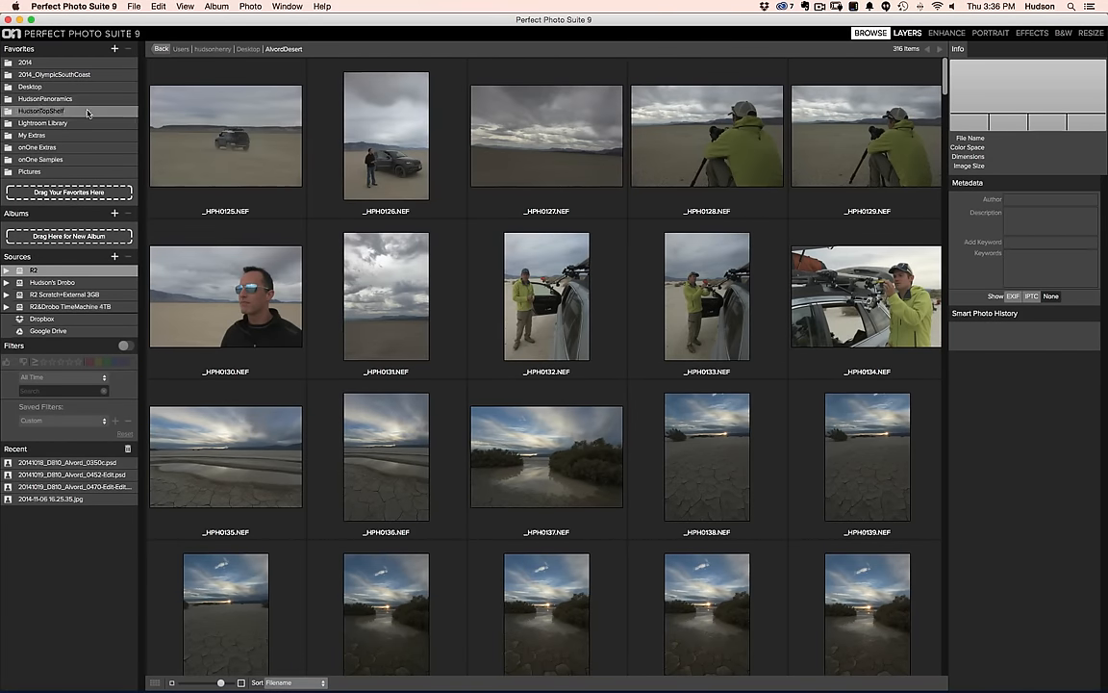
click(227, 138)
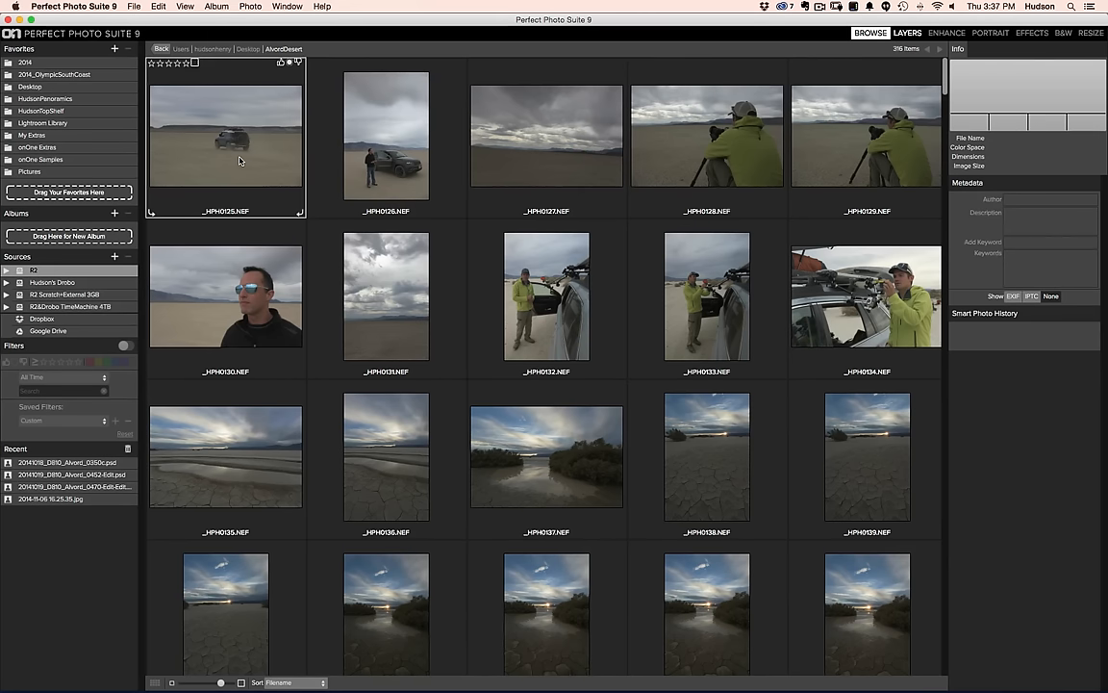
- View the SUV photo at full size and step through the desert shots one by one
double_click(227, 138)
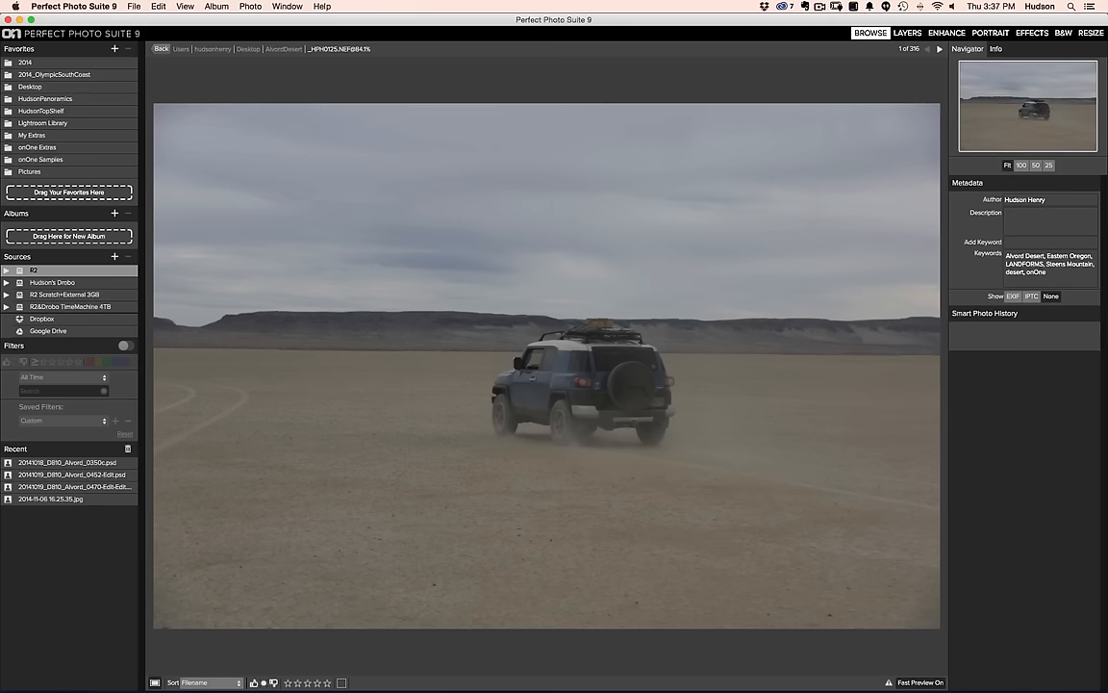
click(935, 48)
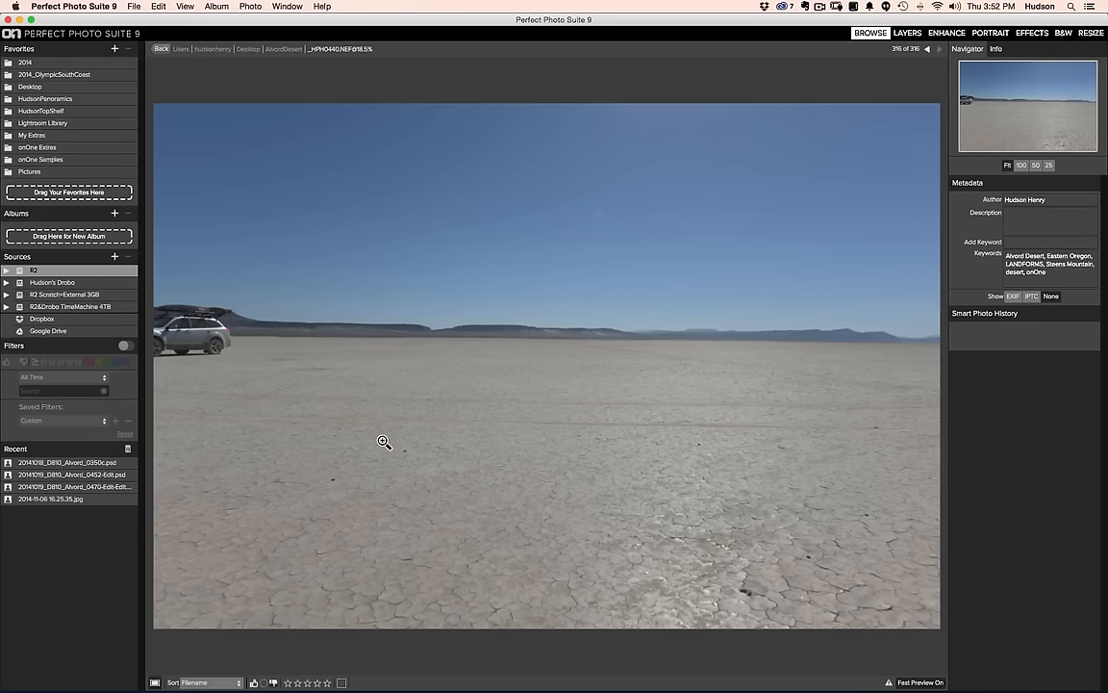
- Return to the thumbnail grid and scroll down to the vertical cracked-mud photos
click(919, 54)
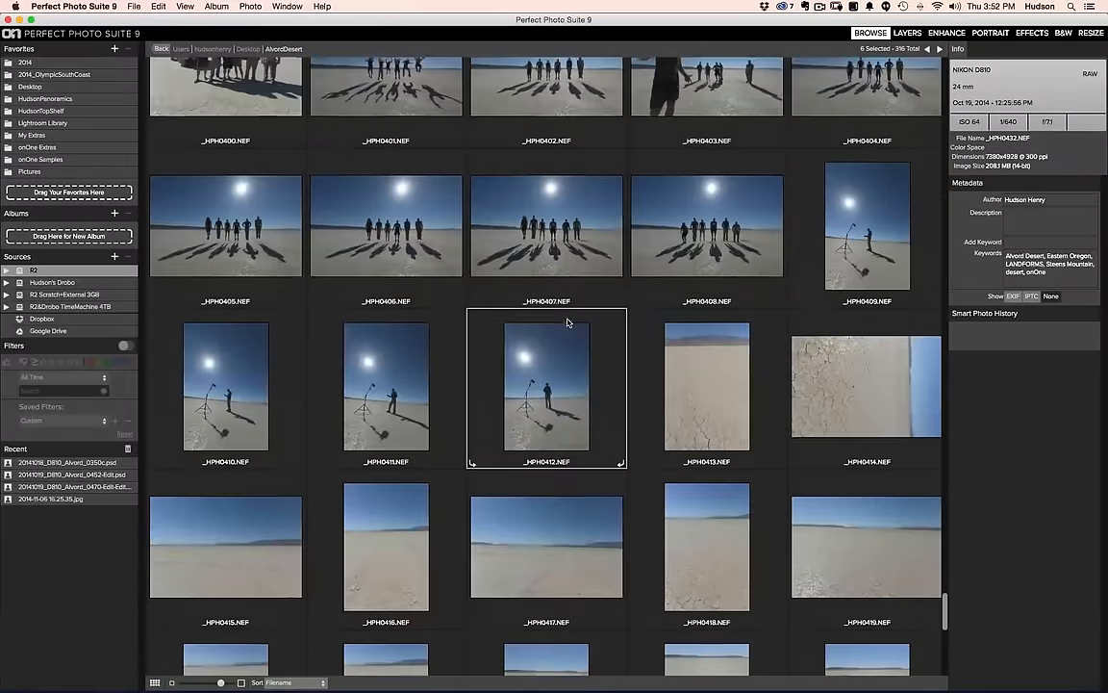
scroll(down, 3)
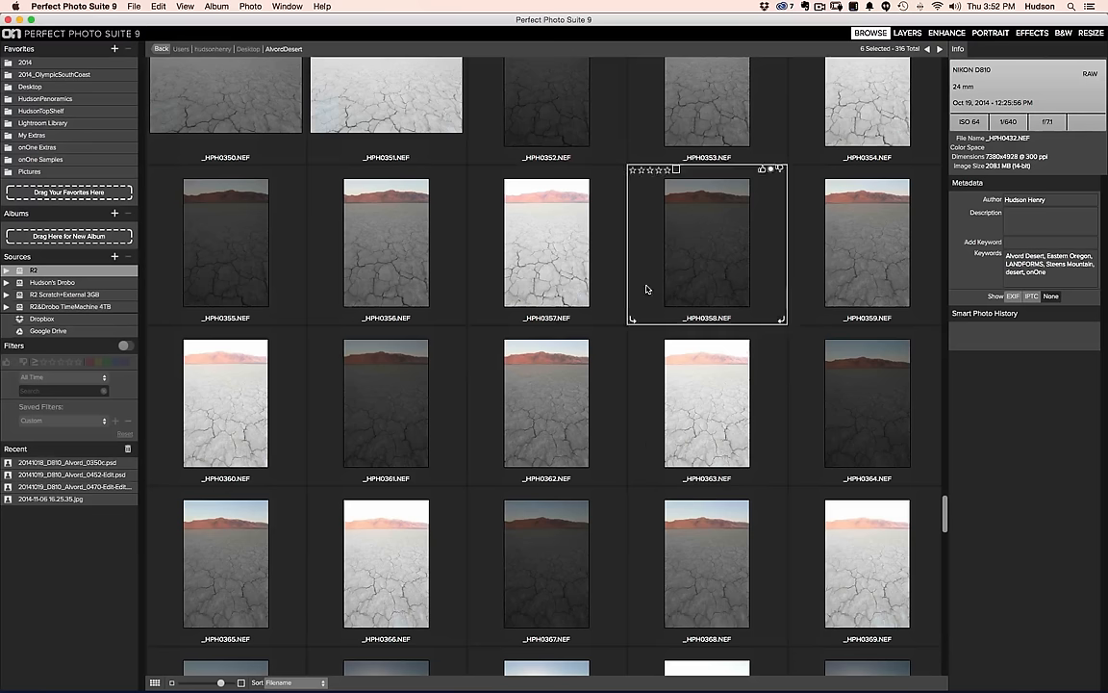
- View the bright cracked-mud portrait with pink-lit mountains at full size and zoom in to inspect it
click(546, 243)
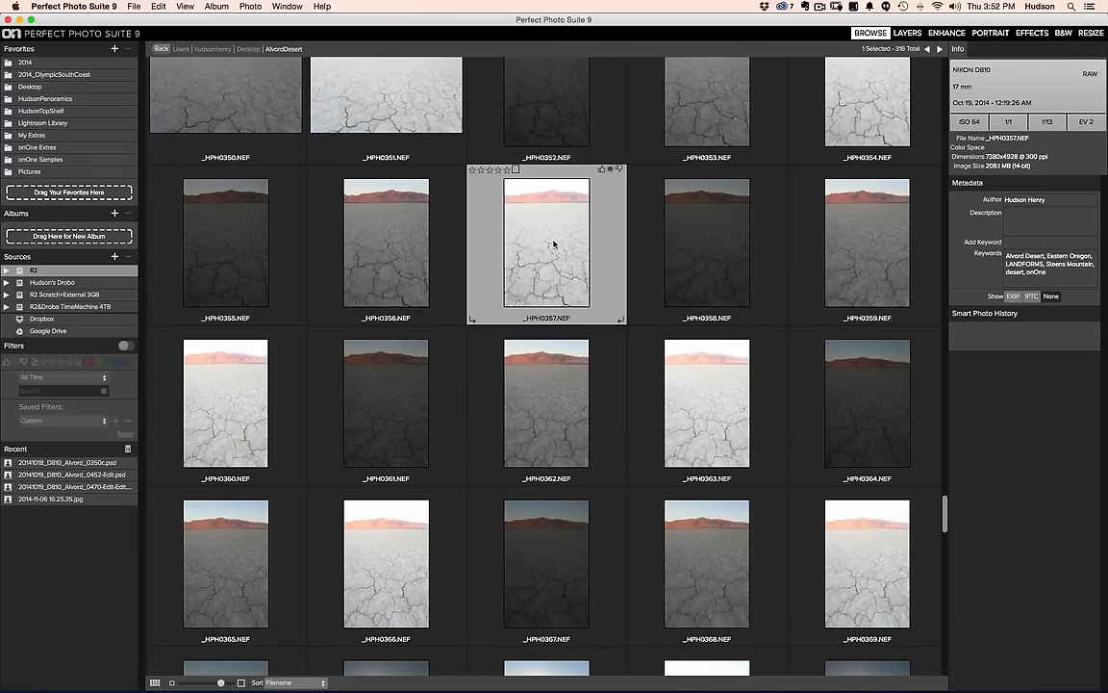
double_click(554, 243)
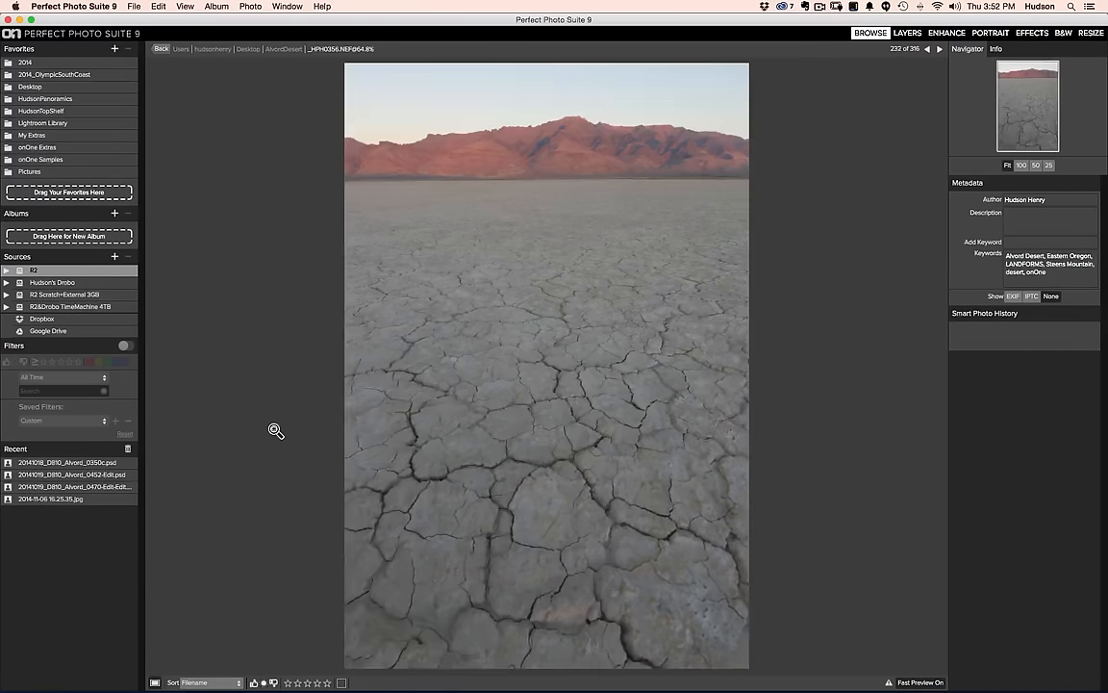
click(919, 54)
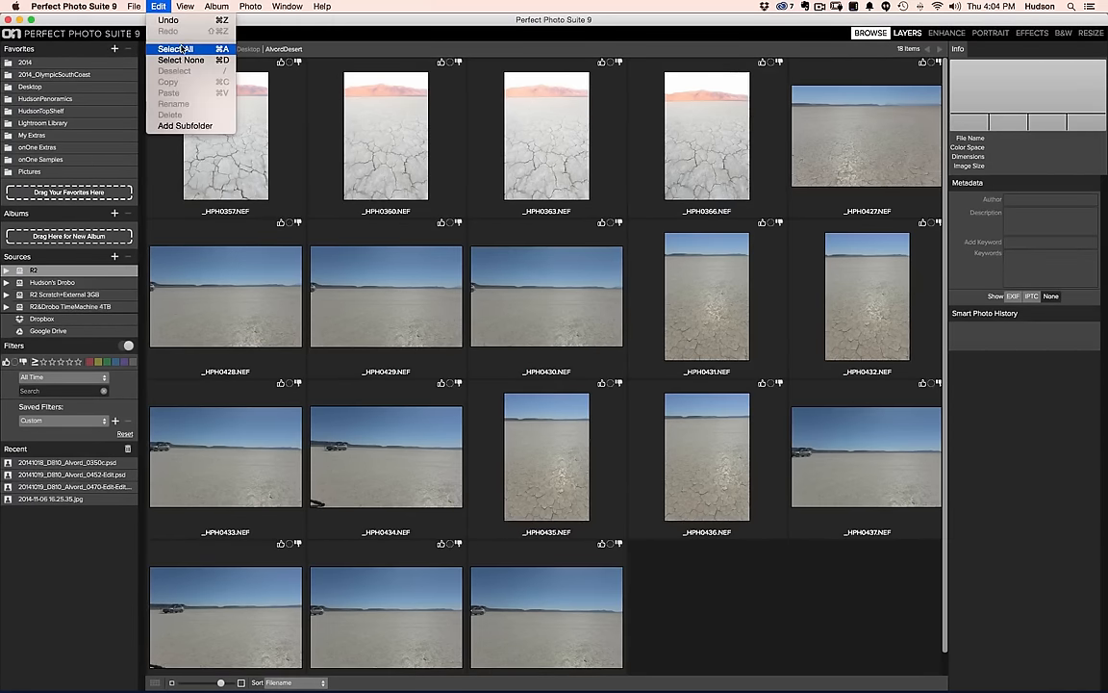
- Select all 18 filtered playa photos and confirm moving them to the Trash
click(183, 48)
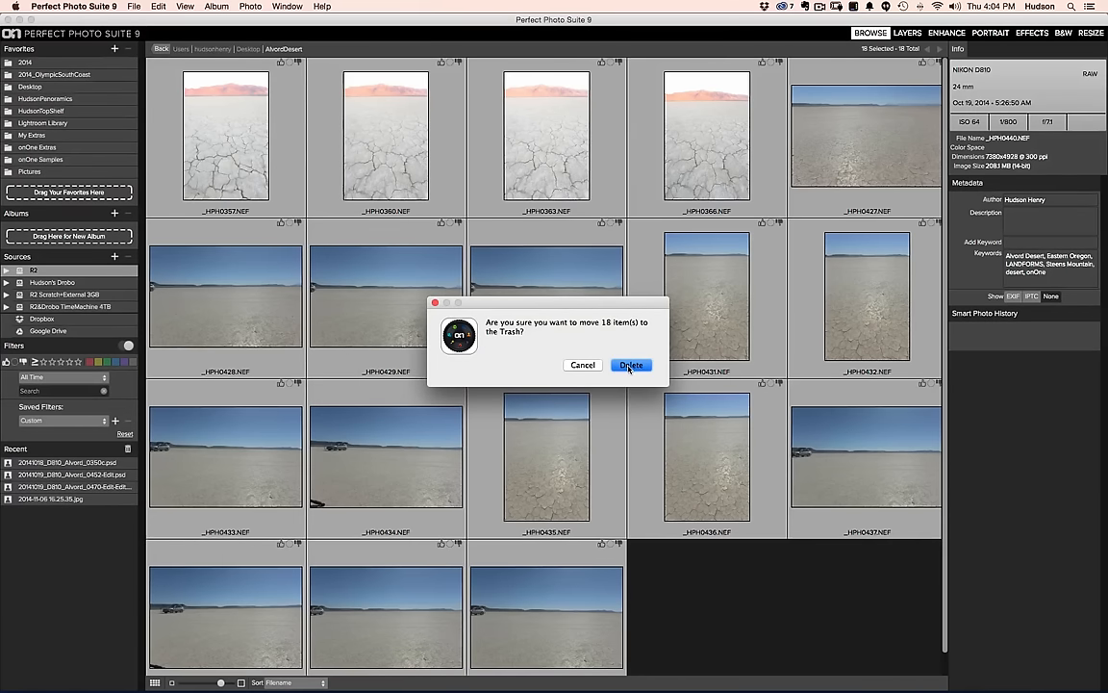
click(631, 366)
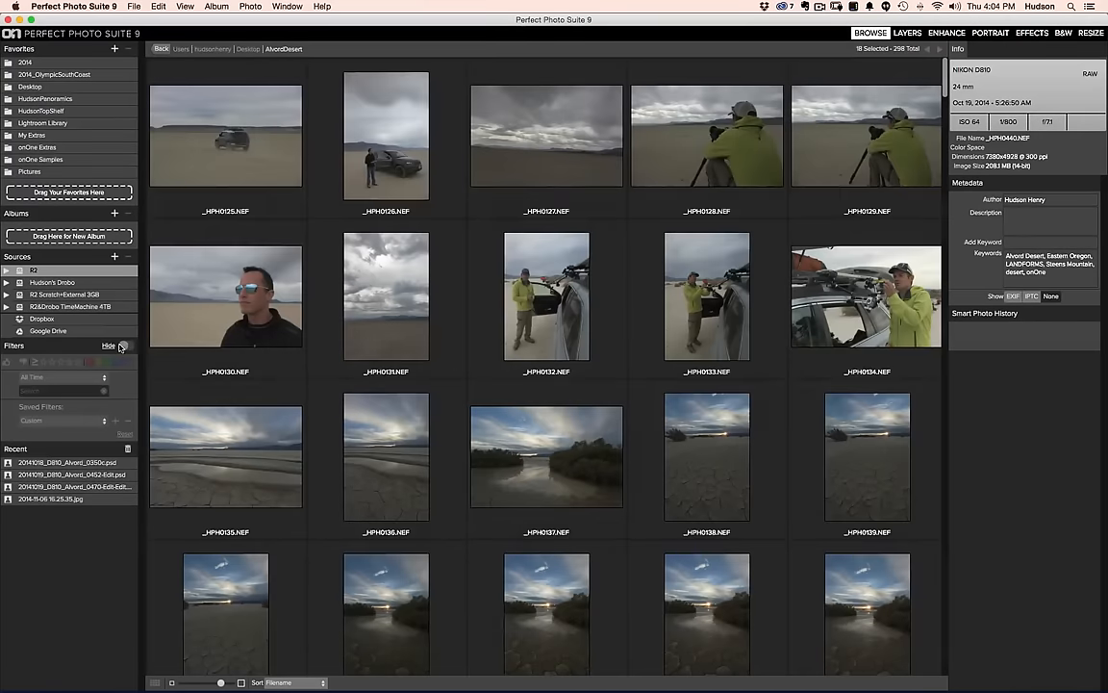
- Scroll down to the dusk cracked-mud photo and zoom in to review it at full size
scroll(down, 3)
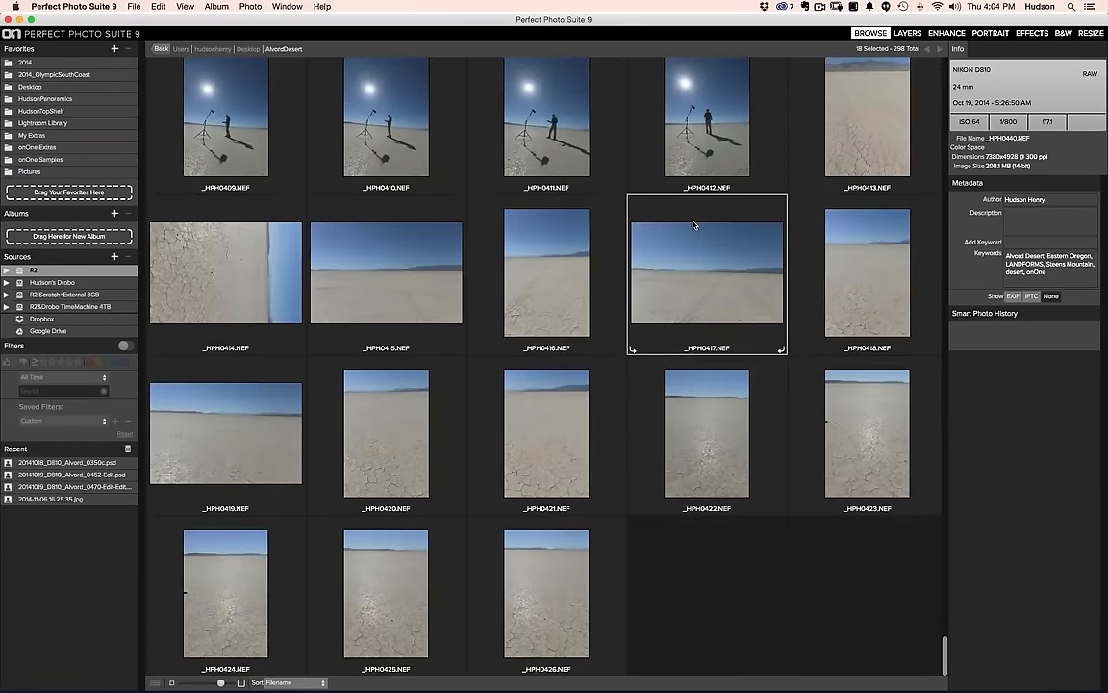
scroll(down, 3)
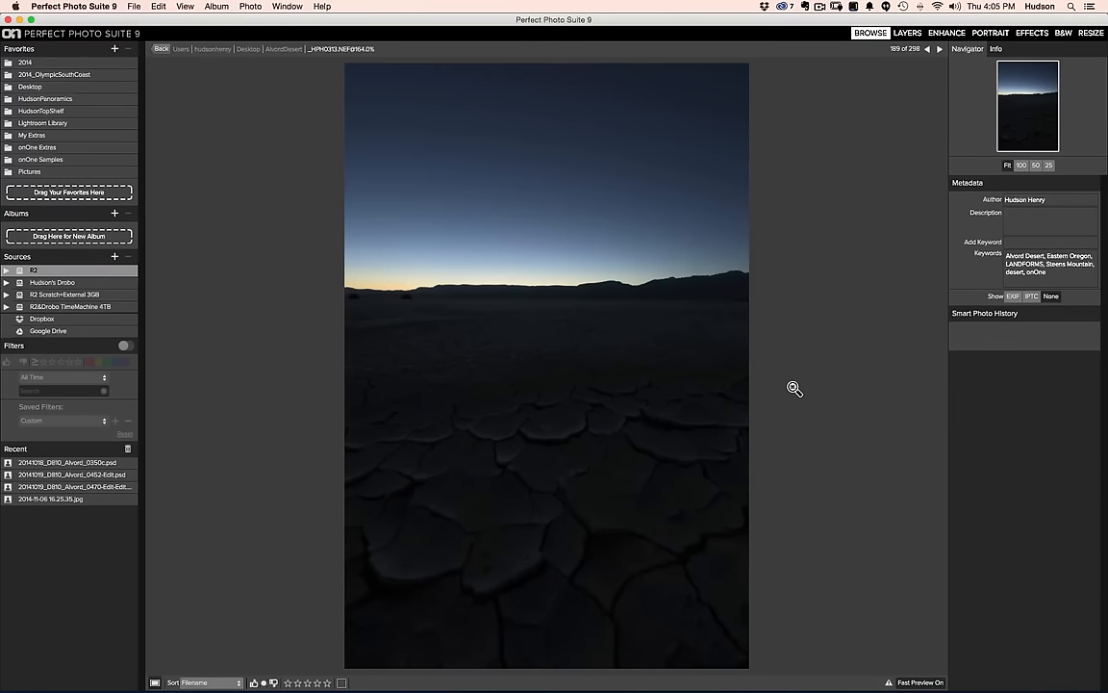
click(314, 681)
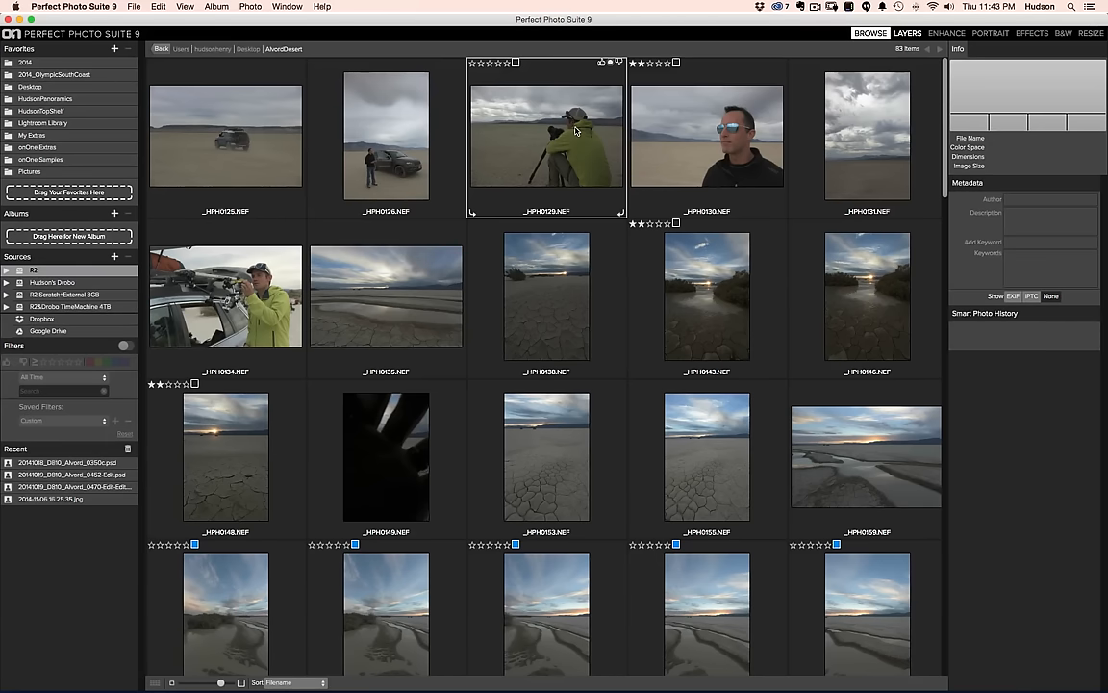
scroll(down, 3)
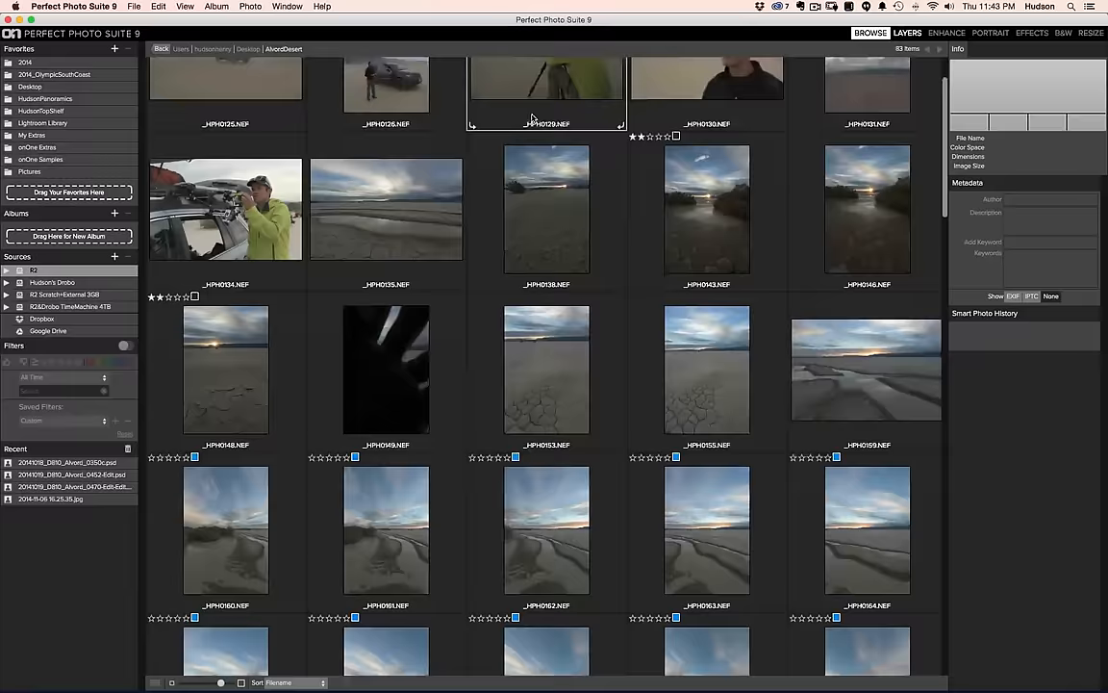
scroll(down, 3)
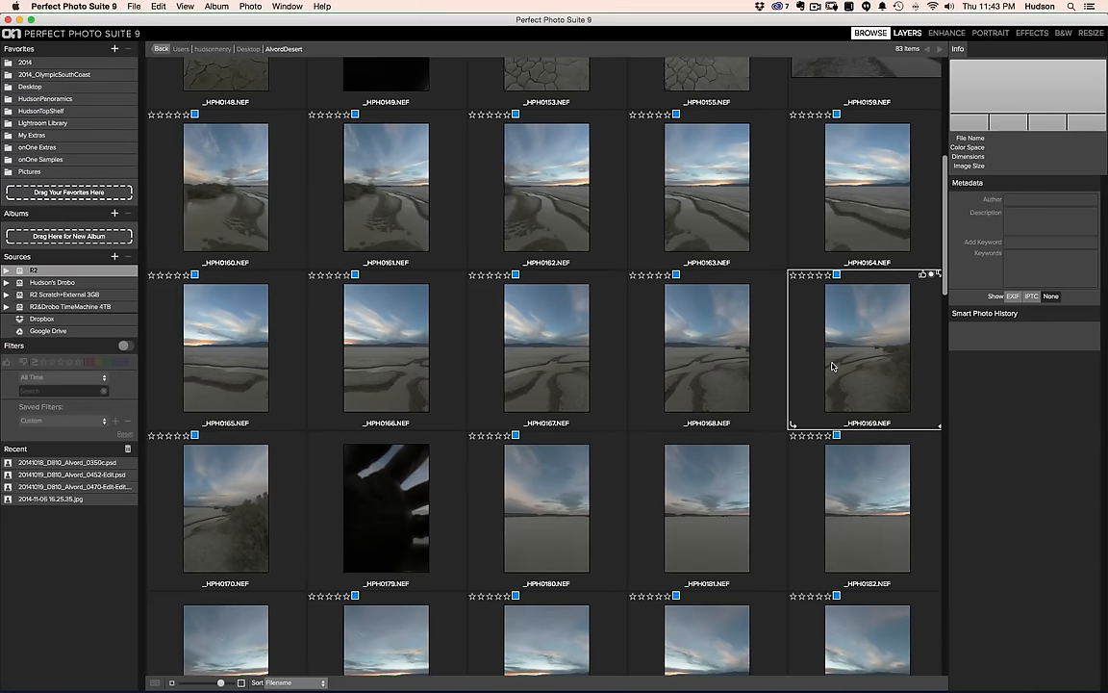
scroll(down, 3)
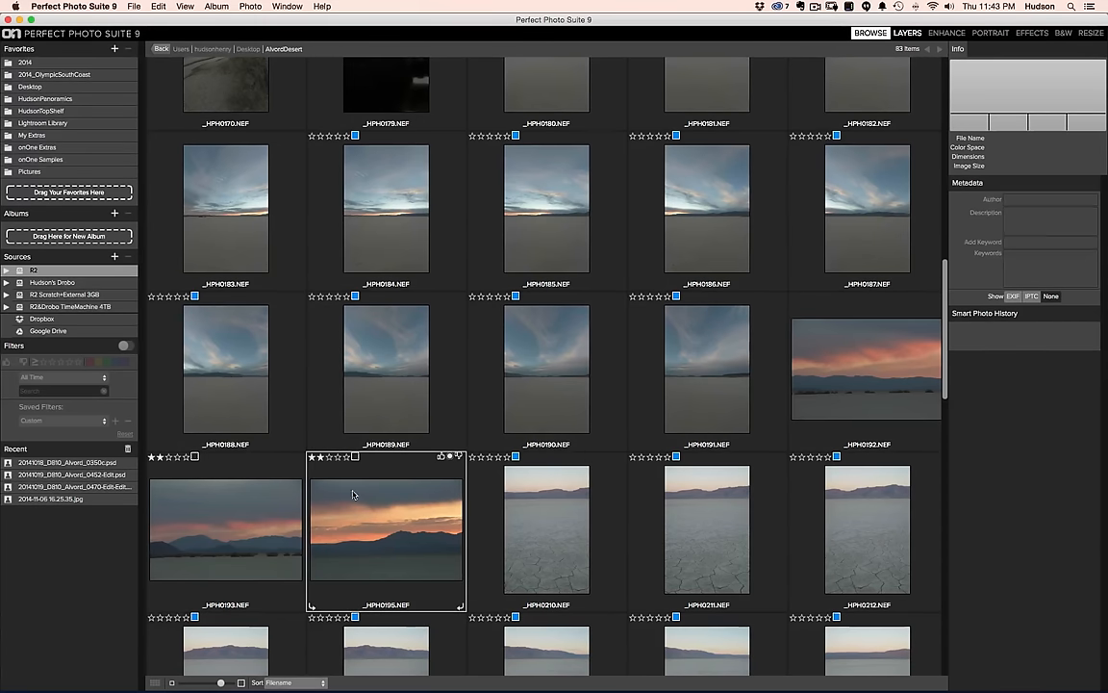
click(223, 539)
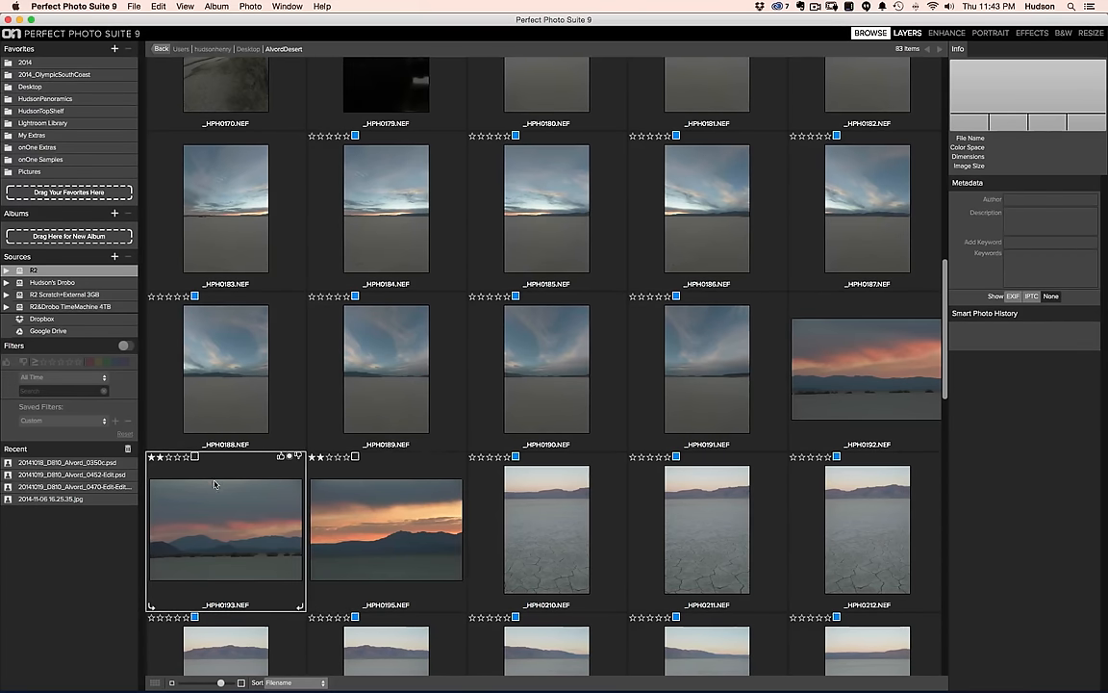
click(542, 529)
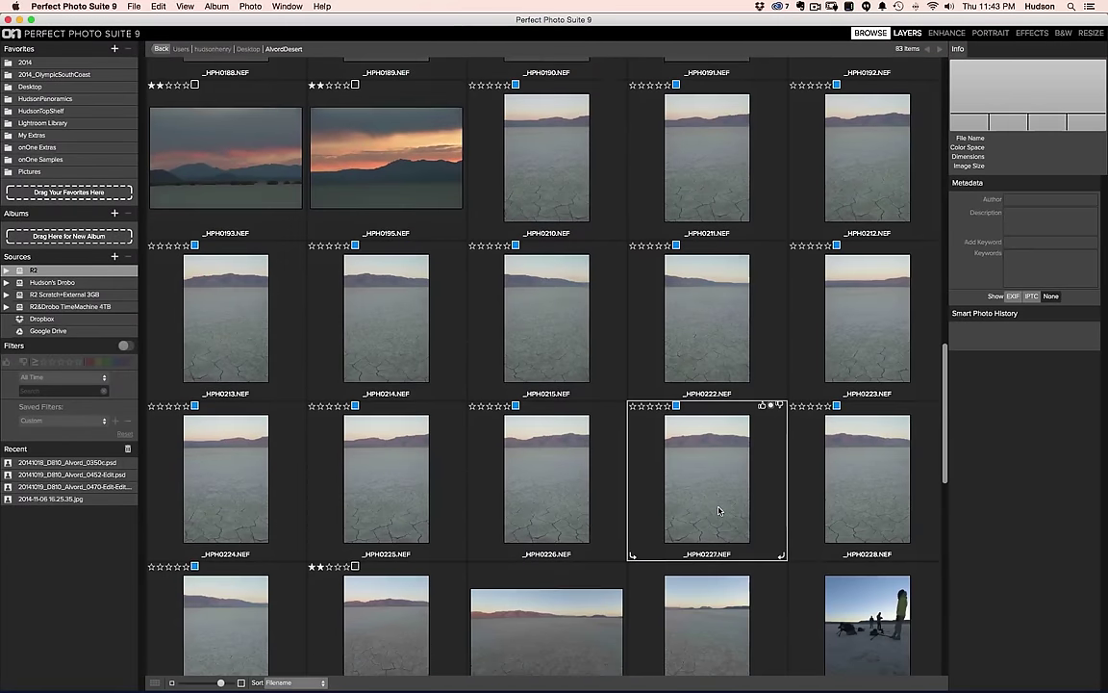
scroll(down, 3)
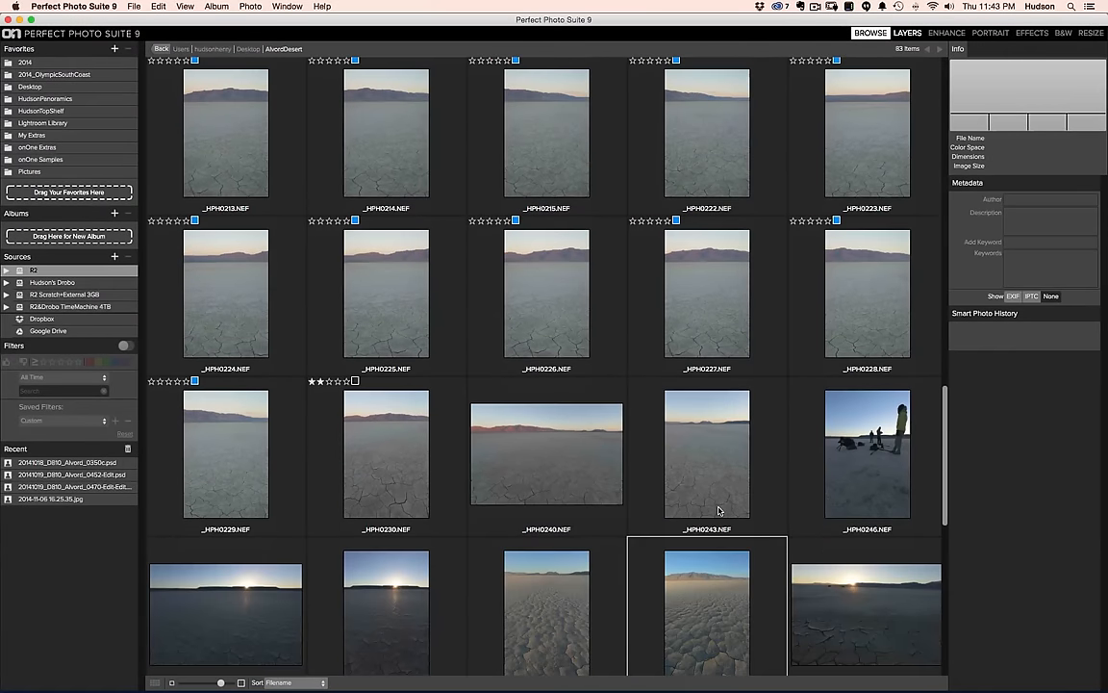
scroll(down, 3)
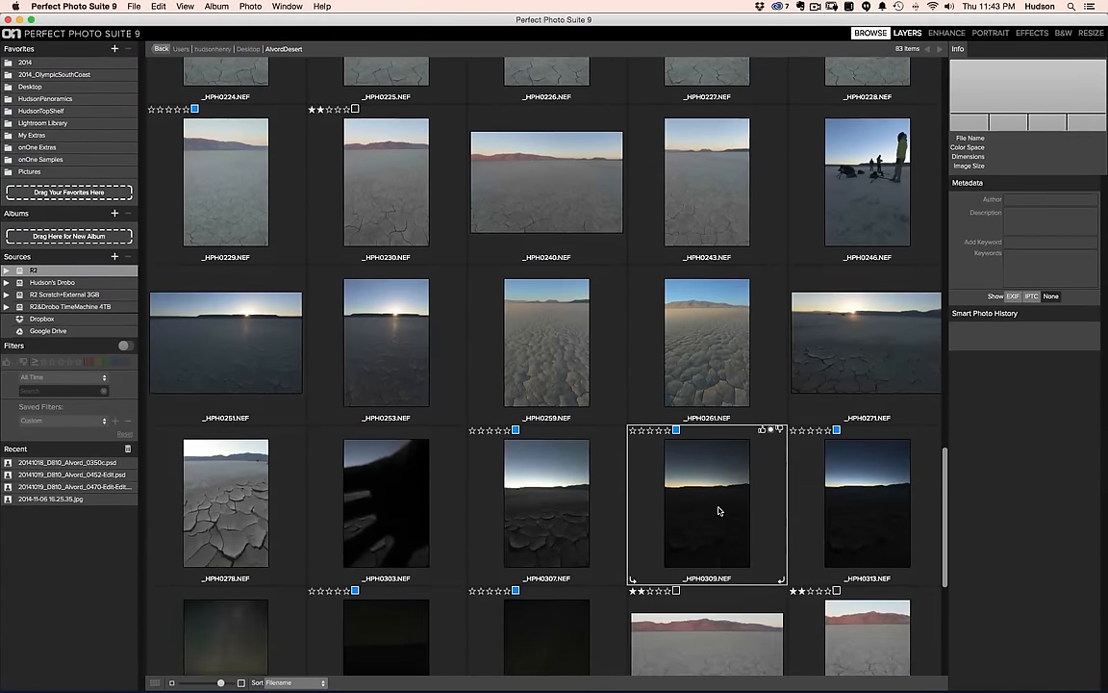
scroll(down, 3)
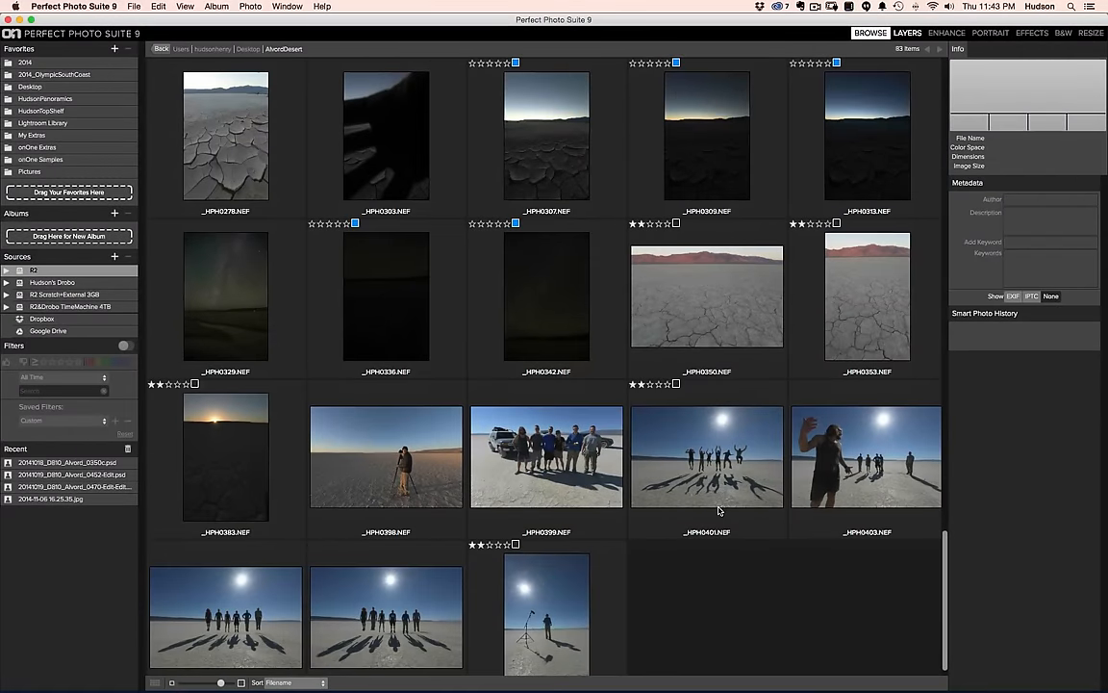
scroll(down, 3)
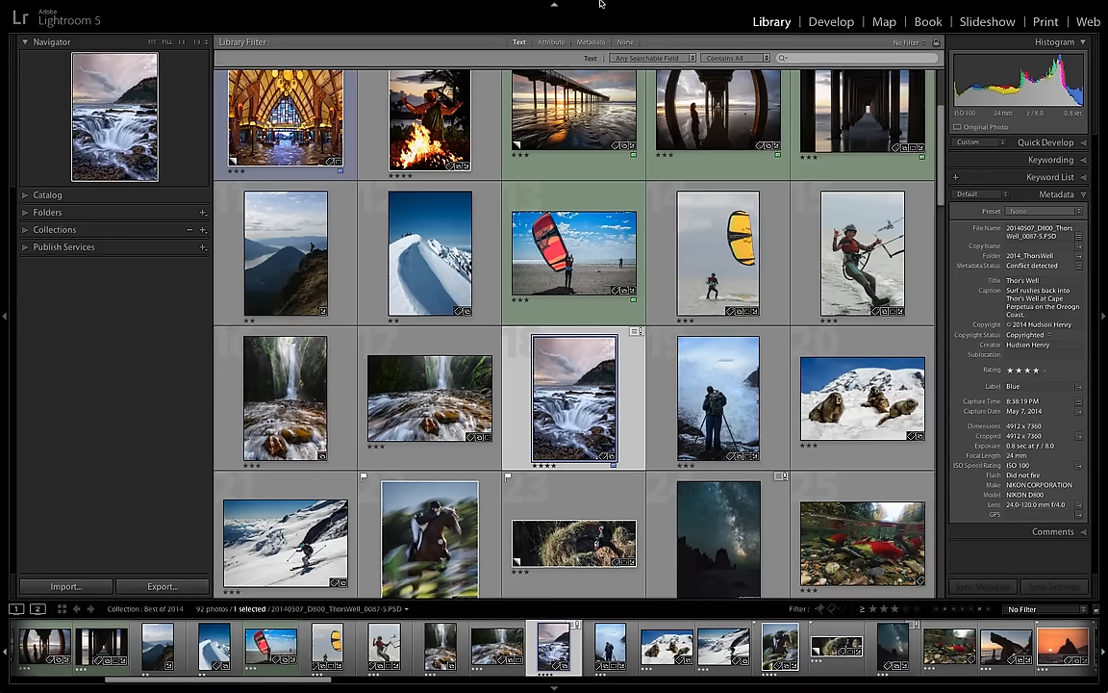
mouse_move(54, 554)
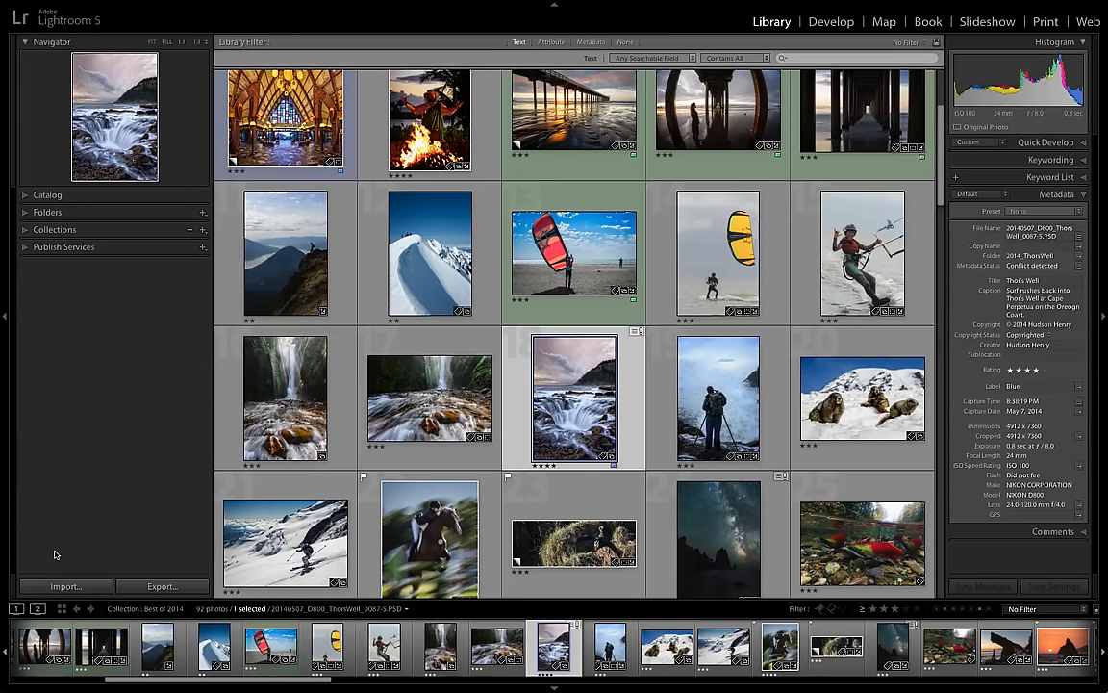
- Start a Lightroom import and choose the Desktop's AlvordDesert folder as the source
click(65, 585)
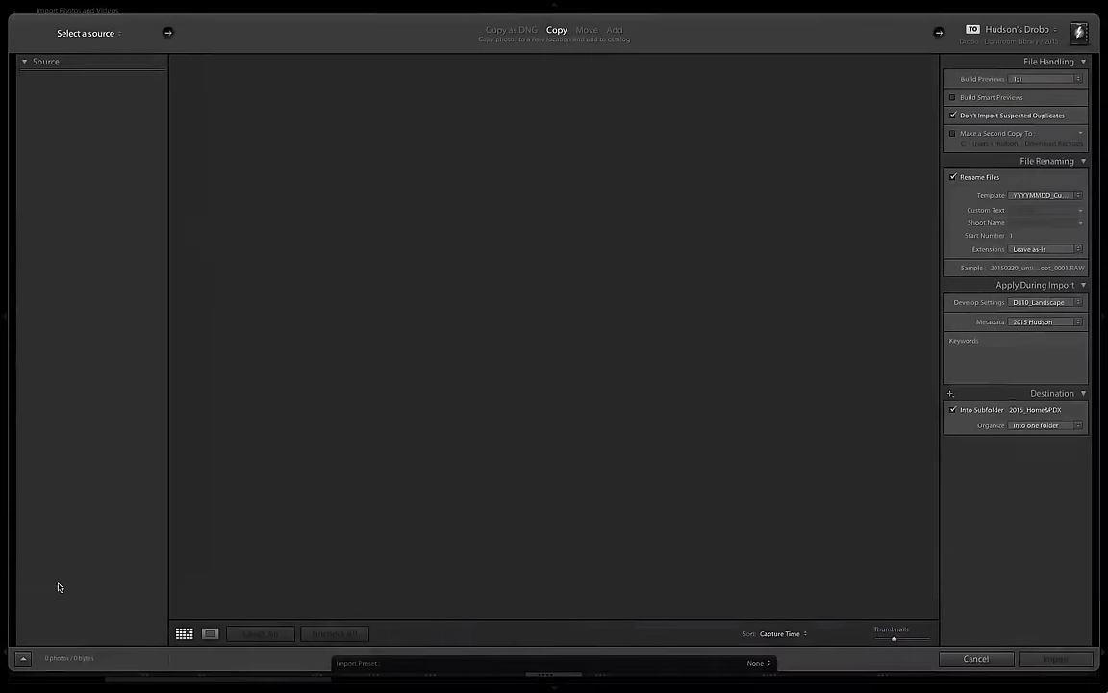
click(91, 33)
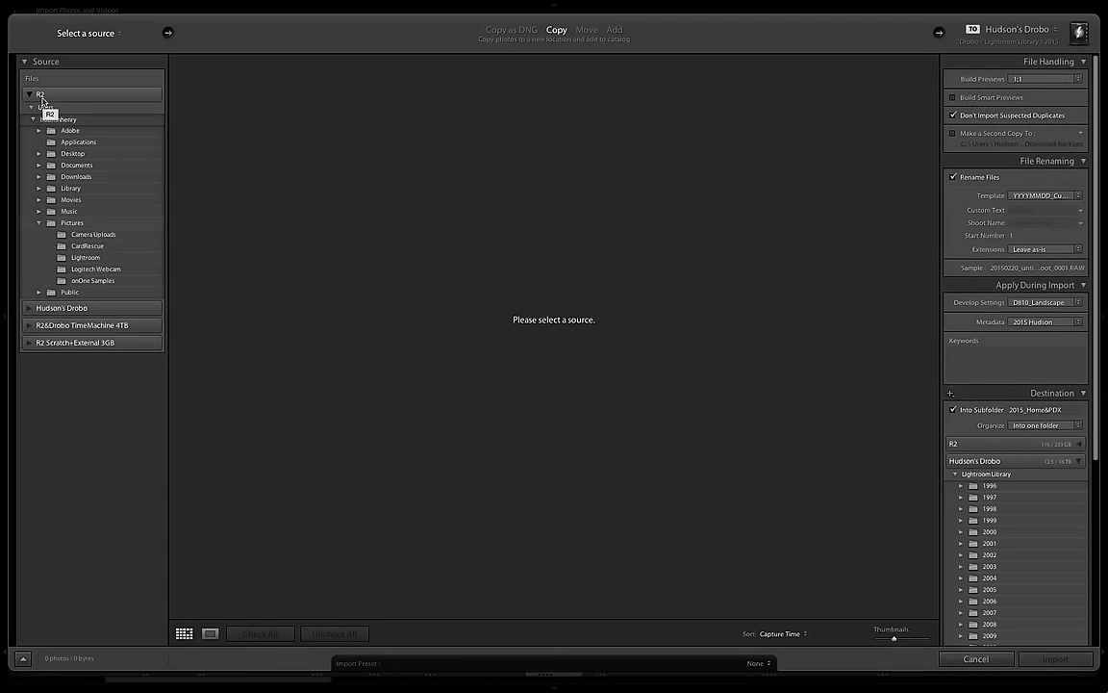
mouse_move(85, 84)
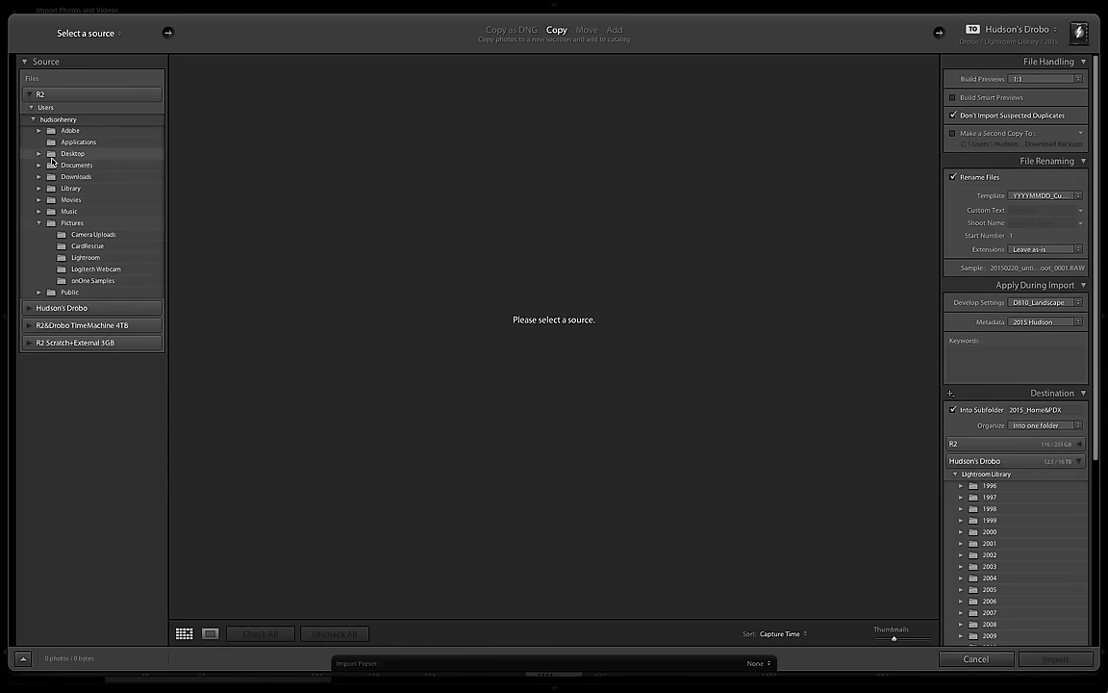
click(38, 154)
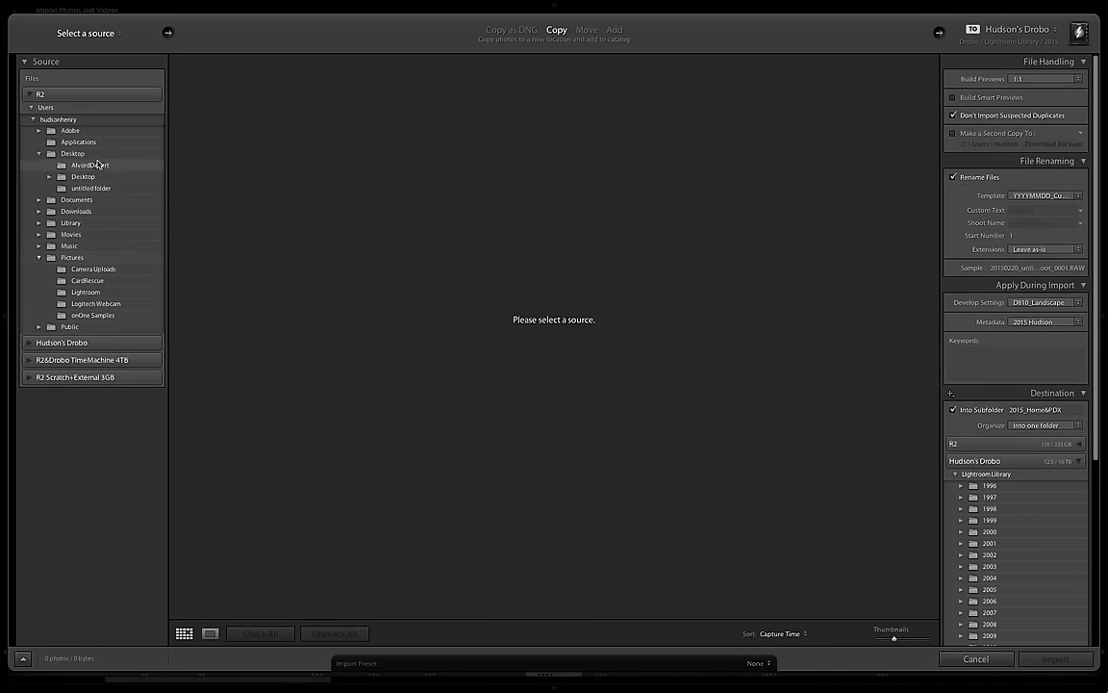
click(89, 166)
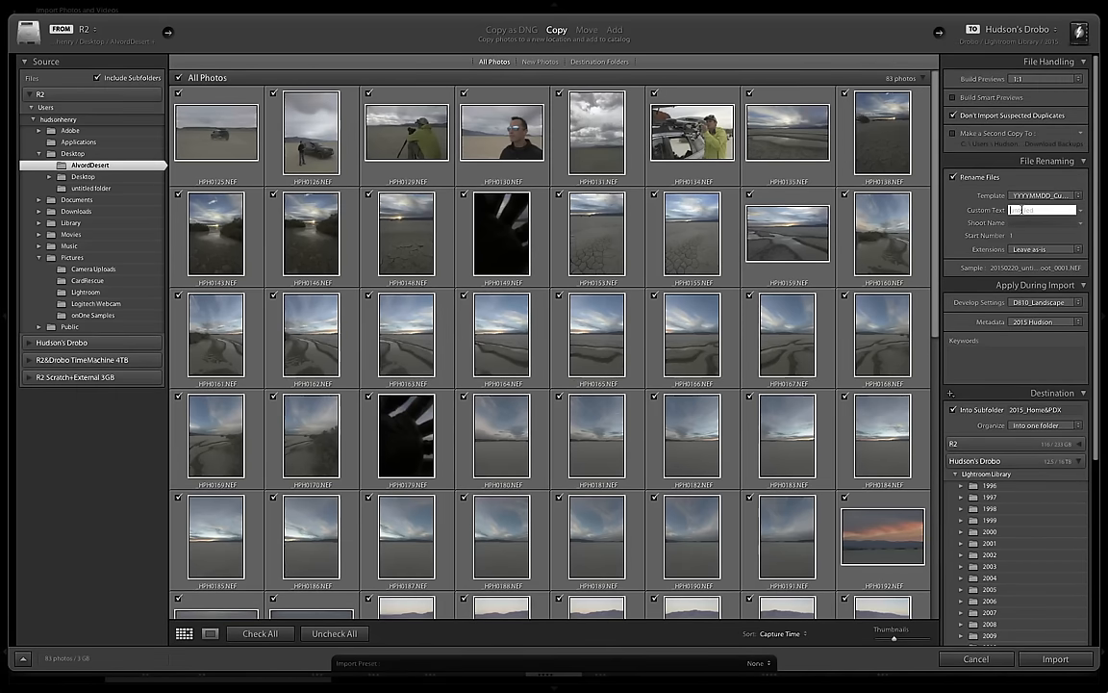
- Rename files with custom text D810 and shoot name Alvord, and apply the D810_Landscape develop preset
text(D810)
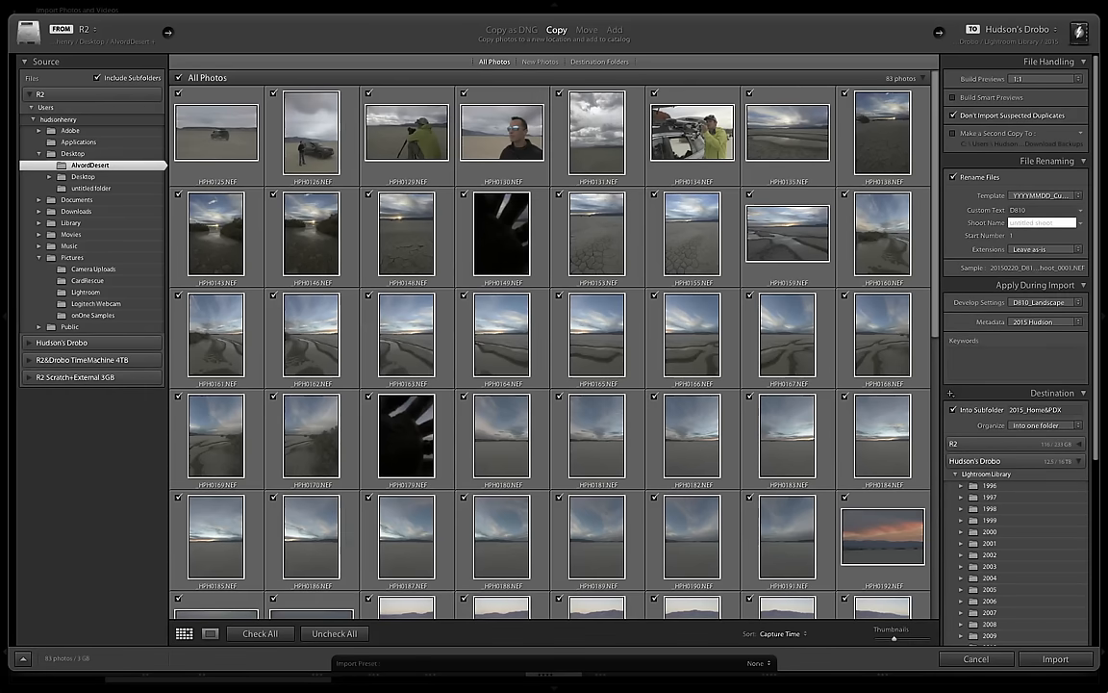
text(Alvord)
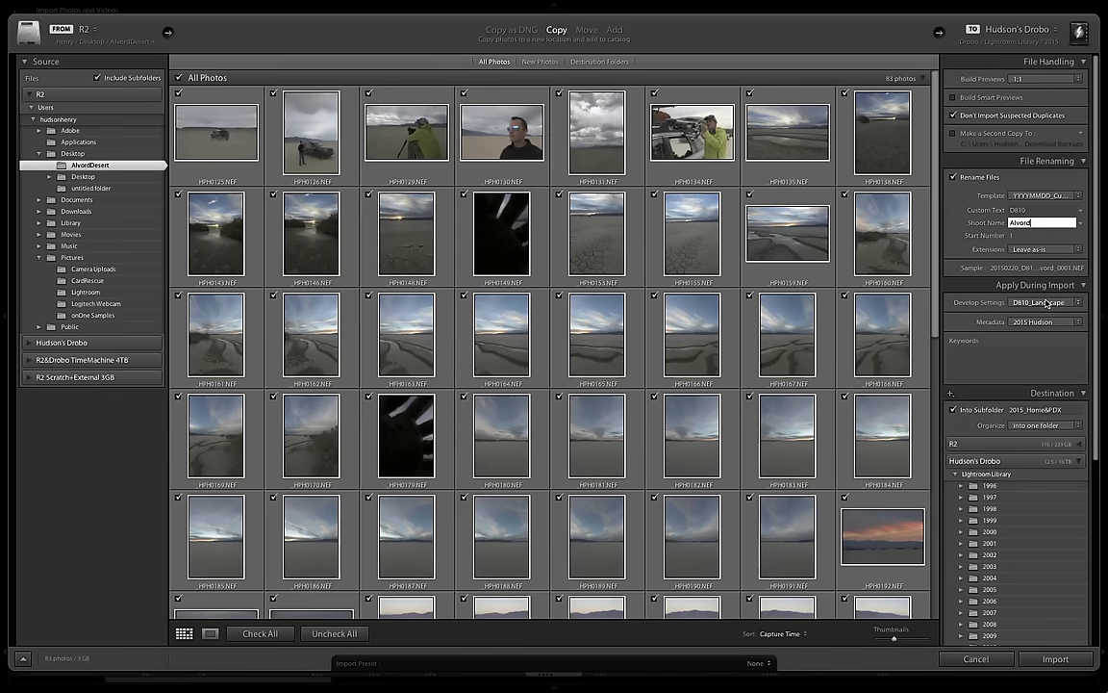
click(1054, 302)
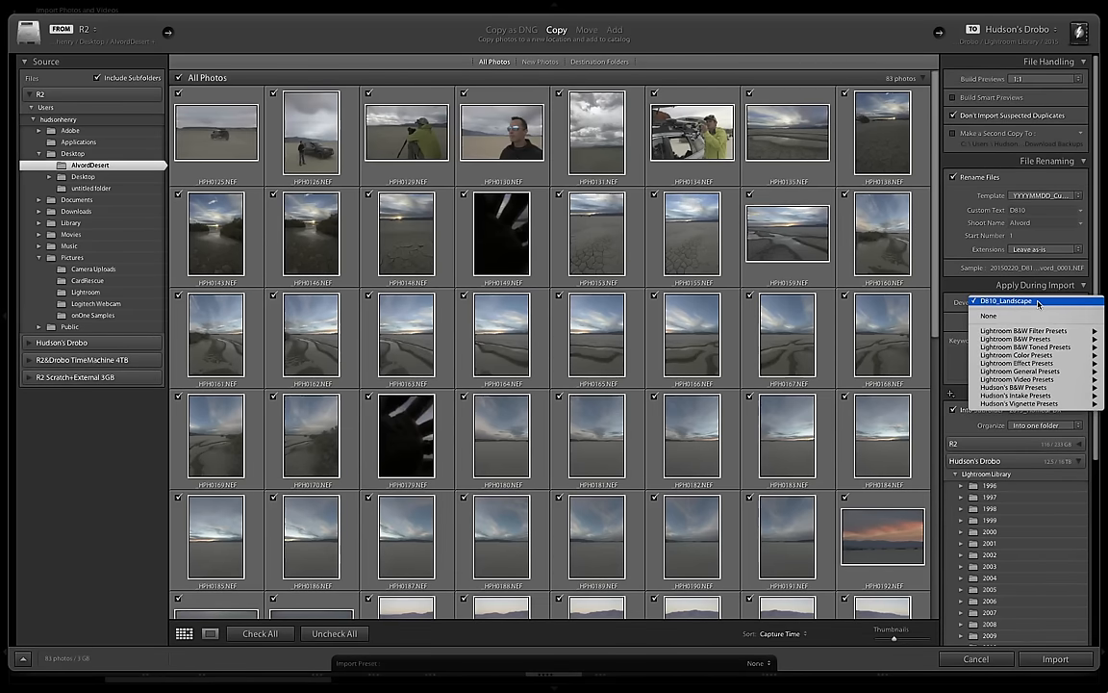
click(1008, 300)
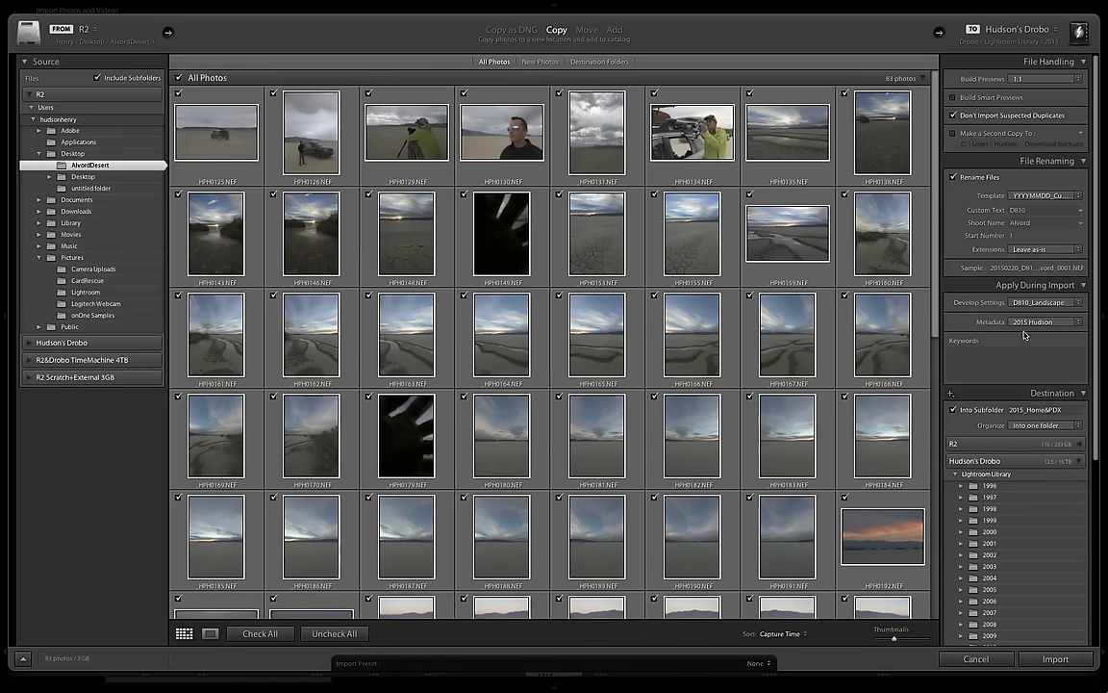
- Apply the 2015 Hudson metadata preset and add the keywords Alvord Desert, Oregon
click(1042, 321)
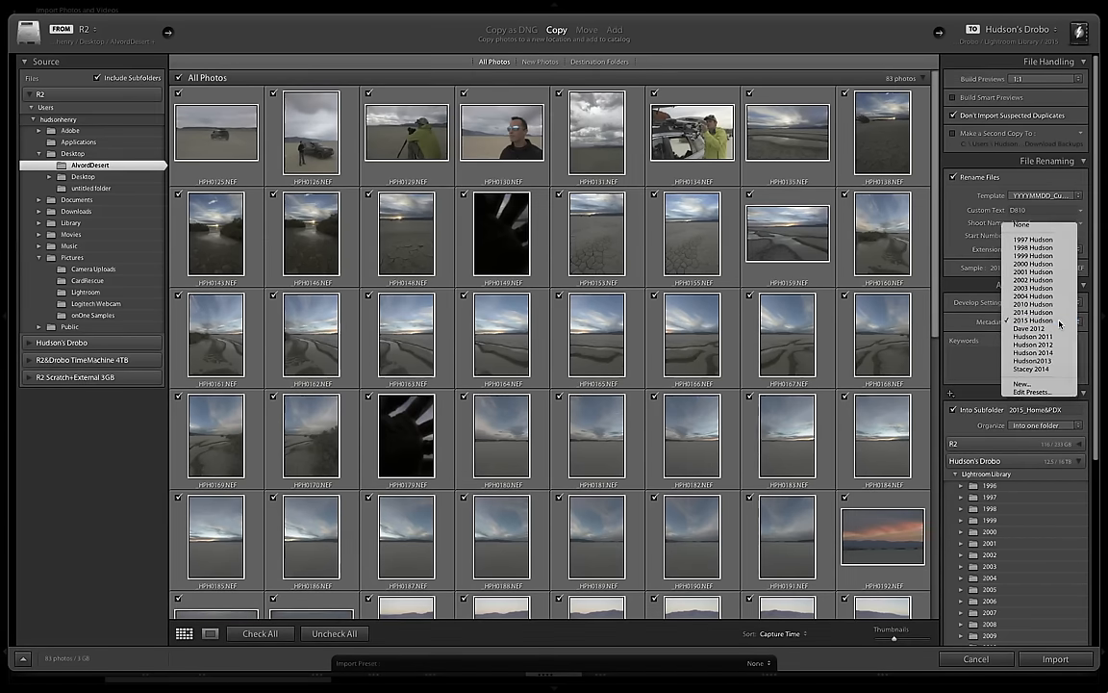
click(1033, 319)
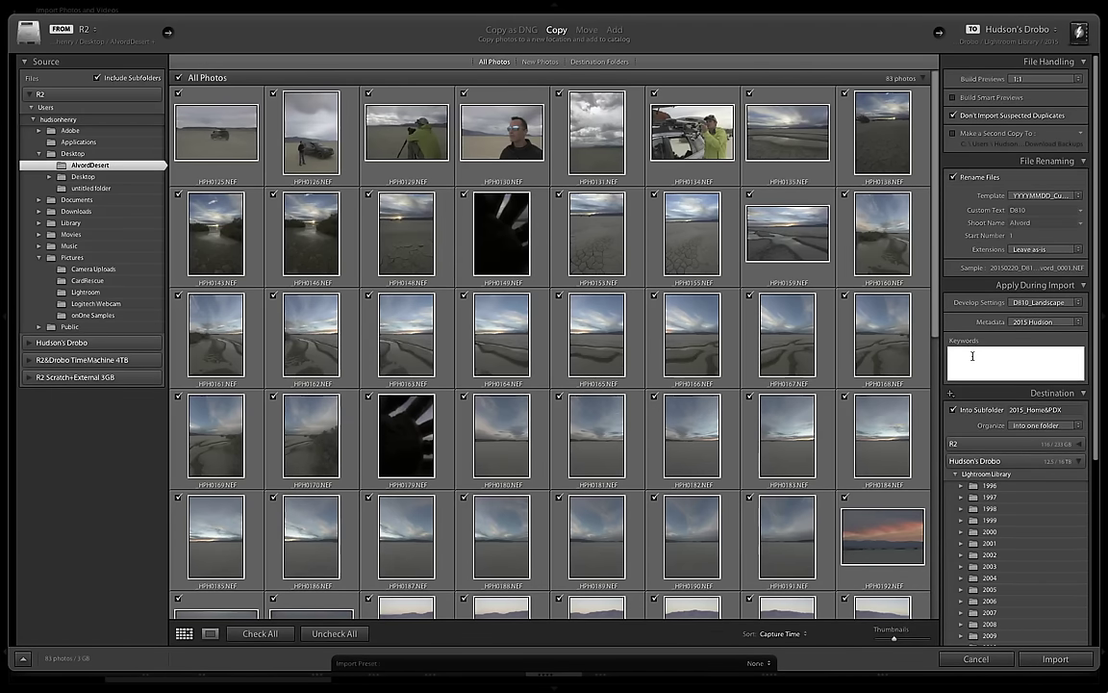
text(Alvord Desert,)
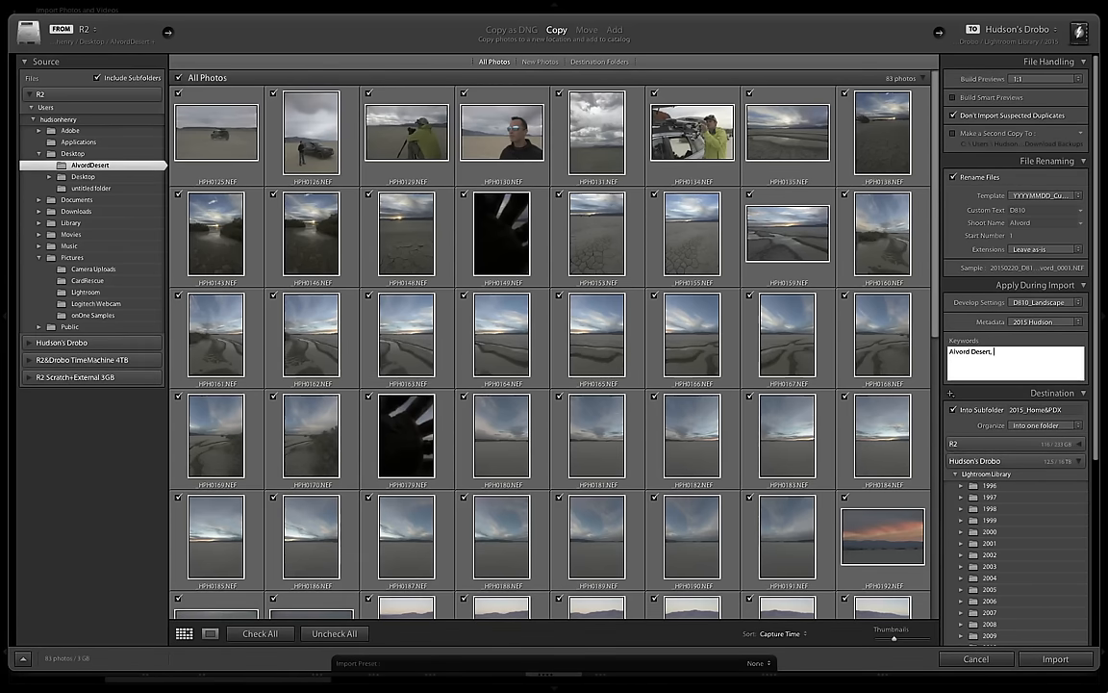
text(Oregon)
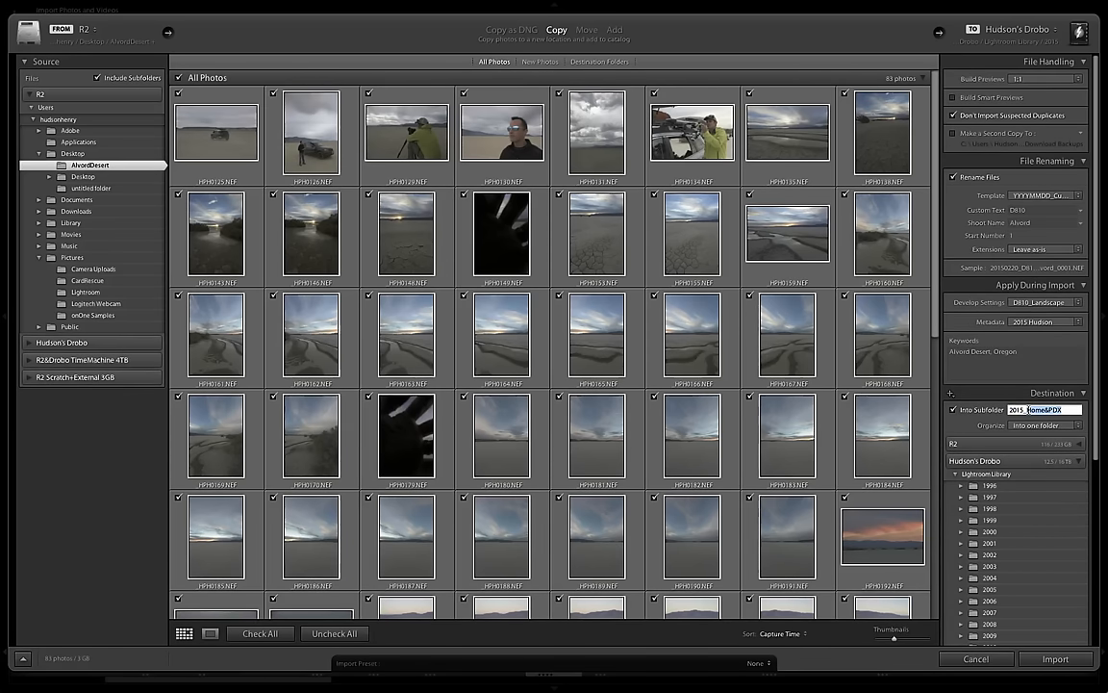
- Name the destination subfolder 2015_AlvordDesert in the 2015 folder and import the desert photos
text(2015_Alvord)
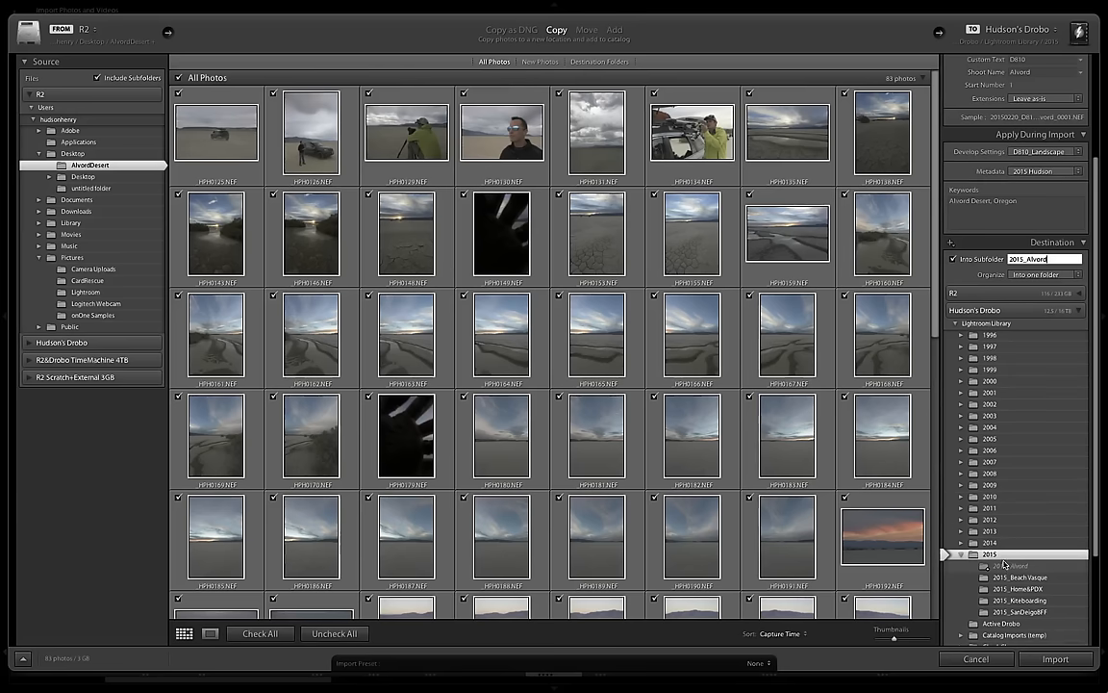
mouse_move(1041, 342)
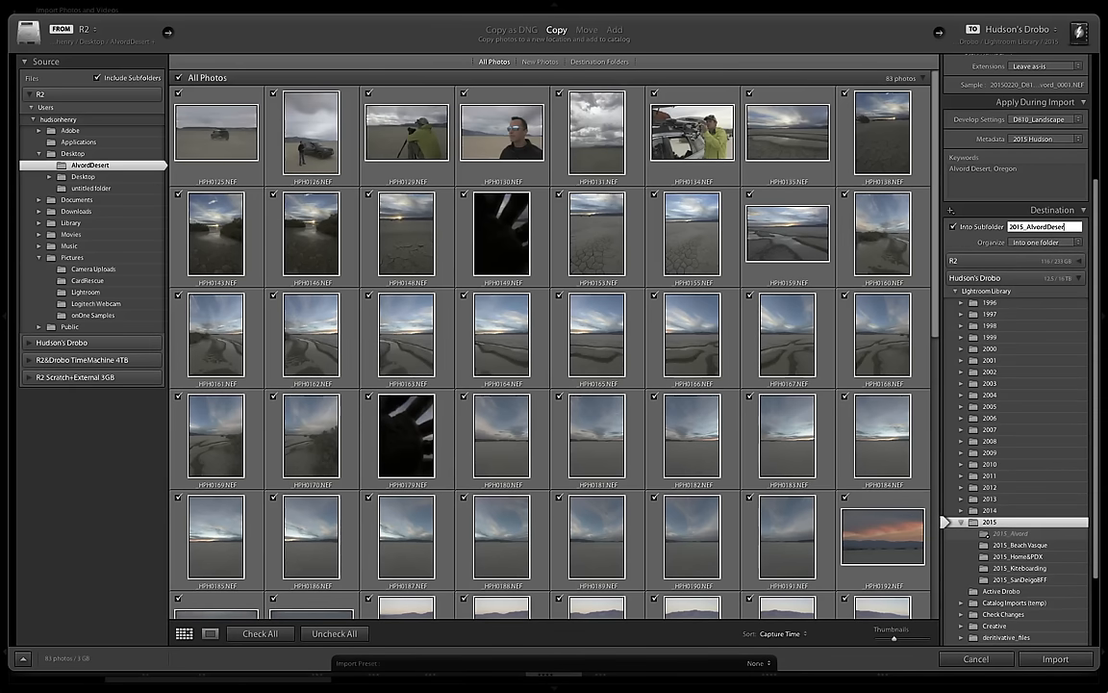
click(1050, 658)
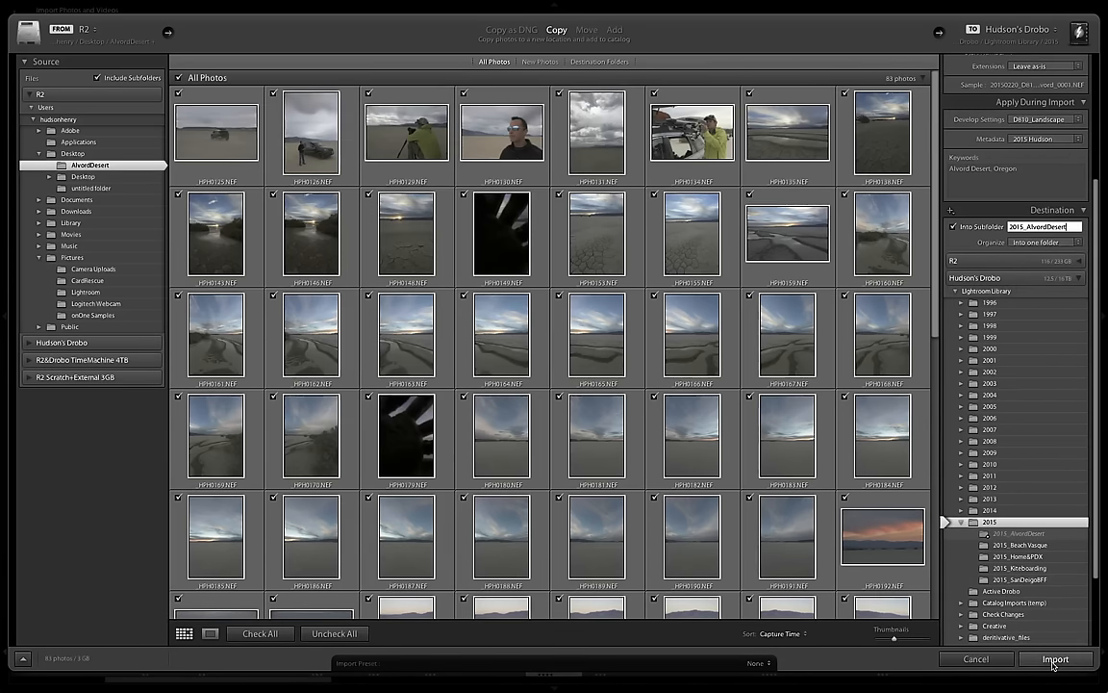
click(1054, 658)
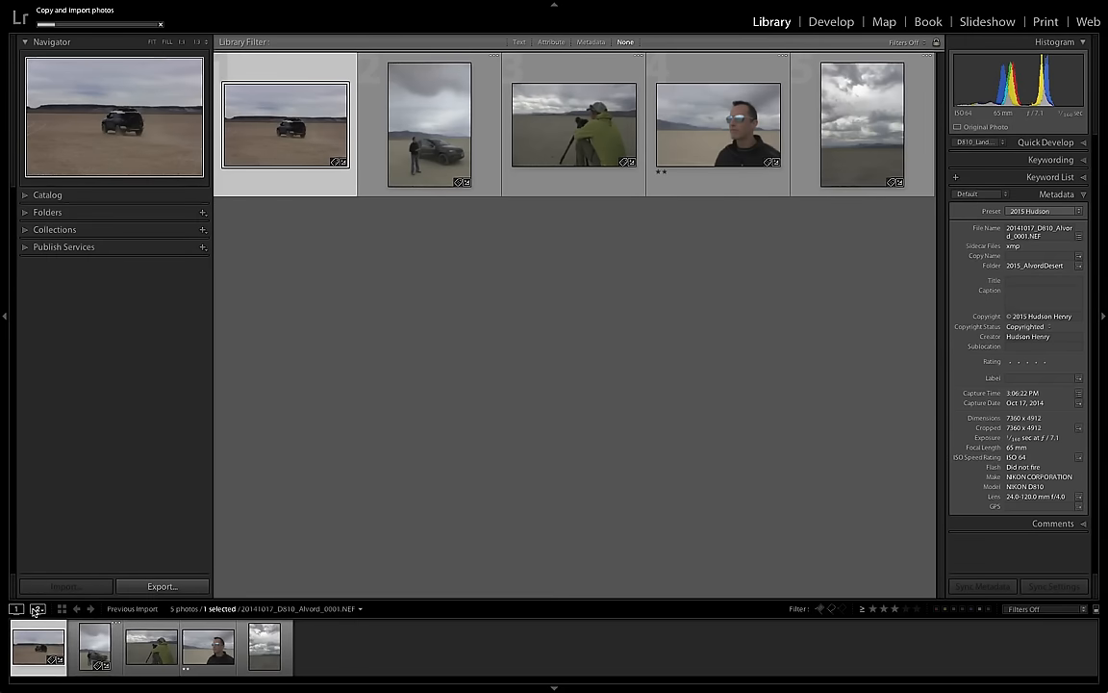
mouse_move(36, 610)
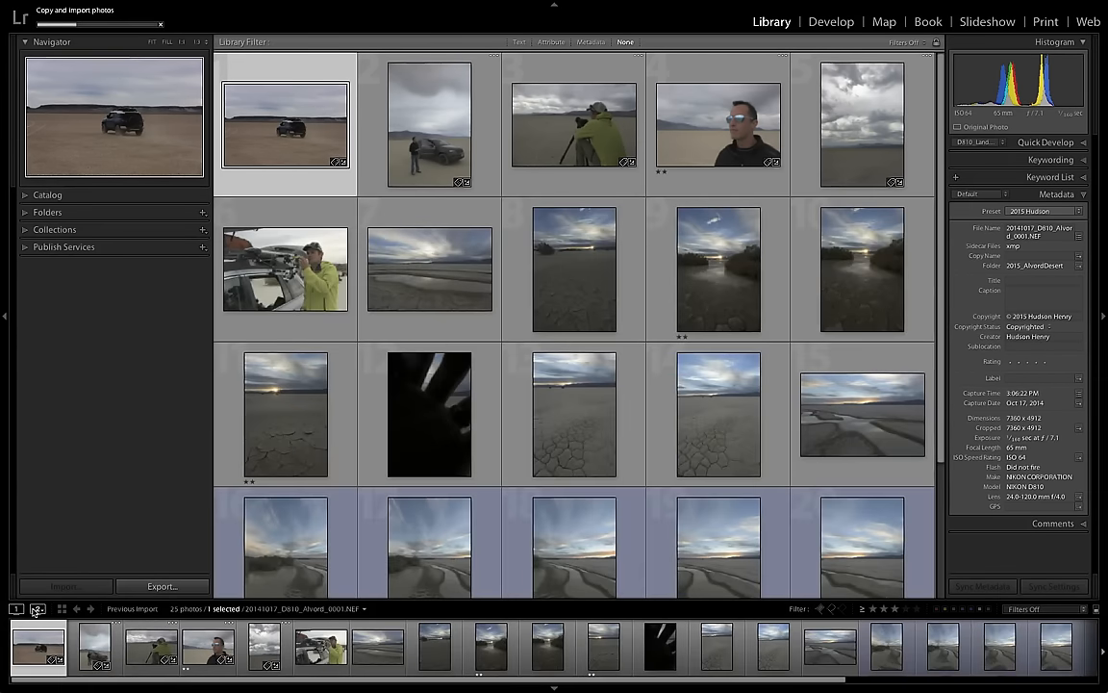
mouse_move(36, 609)
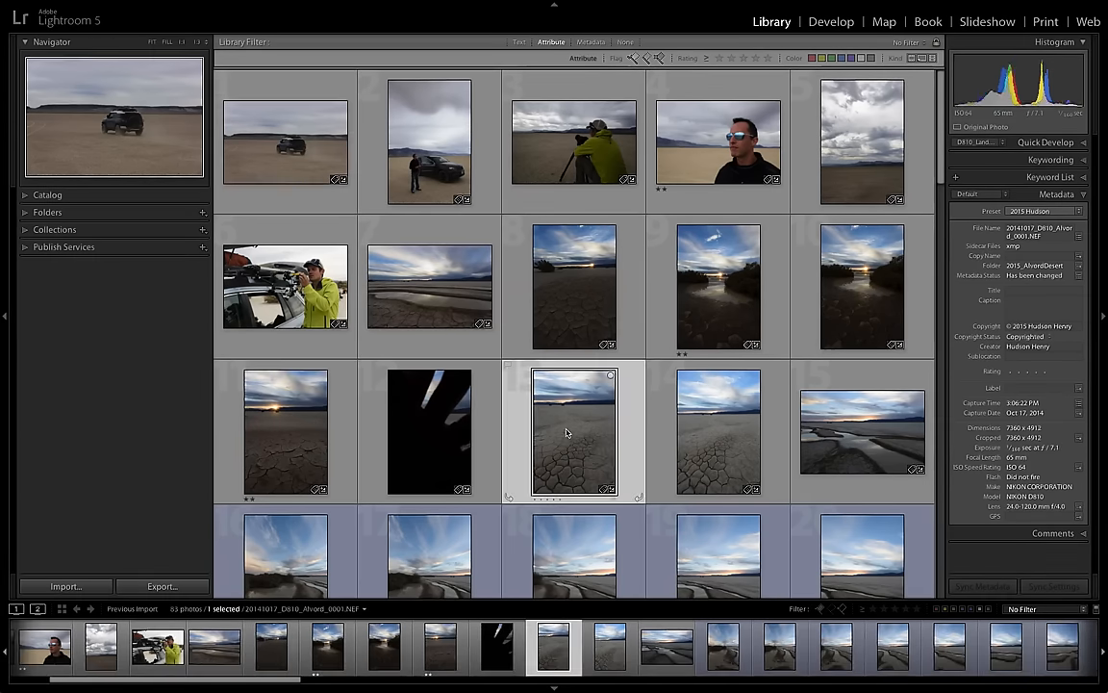
double_click(566, 431)
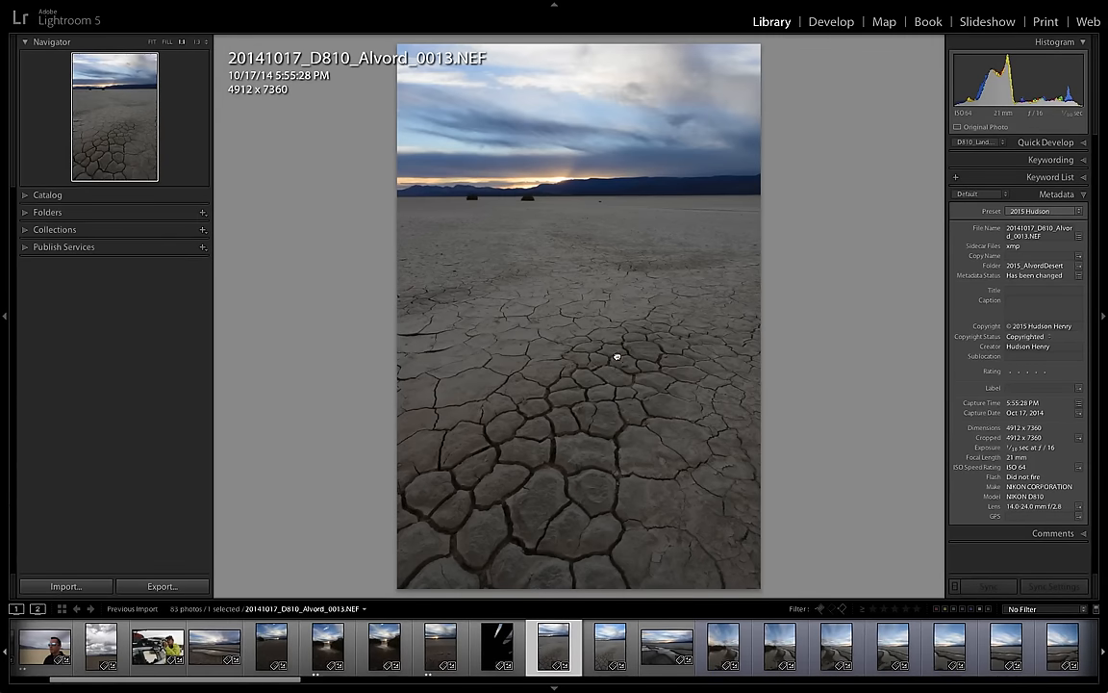
click(616, 354)
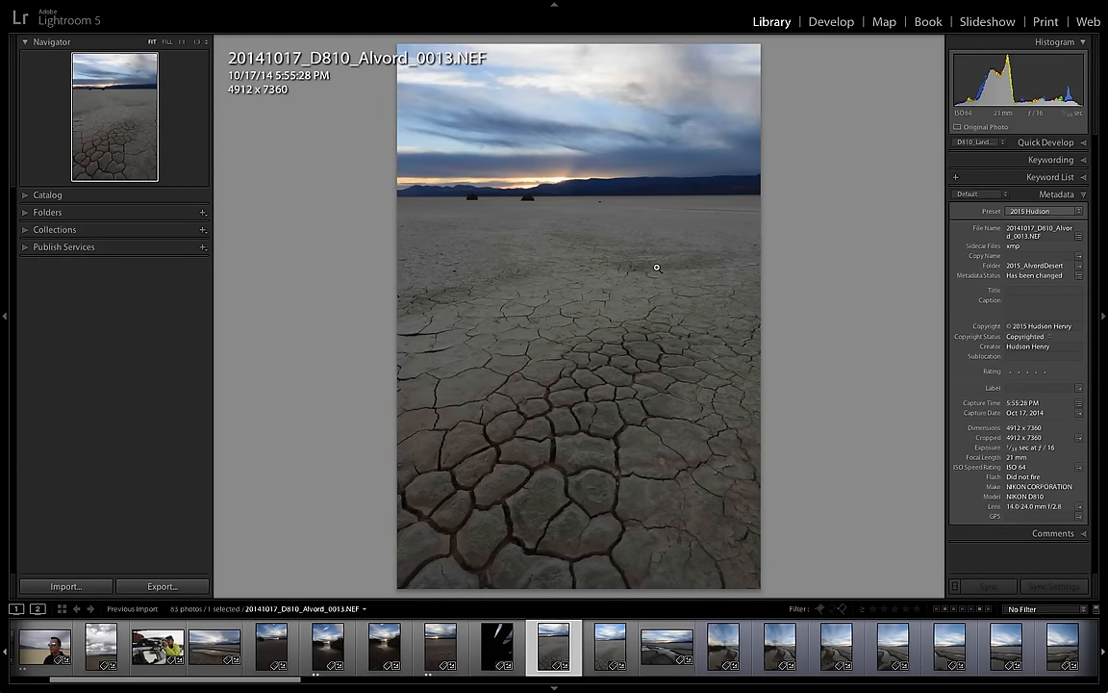
key(g)
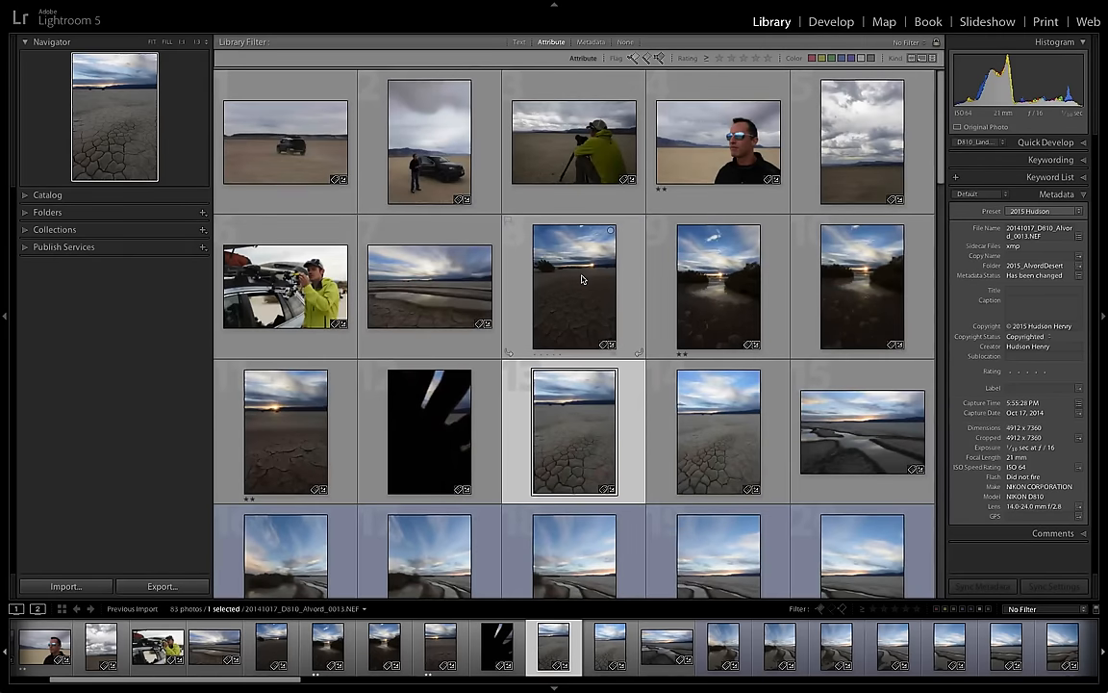
- Scroll down through the Library grid of Alvord Desert shots toward the rated photos
scroll(down, 3)
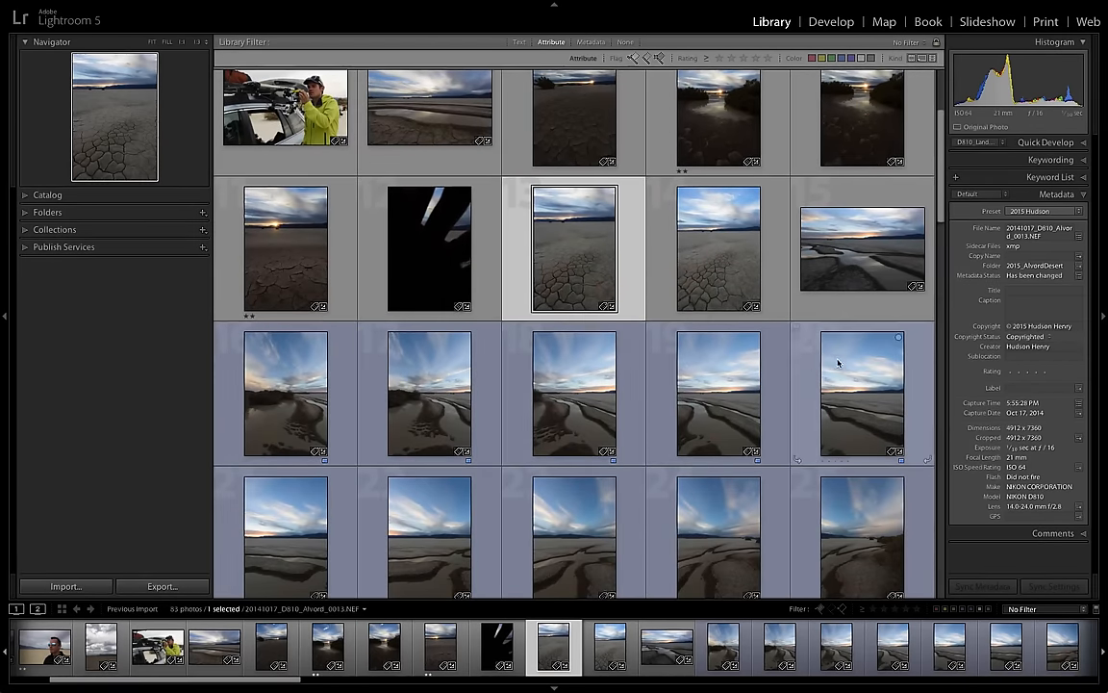
scroll(down, 3)
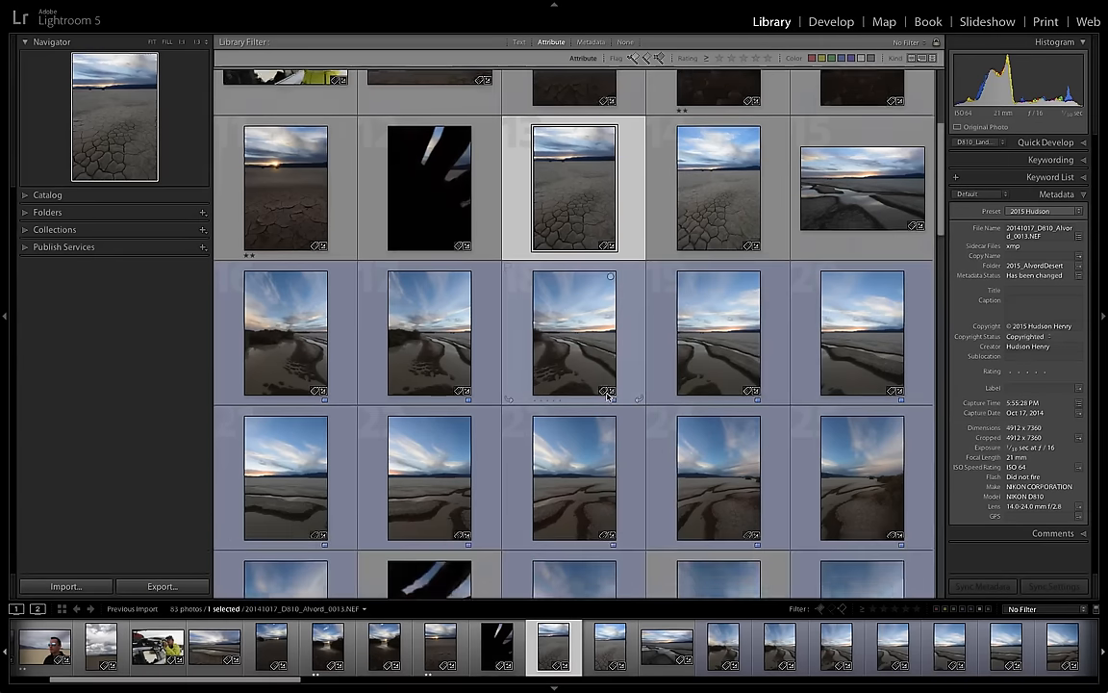
scroll(down, 3)
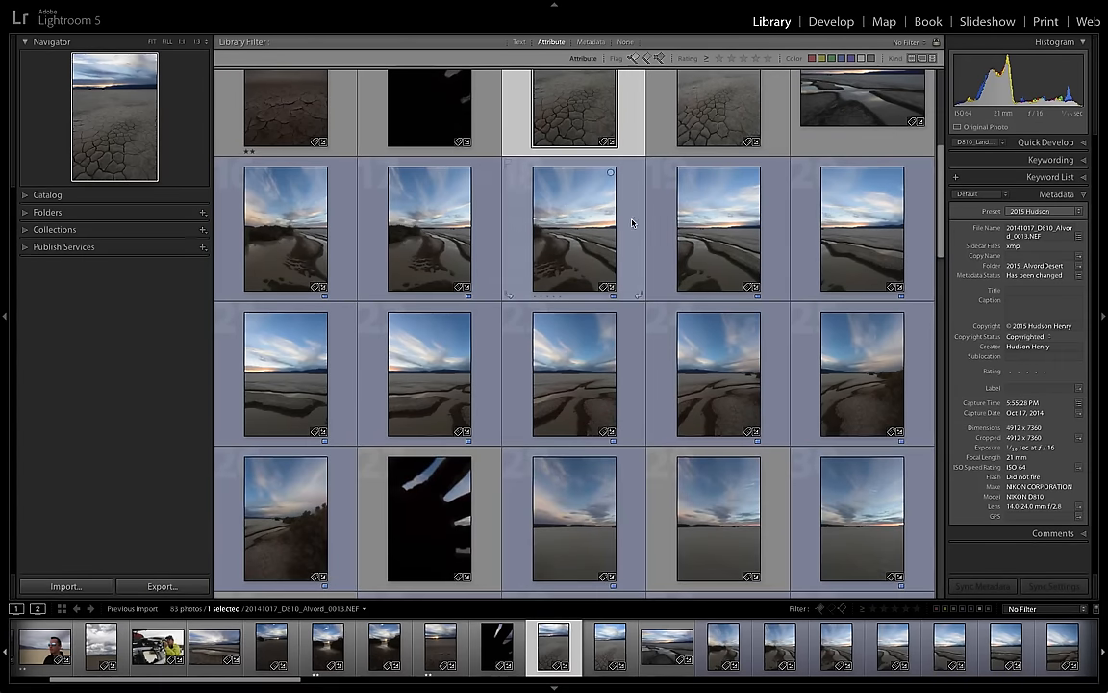
scroll(down, 3)
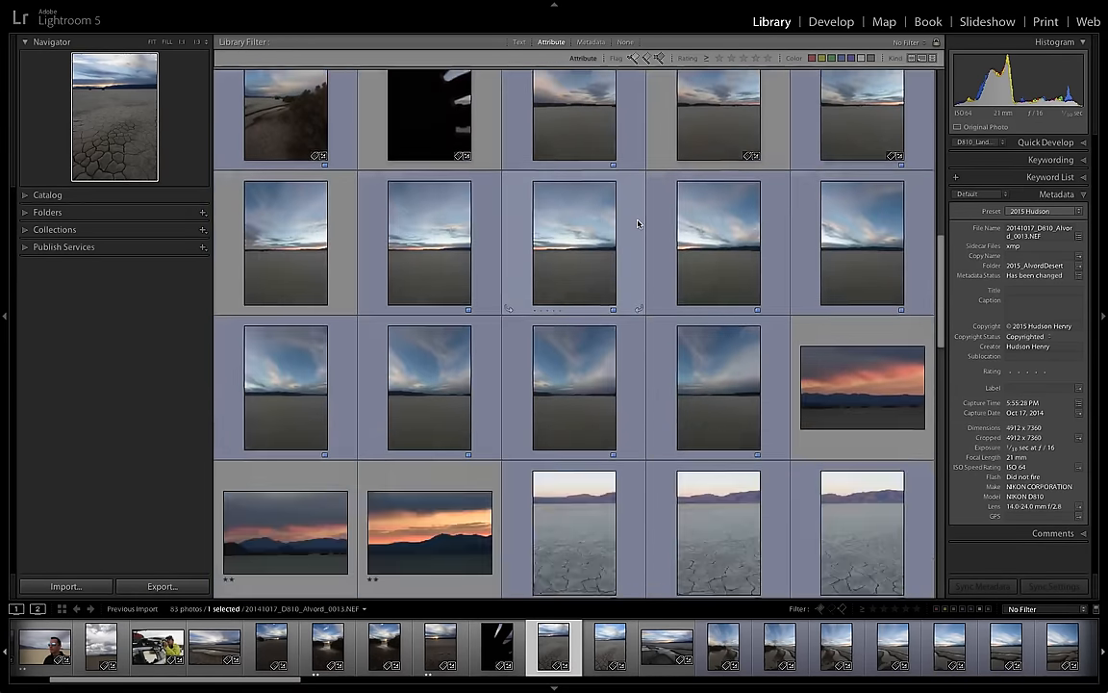
scroll(down, 3)
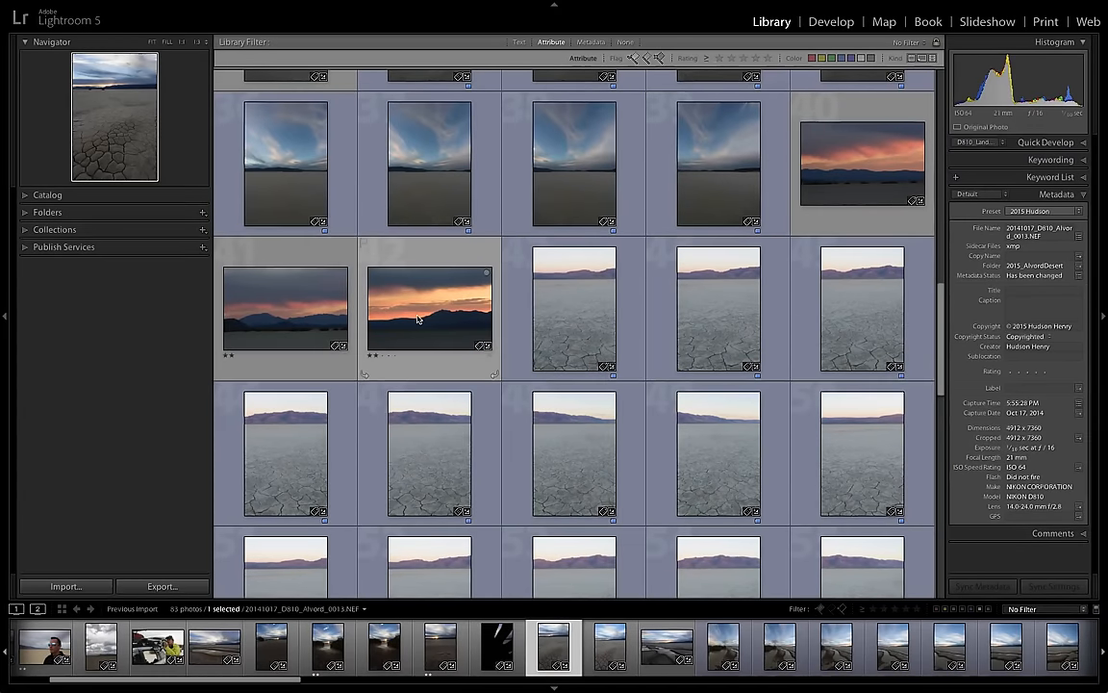
scroll(down, 3)
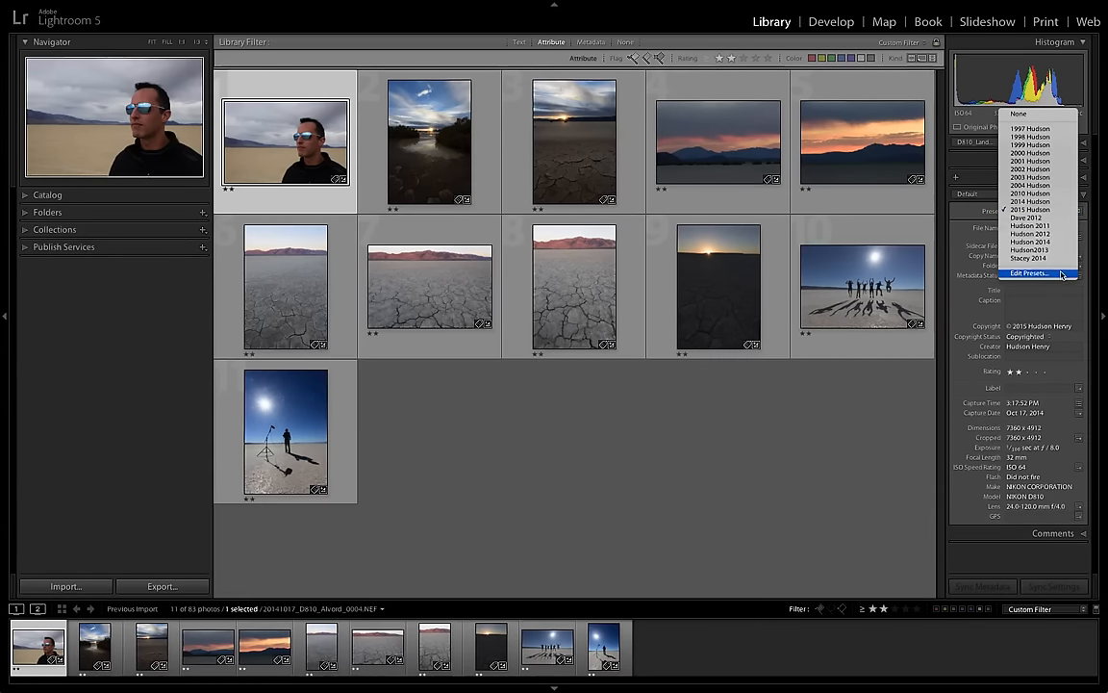
- Review the copyright and creator fields in the Metadata preset editor and dismiss it with Done
click(1037, 277)
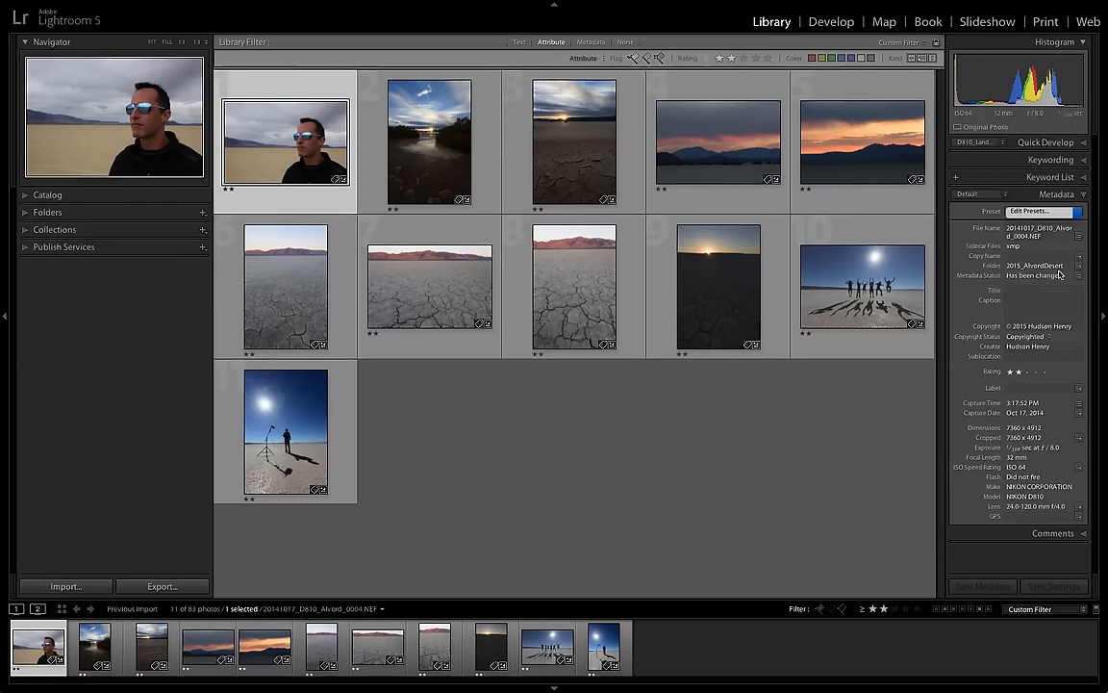
click(1035, 209)
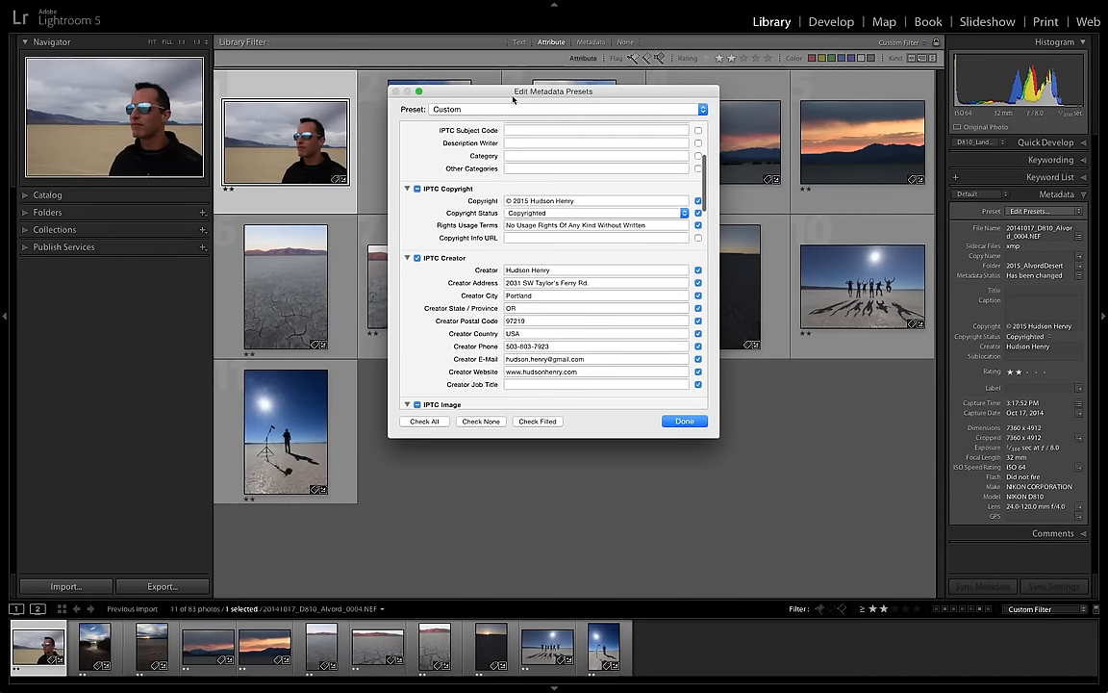
click(565, 108)
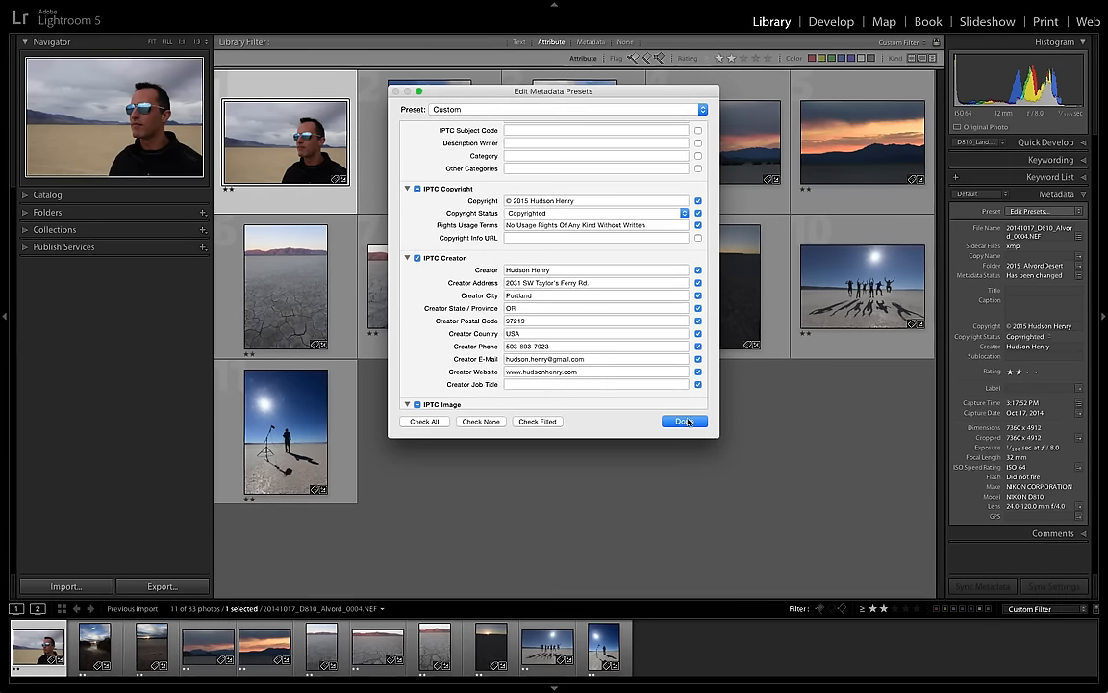
click(683, 421)
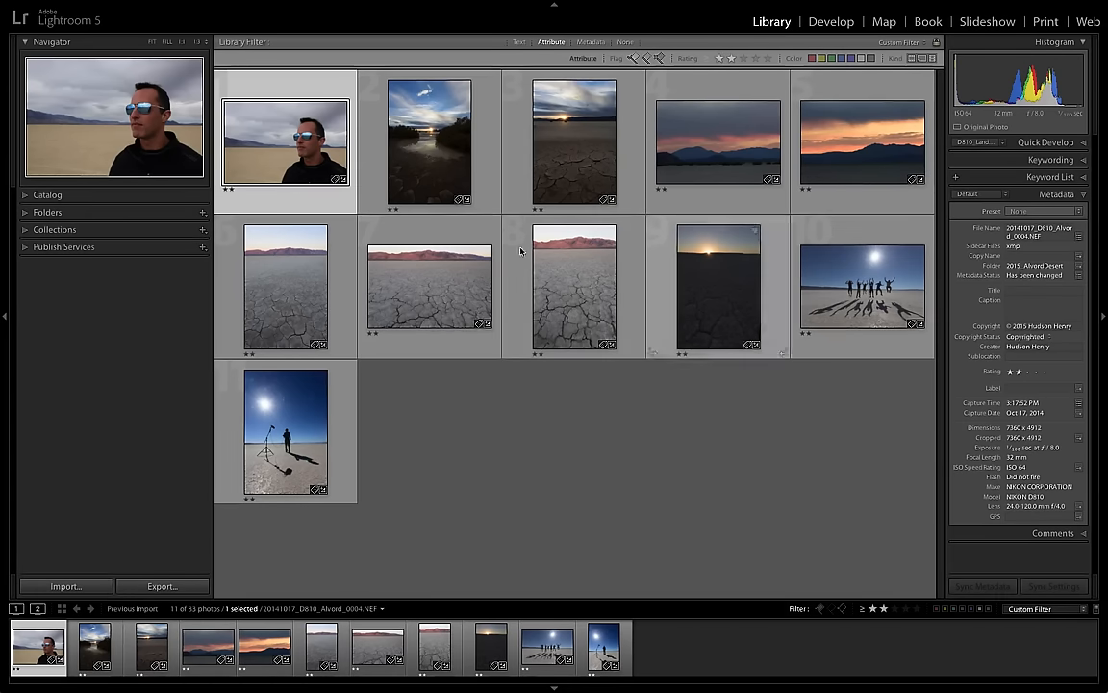
- Select the cracked playa photo with pink mountains and switch to the Develop module
click(427, 285)
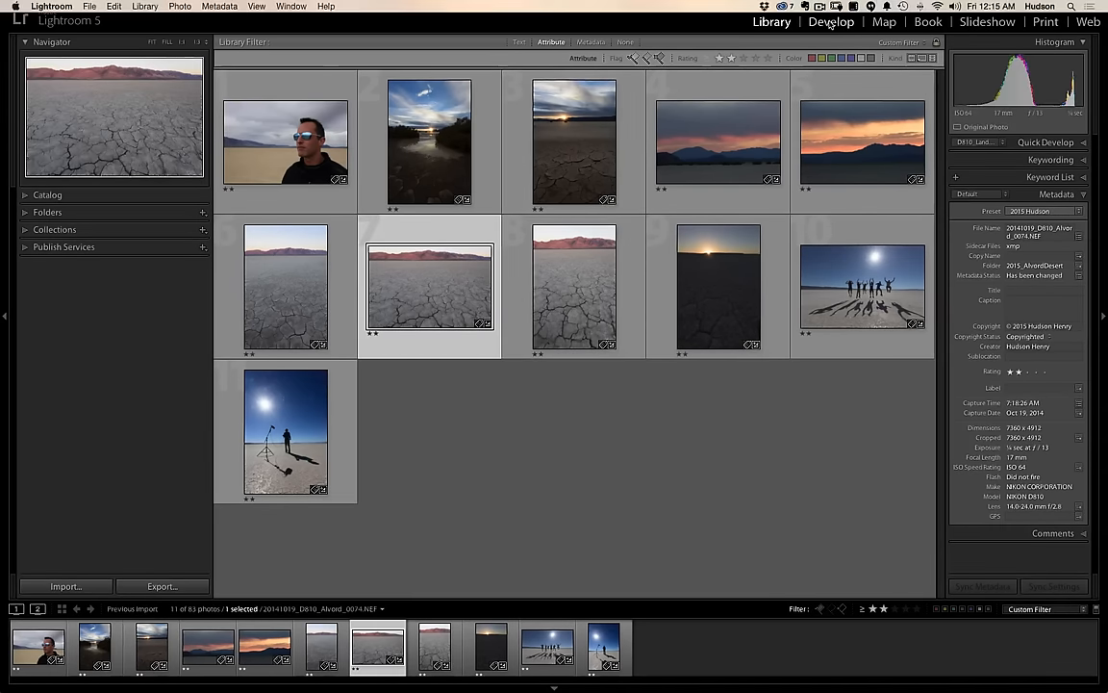
click(832, 23)
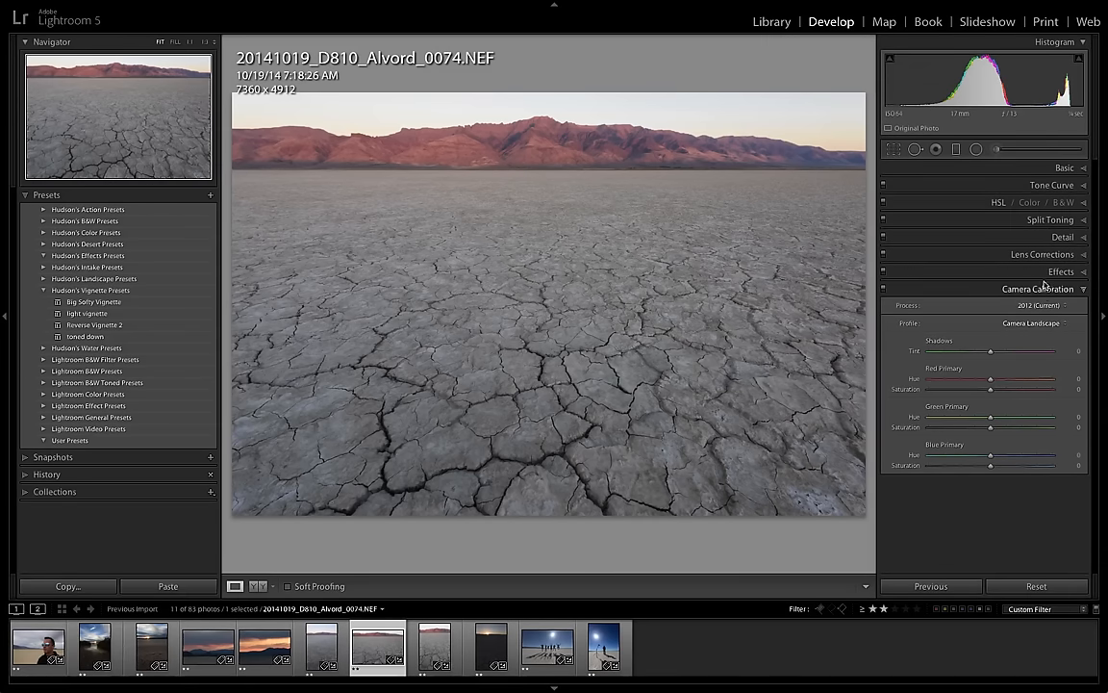
- Check the Lens Corrections and Basic panels, briefly expanding a camera profile preset folder
click(1042, 254)
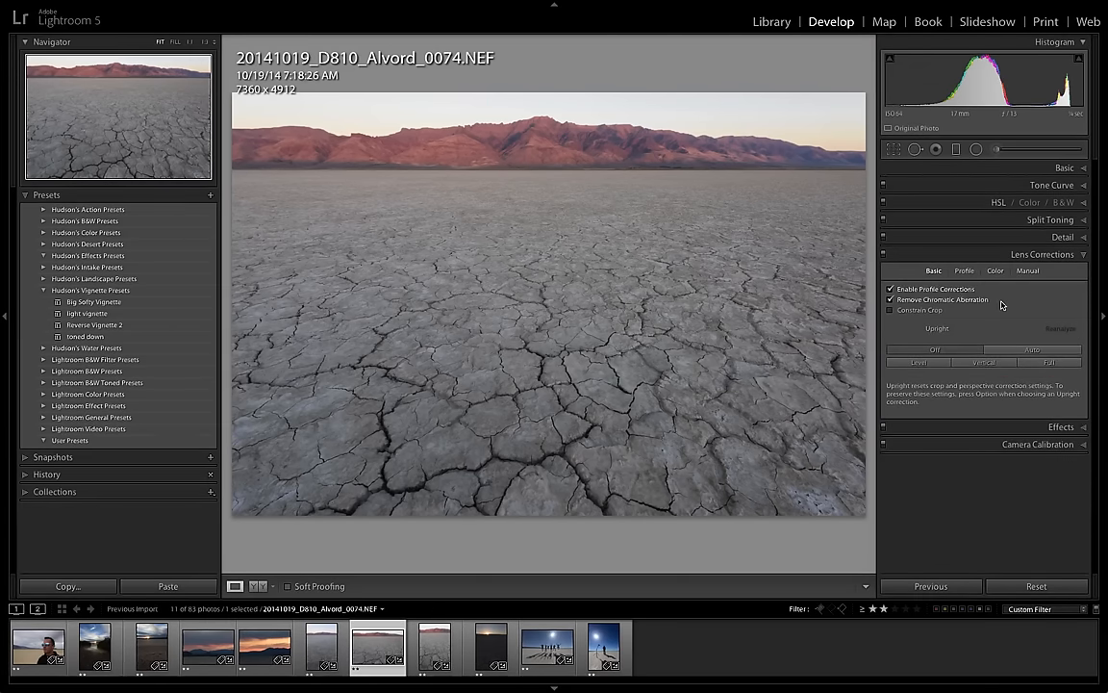
click(1058, 167)
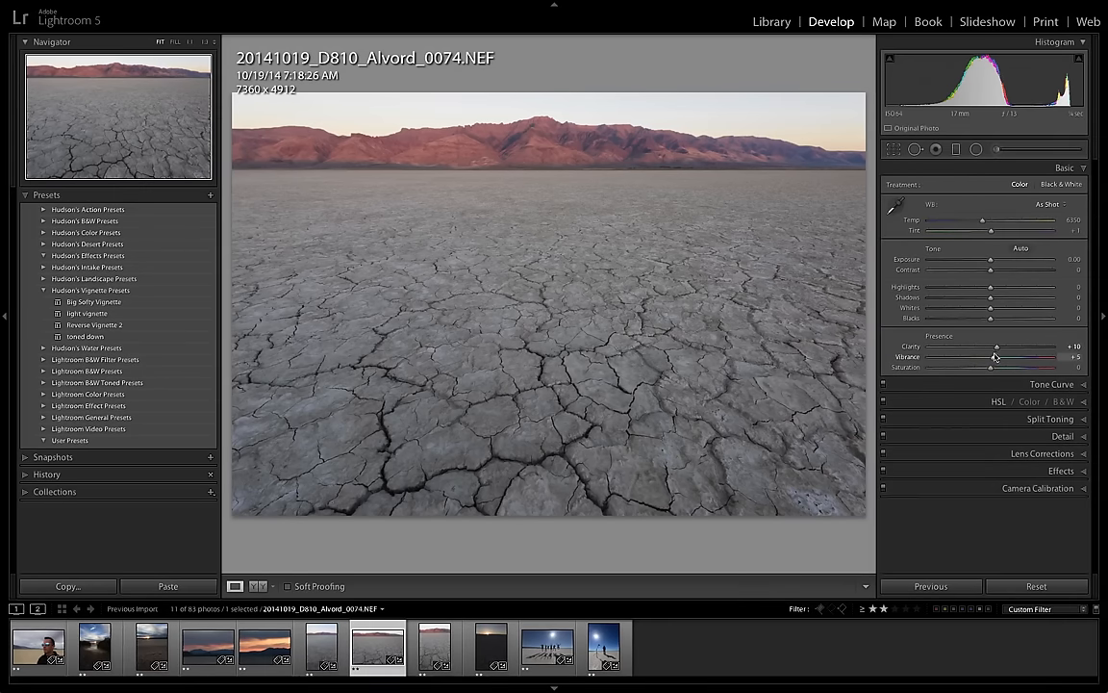
mouse_move(1000, 360)
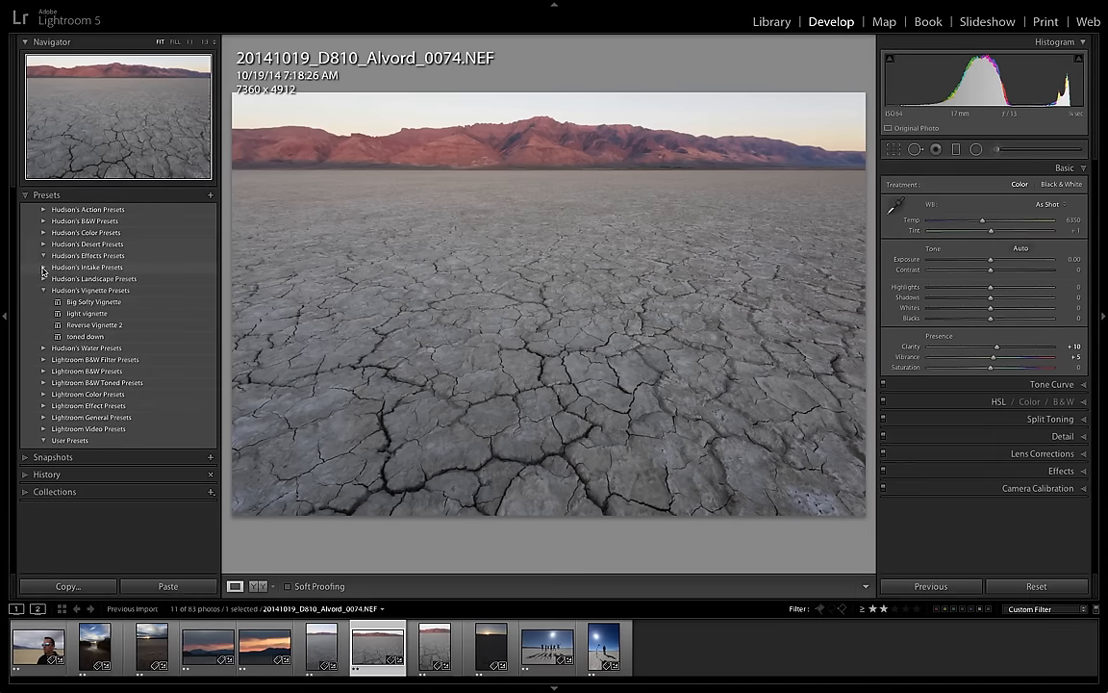
click(42, 265)
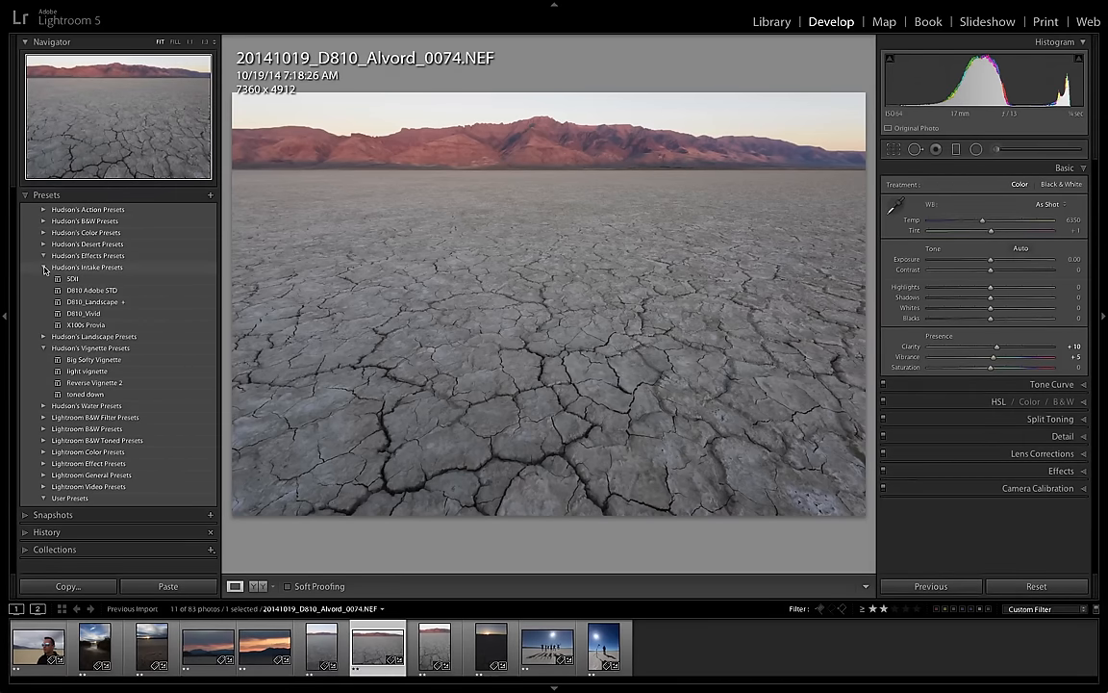
click(44, 268)
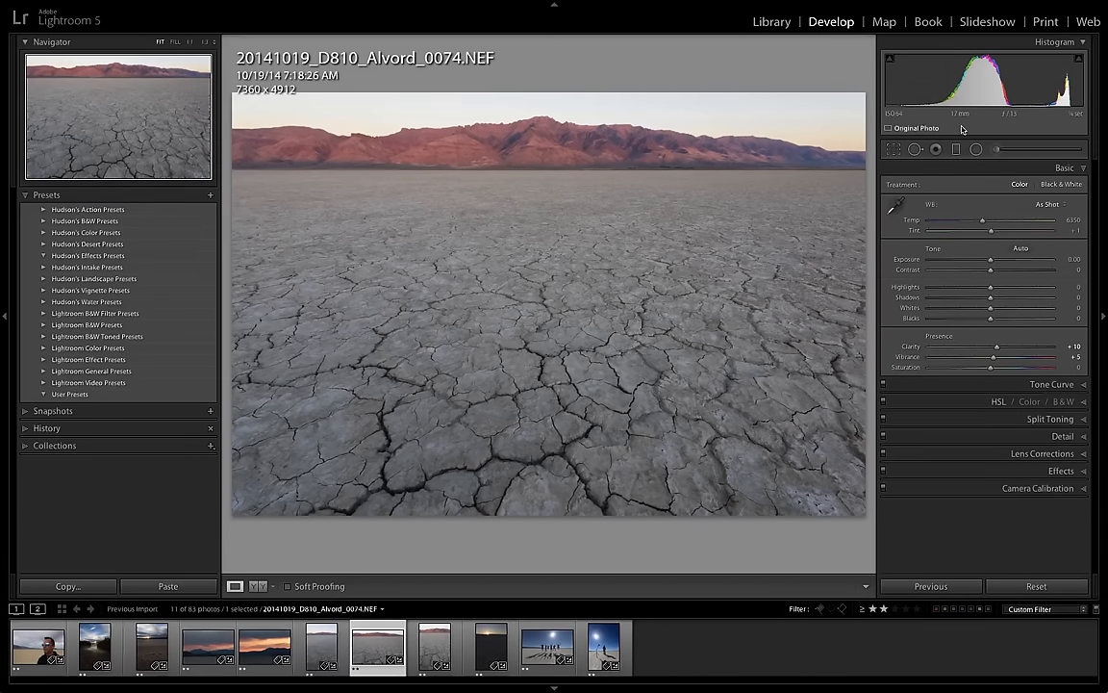
mouse_move(1014, 196)
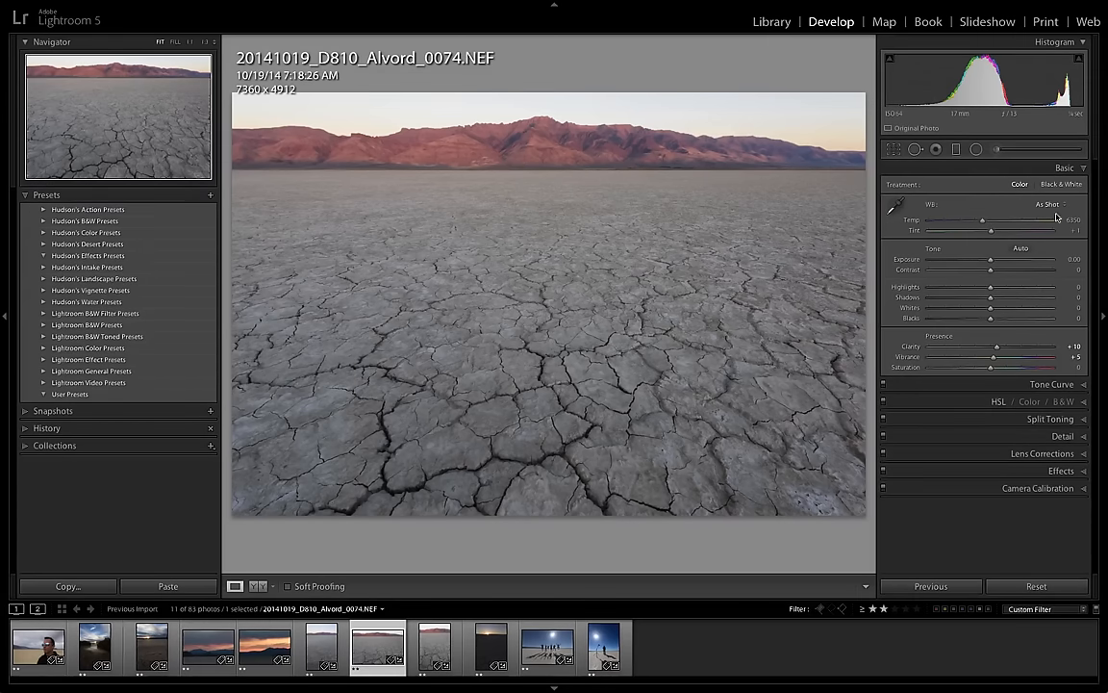
- Warm the white balance by raising the Temp slider
drag(982, 219, 1000, 219)
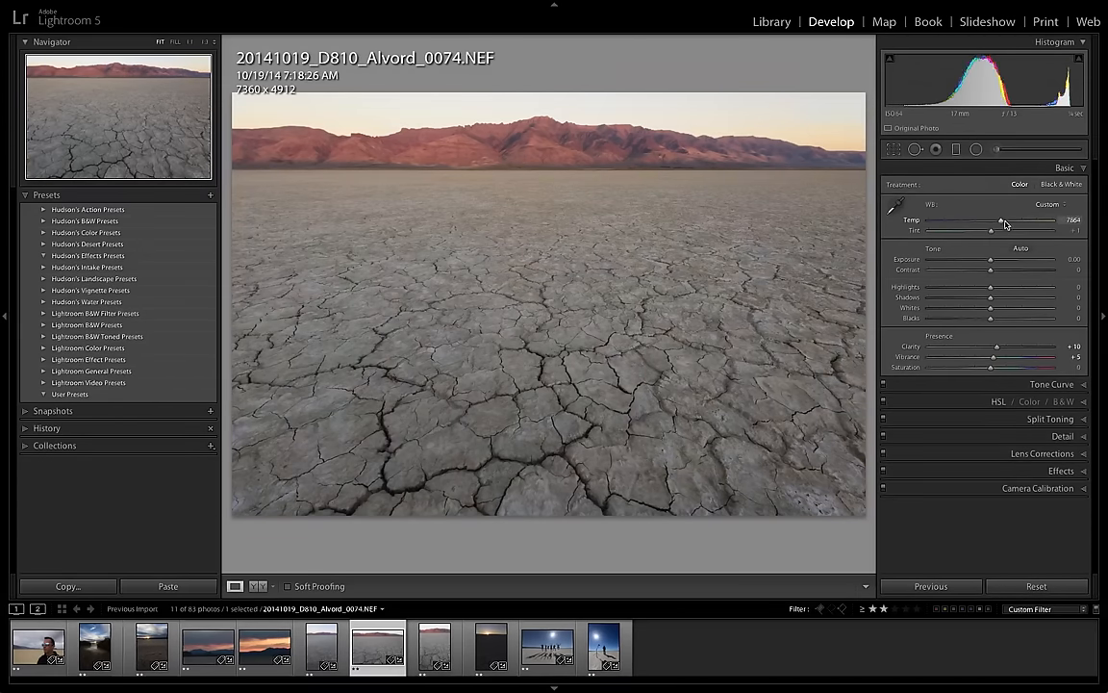
drag(1001, 223, 989, 223)
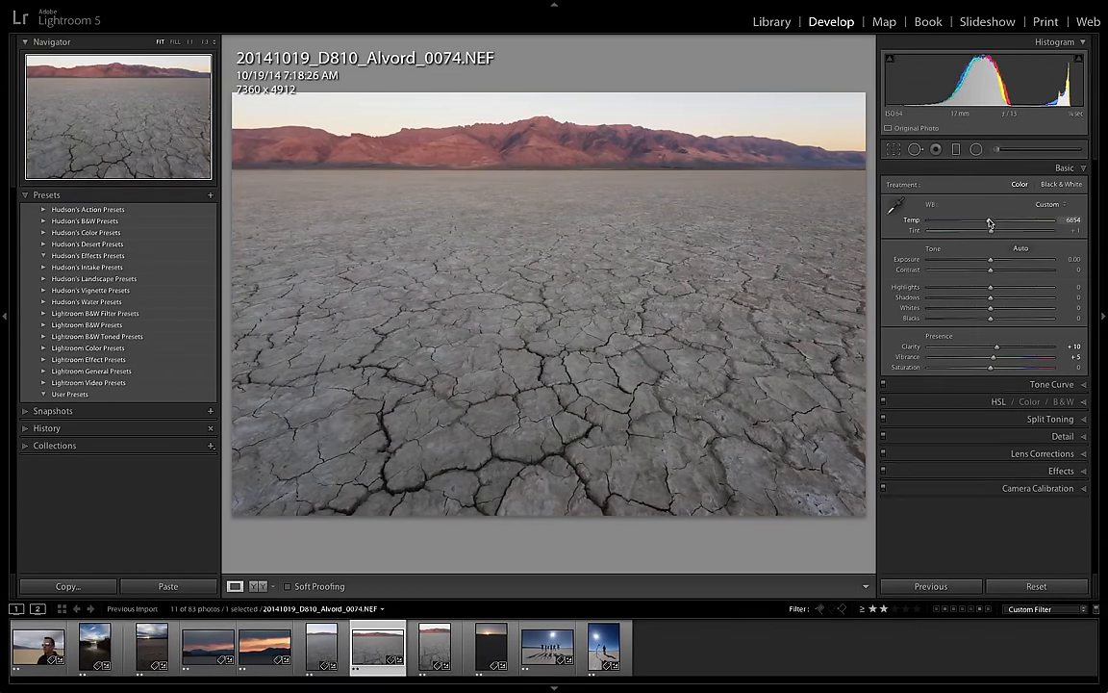
drag(989, 223, 993, 224)
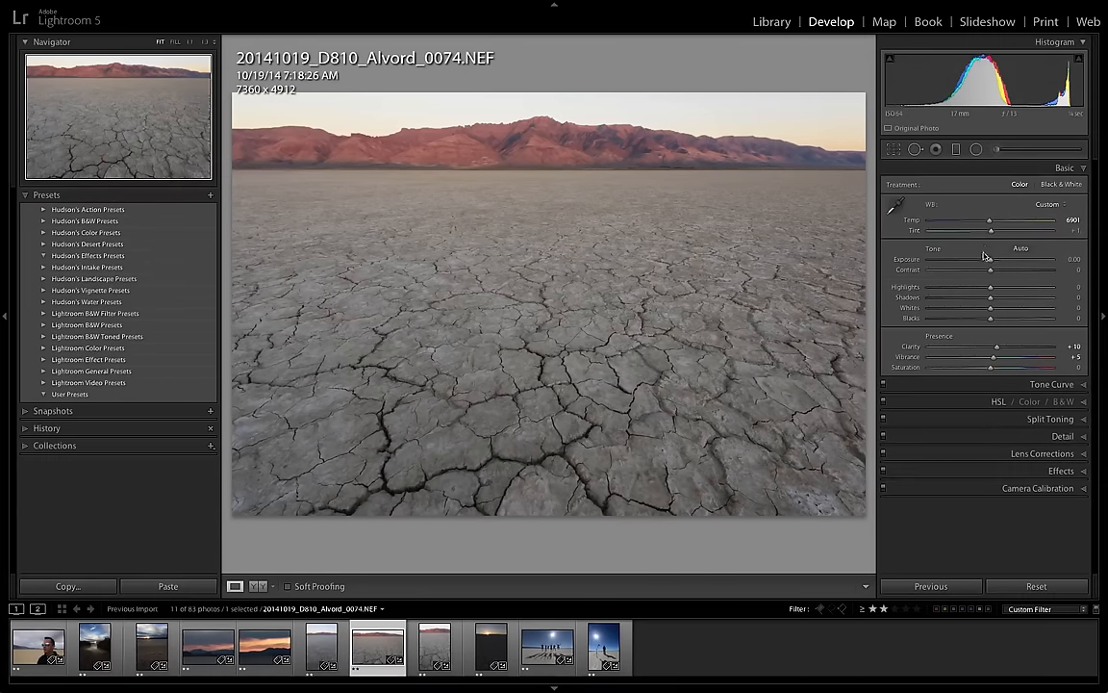
- Brighten the Exposure and increase the Contrast of the playa photo
drag(989, 258, 993, 258)
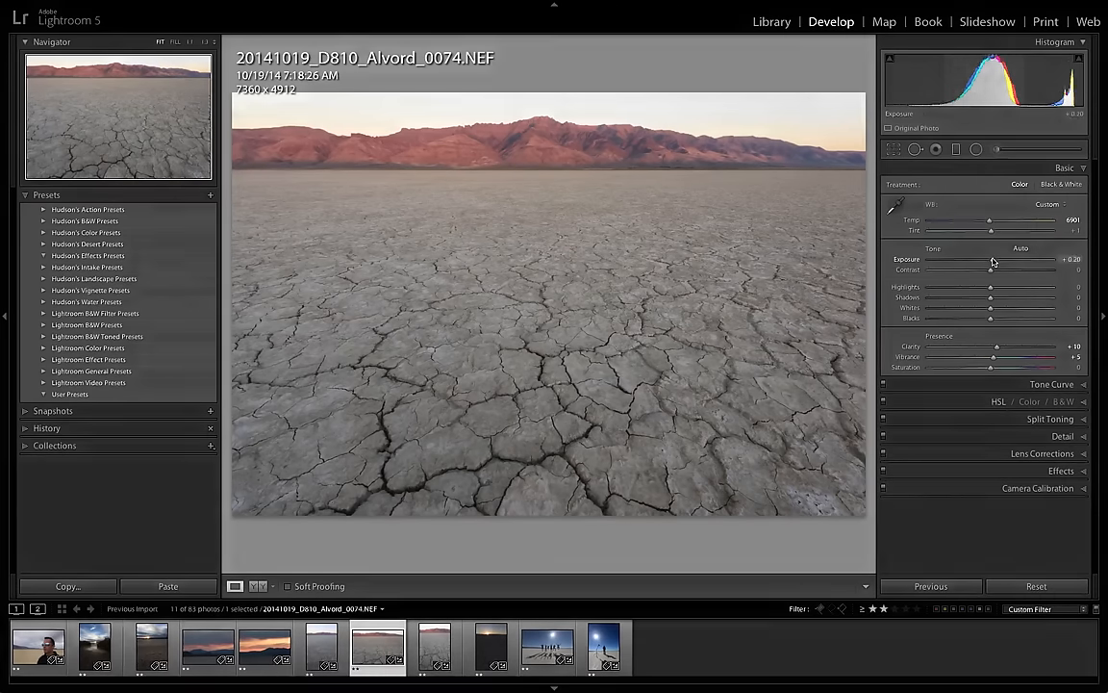
drag(991, 269, 1000, 269)
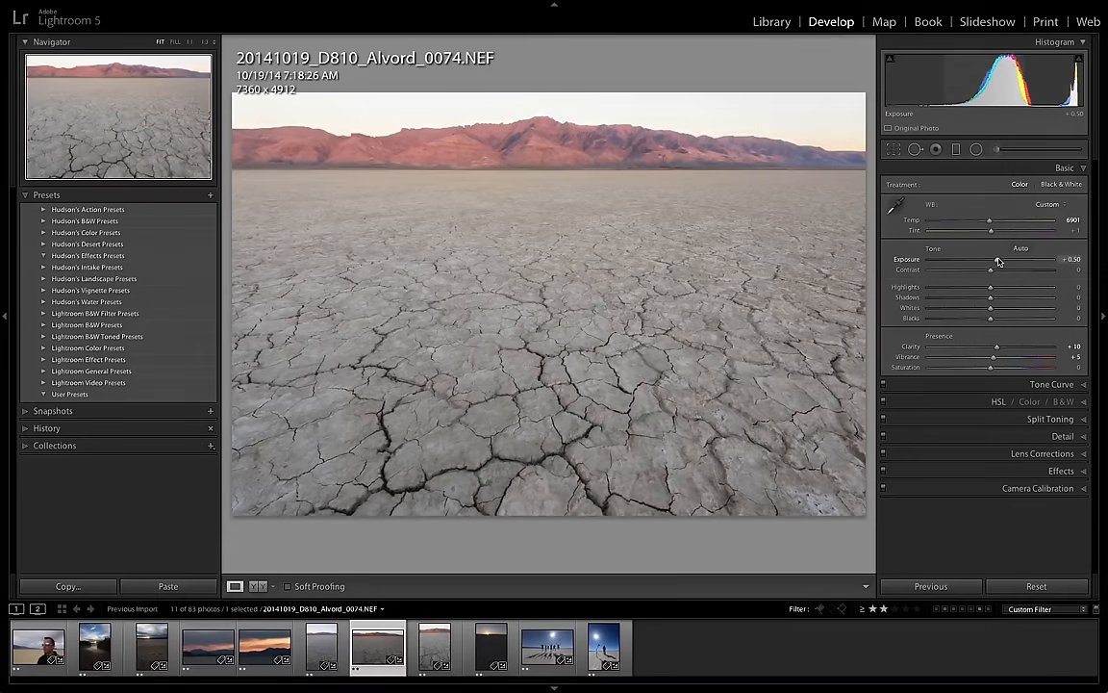
drag(998, 261, 990, 262)
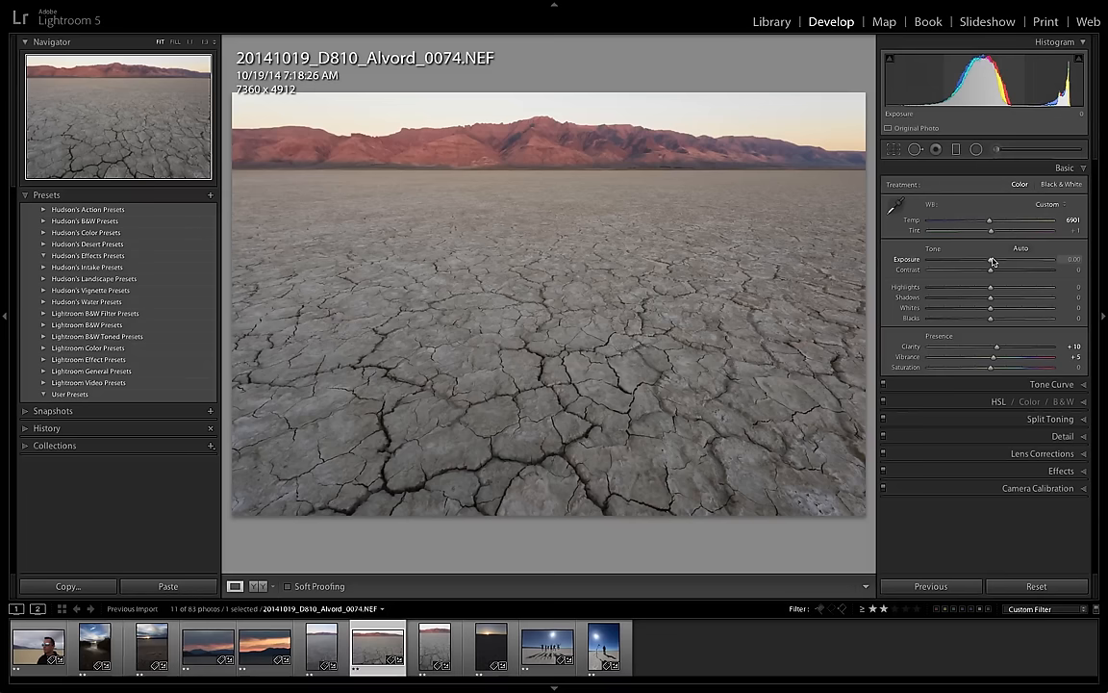
drag(991, 260, 998, 260)
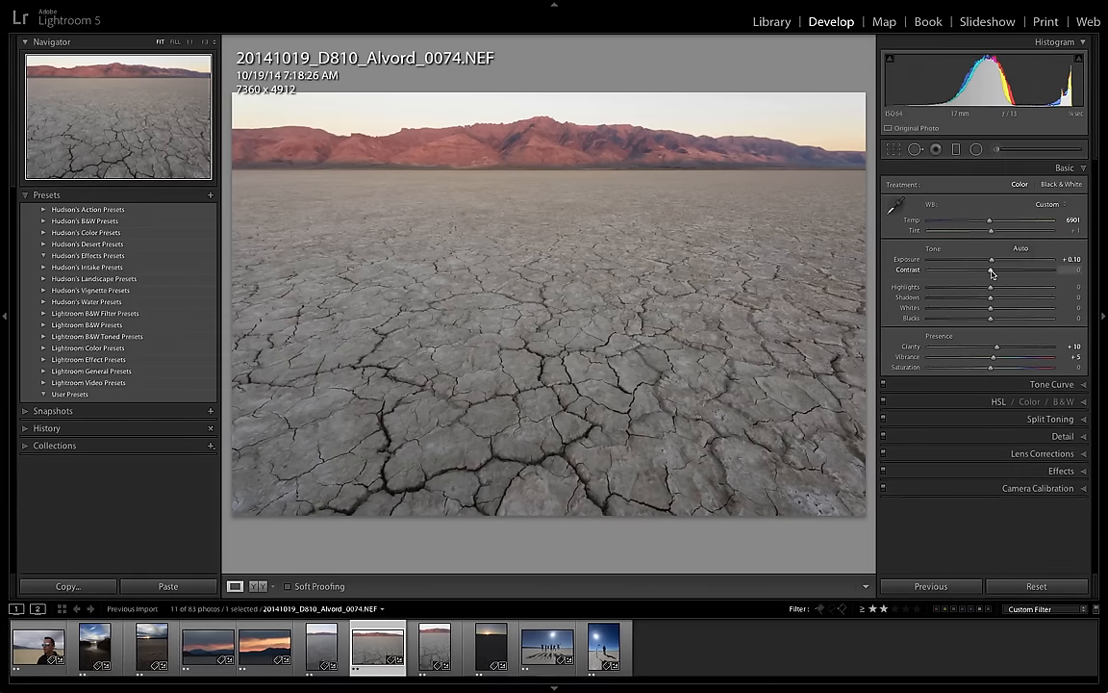
drag(989, 279, 1008, 279)
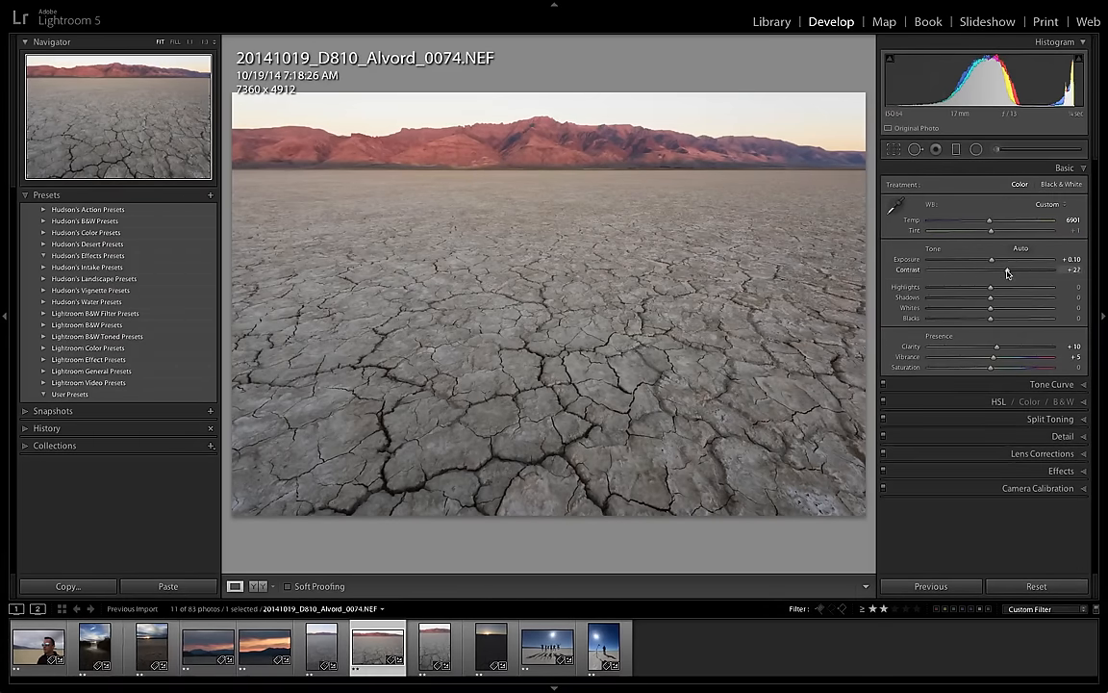
drag(997, 279, 989, 279)
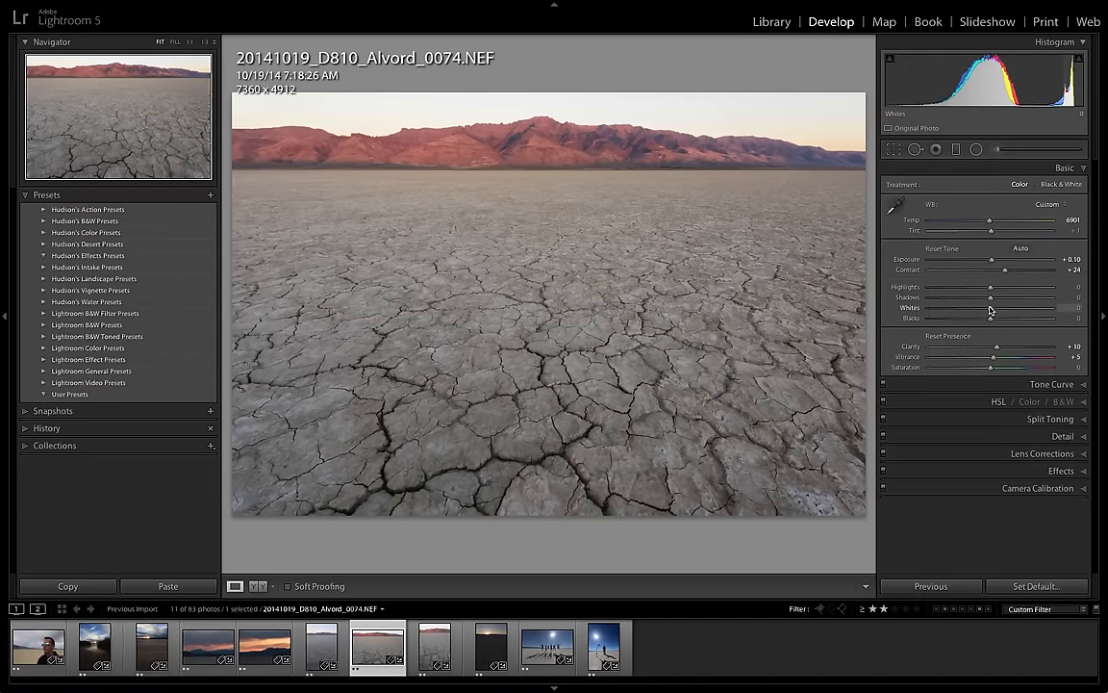
- Alt-drag the Whites slider to preview clipping and settle the white point
drag(990, 307, 1043, 308)
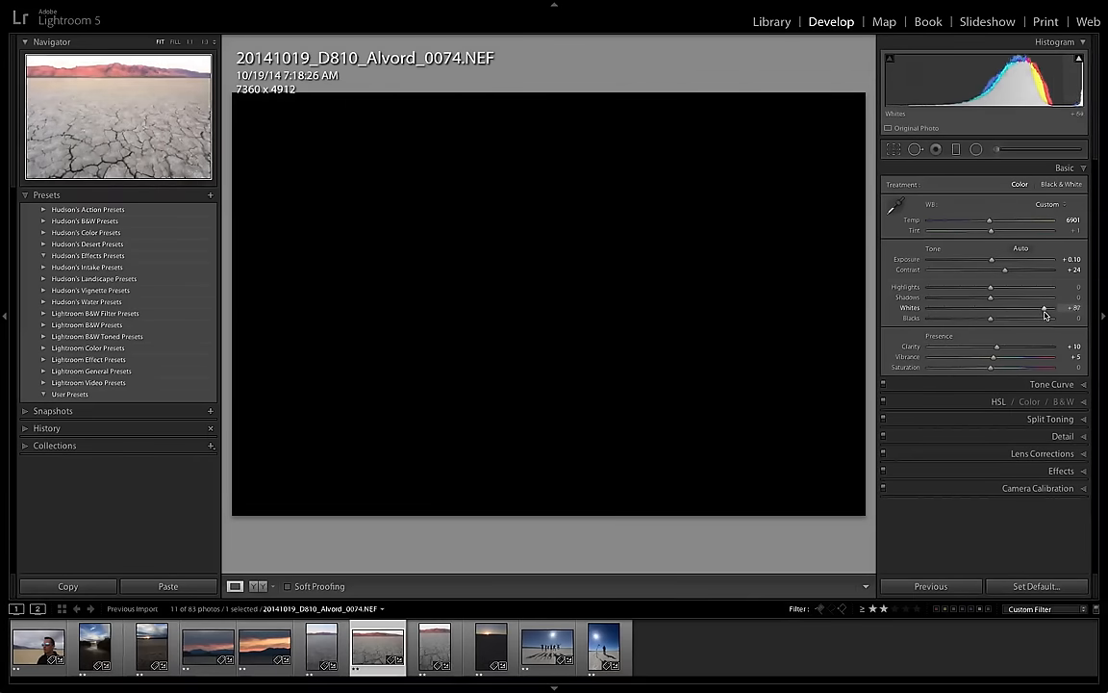
drag(1043, 308, 1058, 308)
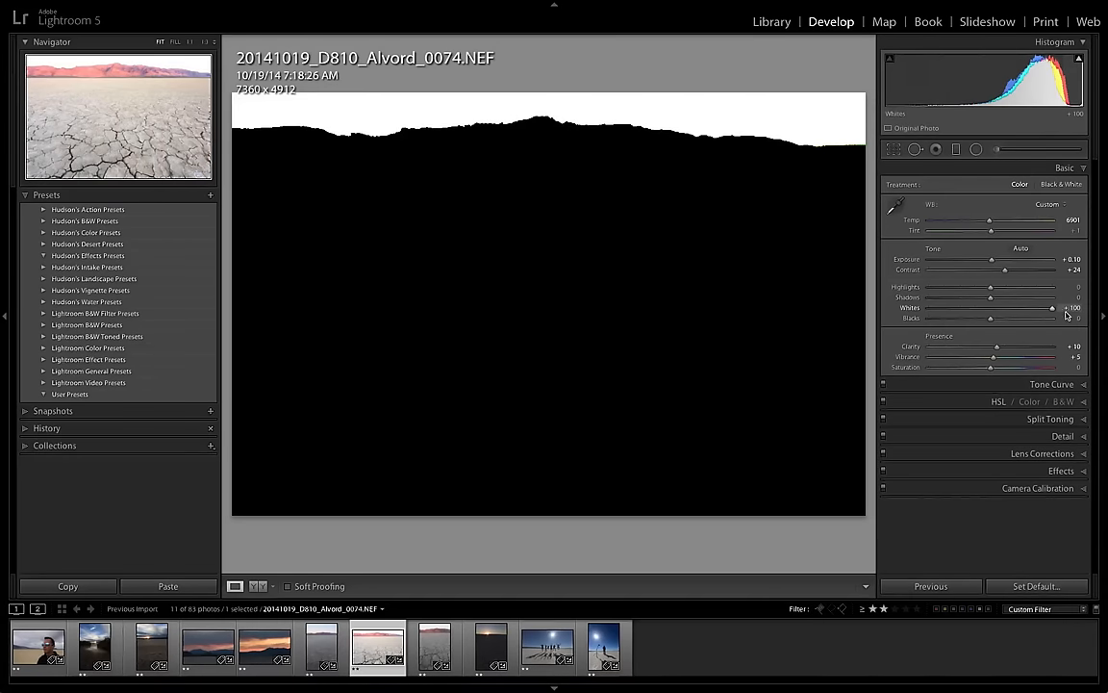
drag(1051, 307, 1000, 307)
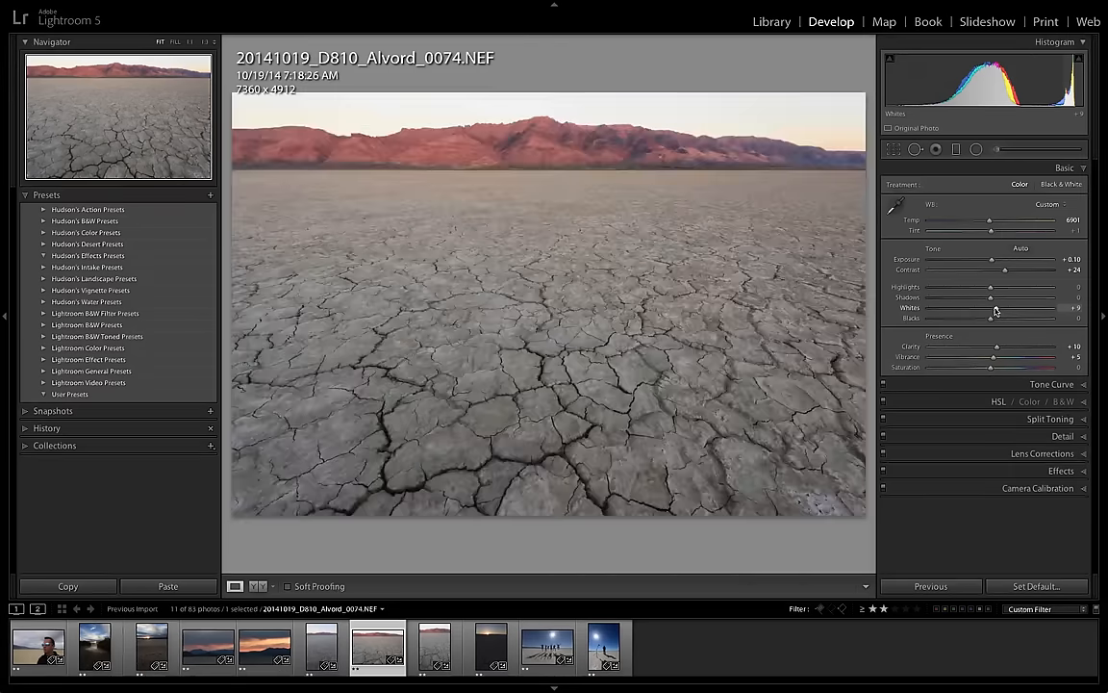
drag(996, 308, 991, 307)
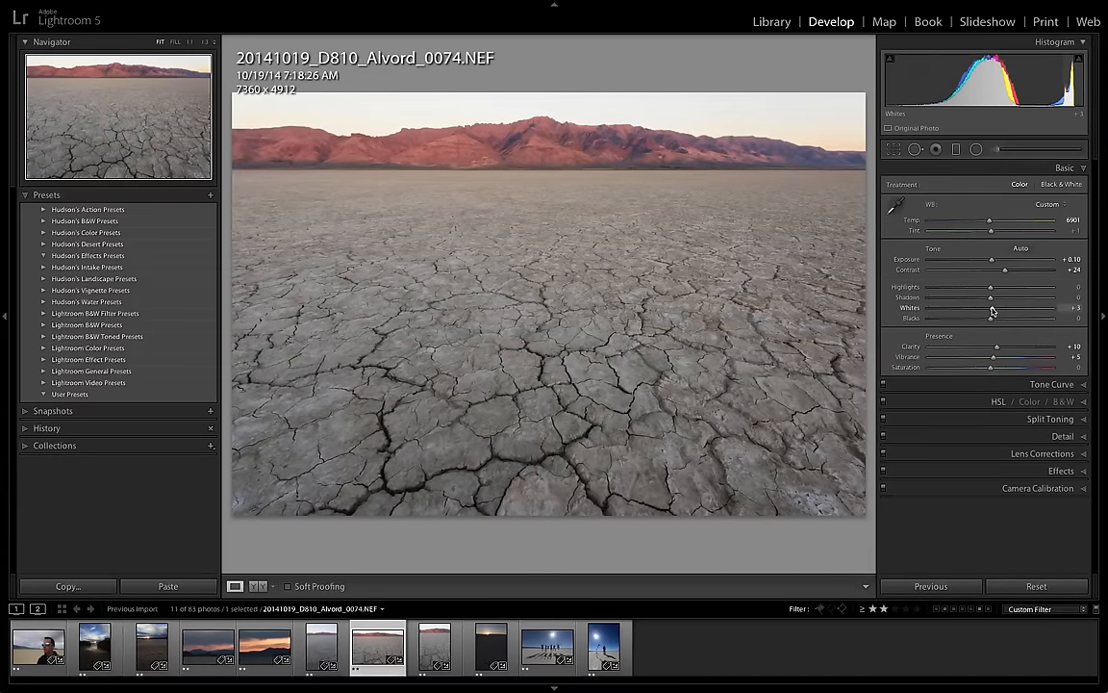
drag(990, 308, 989, 309)
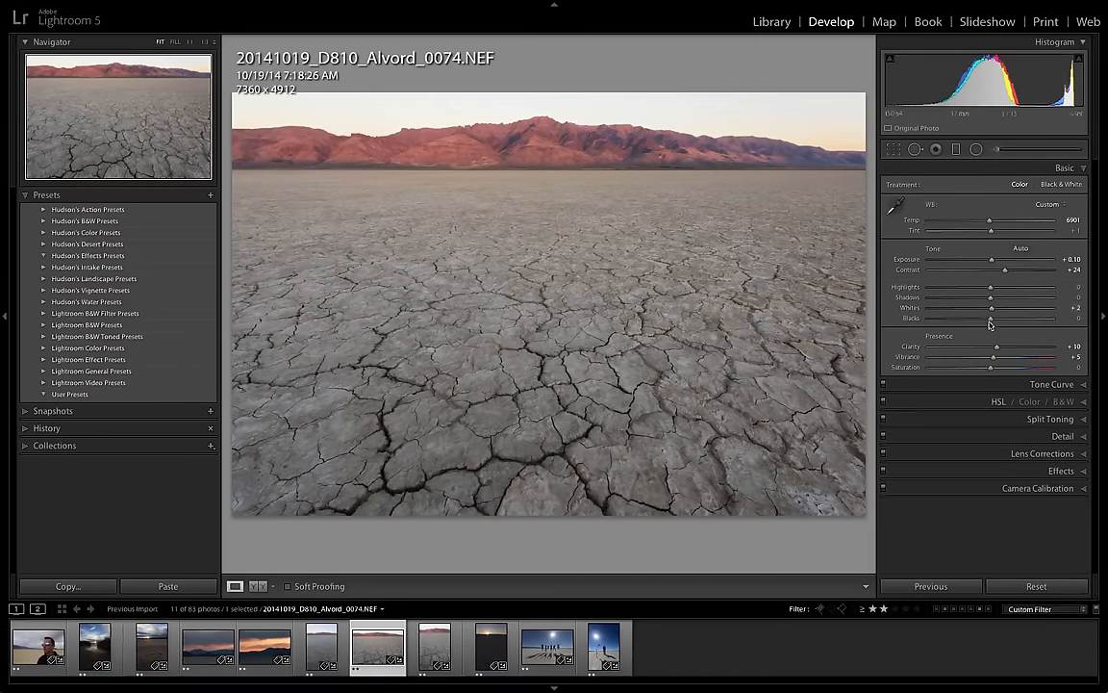
drag(991, 308, 958, 308)
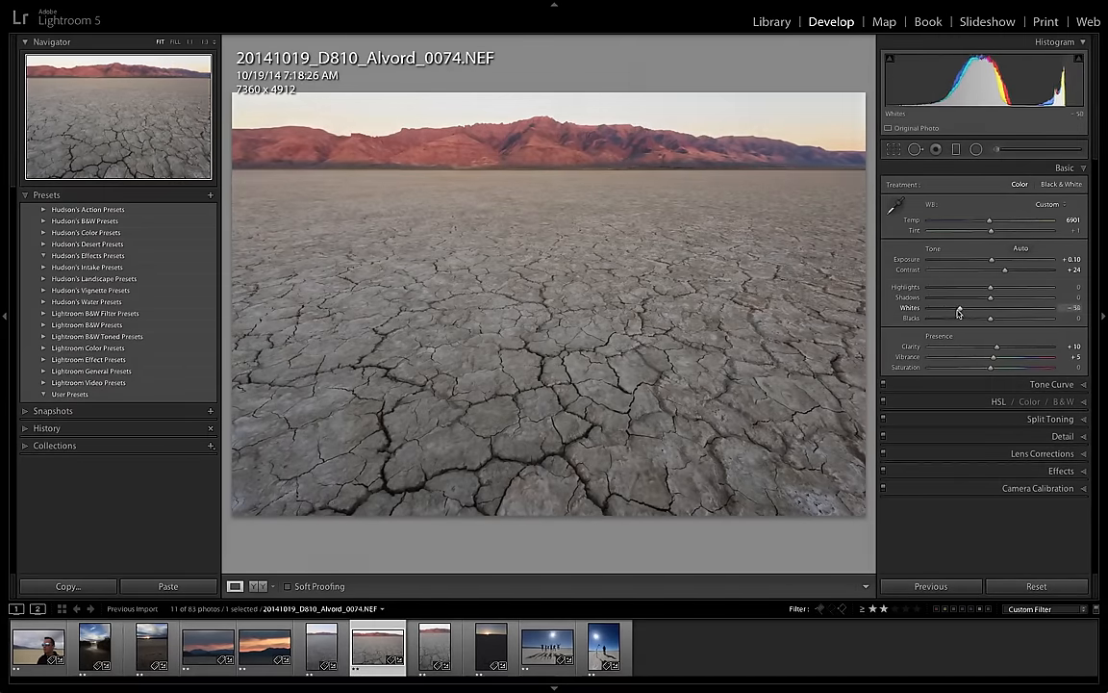
drag(989, 308, 998, 308)
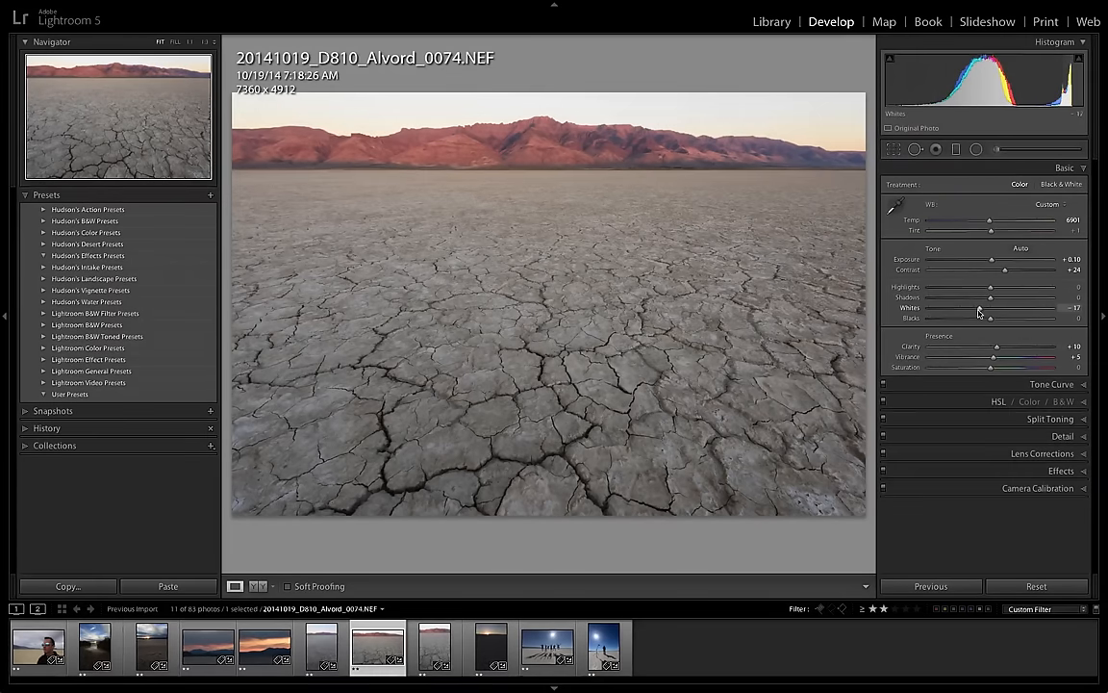
drag(966, 307, 985, 308)
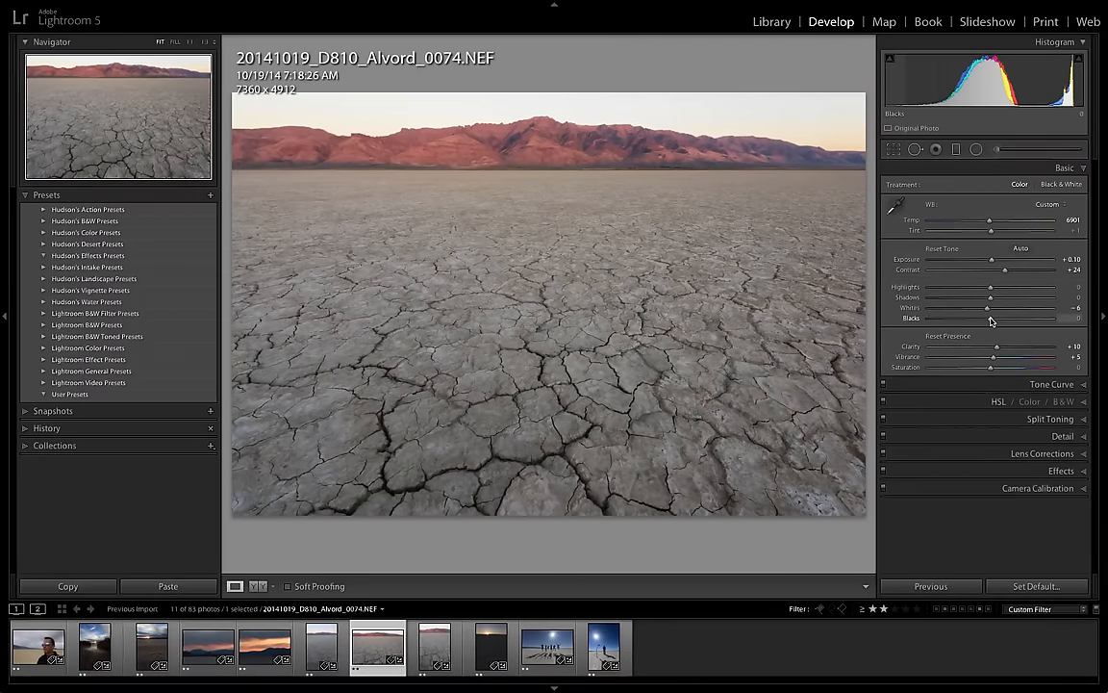
- Alt-drag the Blacks slider so only the deepest mud cracks clip to pure black
drag(991, 318, 973, 317)
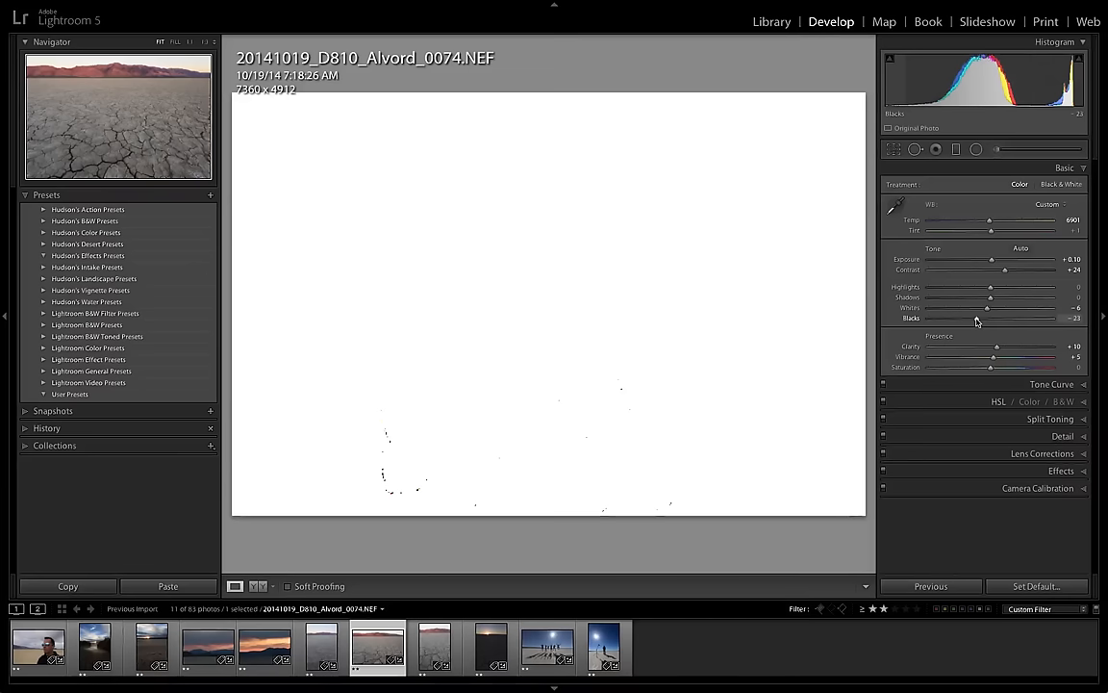
drag(975, 320, 952, 320)
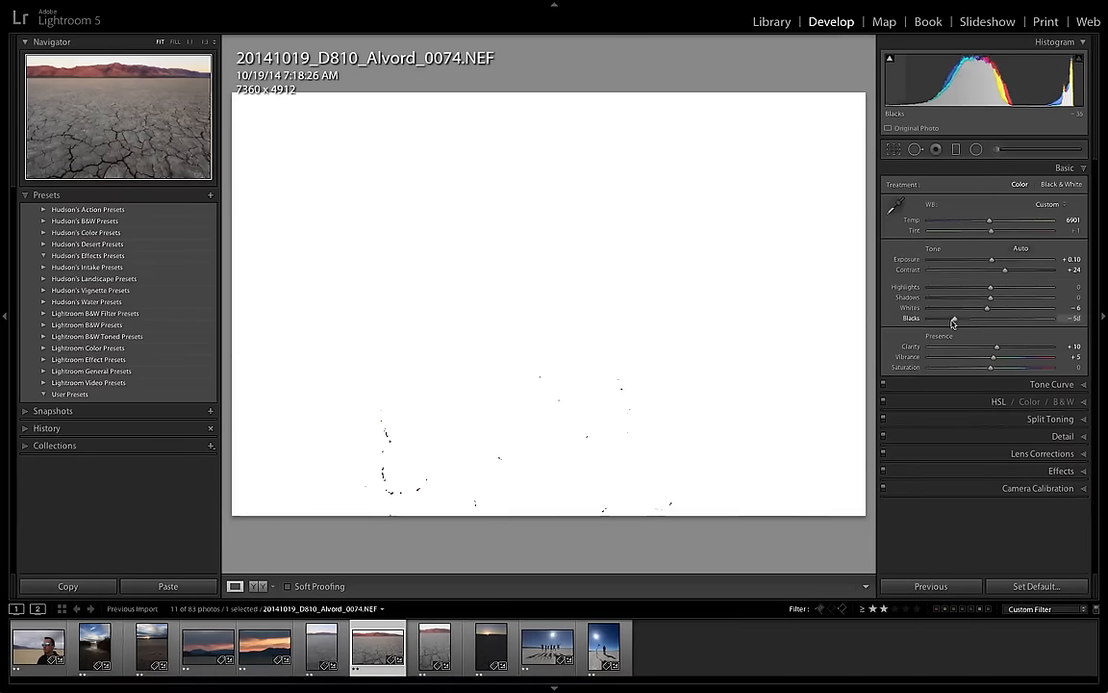
drag(962, 318, 933, 317)
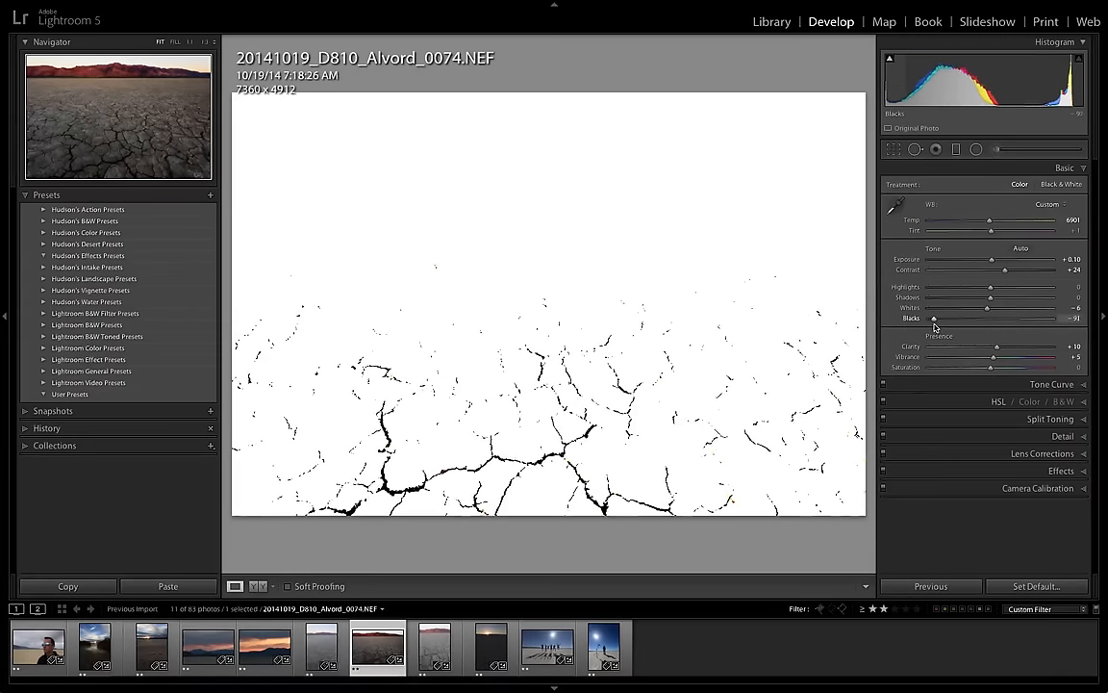
drag(931, 319, 962, 320)
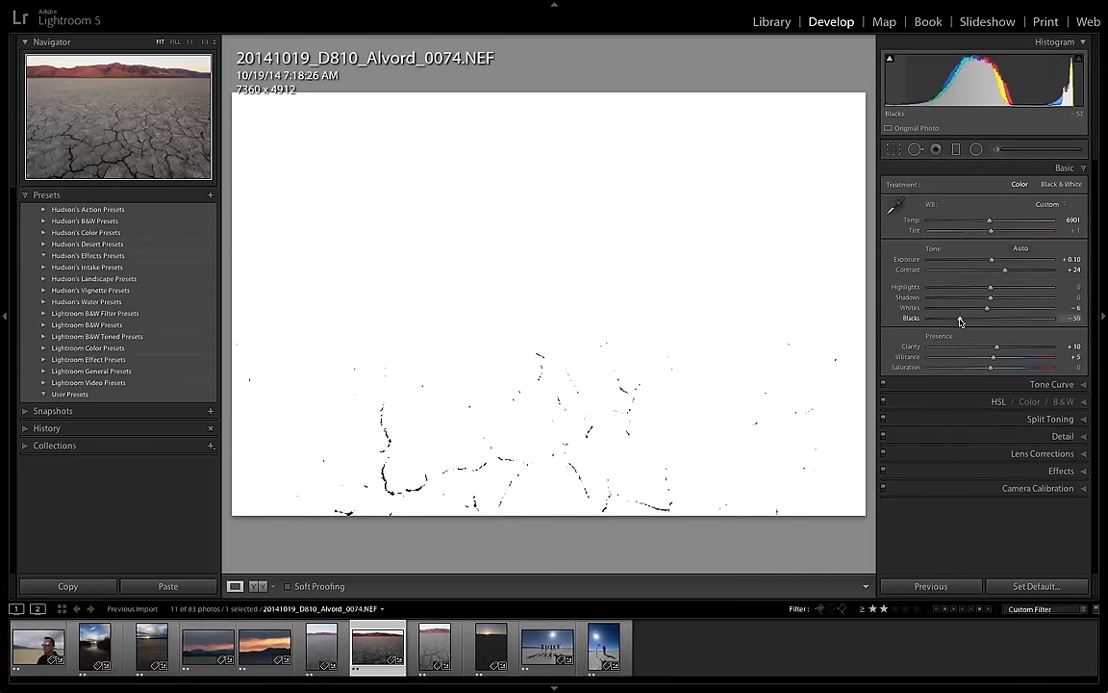
drag(987, 319, 997, 319)
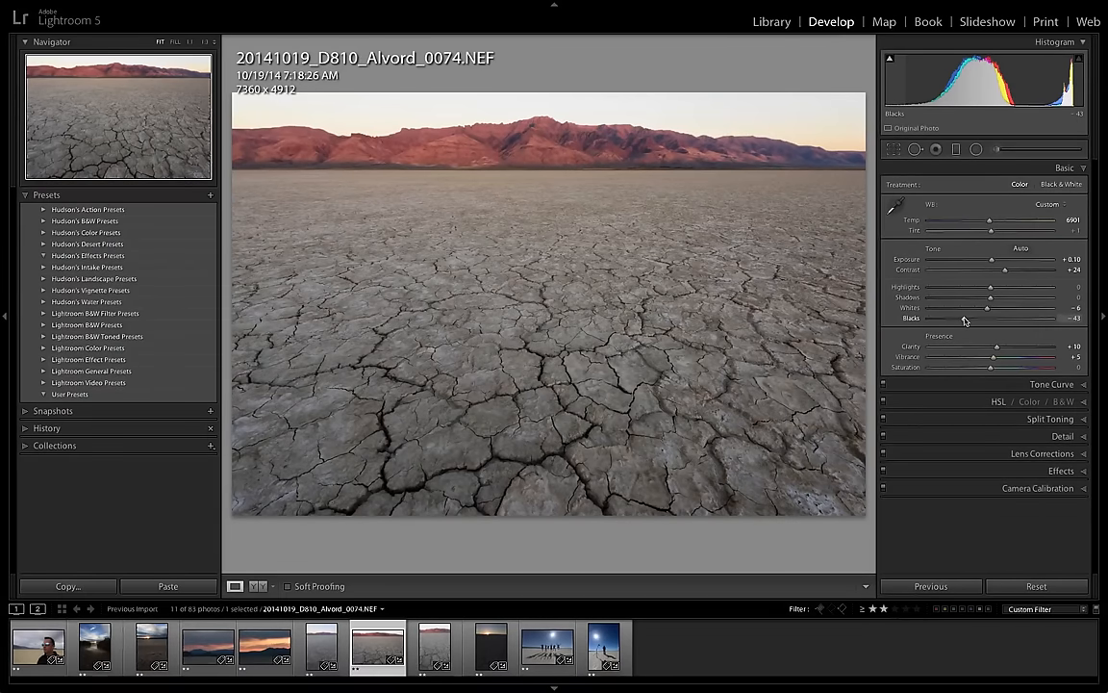
mouse_move(990, 288)
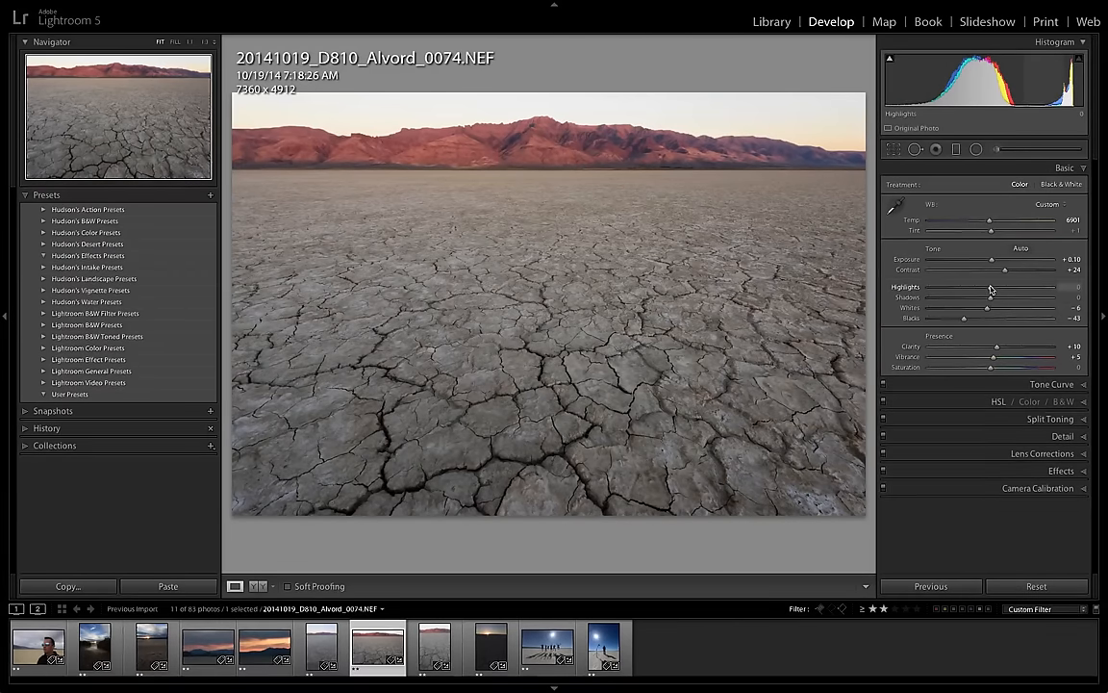
- Pull down the Highlights and settle on a value
drag(991, 288, 979, 289)
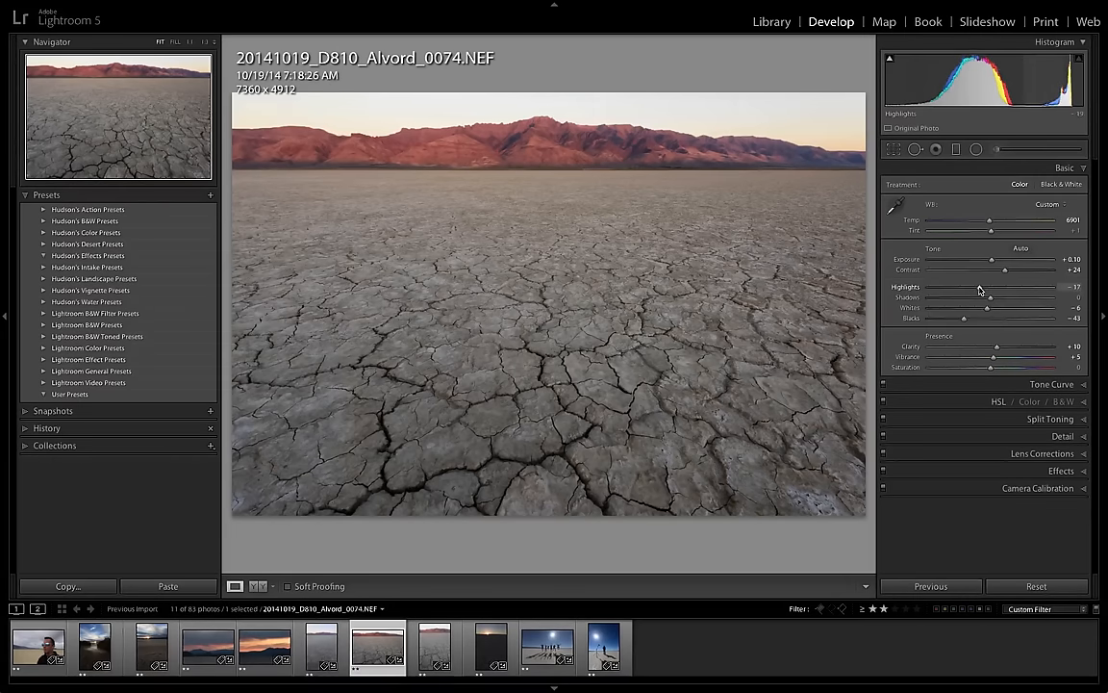
drag(979, 286, 1010, 287)
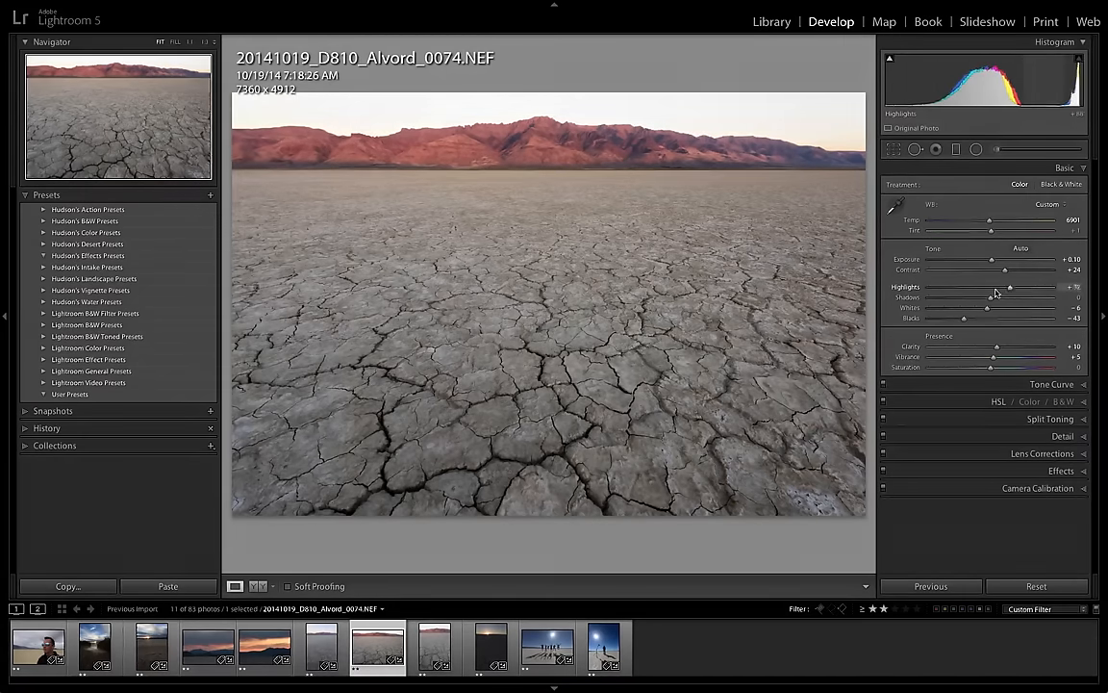
drag(1010, 289, 1029, 289)
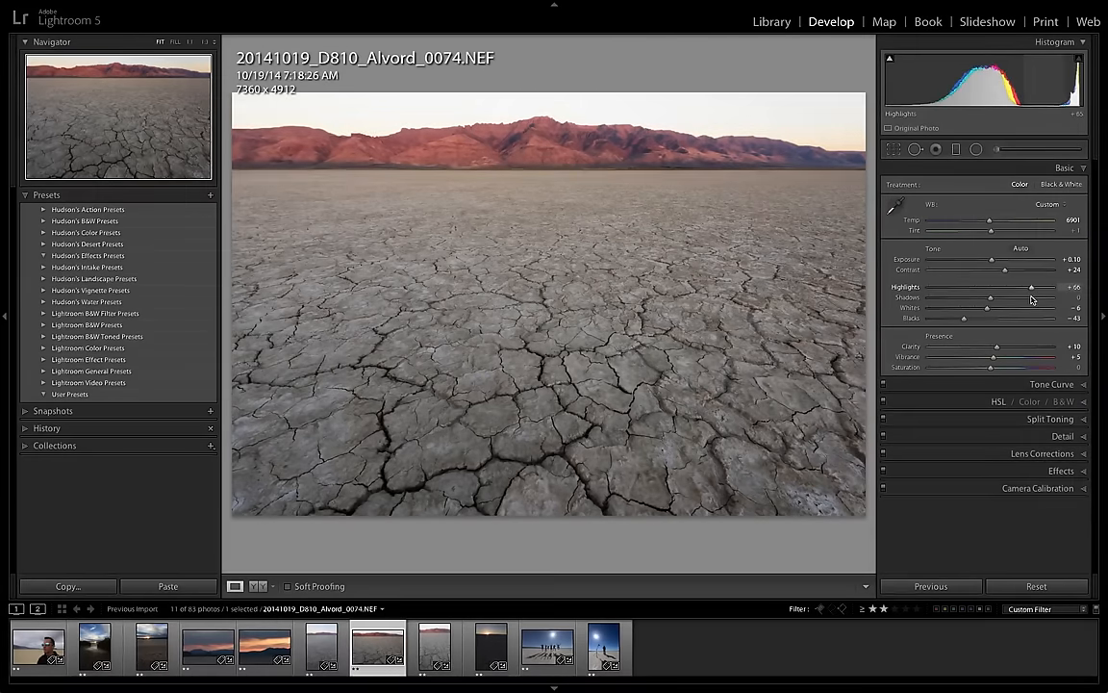
drag(1029, 289, 985, 288)
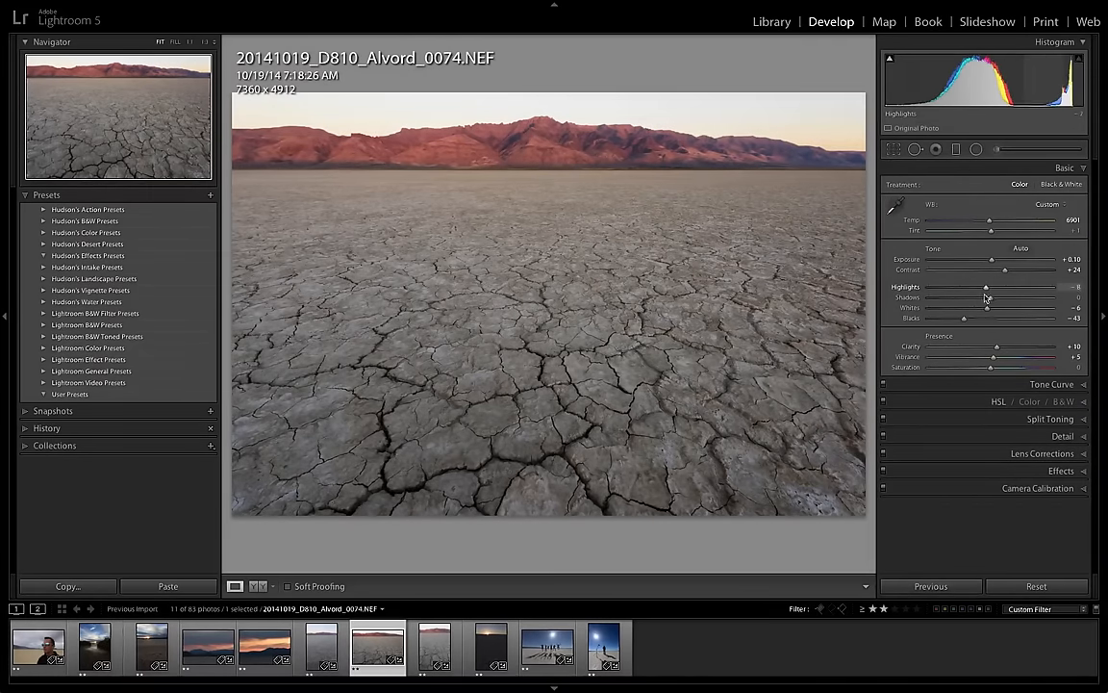
- Adjust the Shadows in the cracked mud foreground and settle on a value
drag(985, 287, 971, 287)
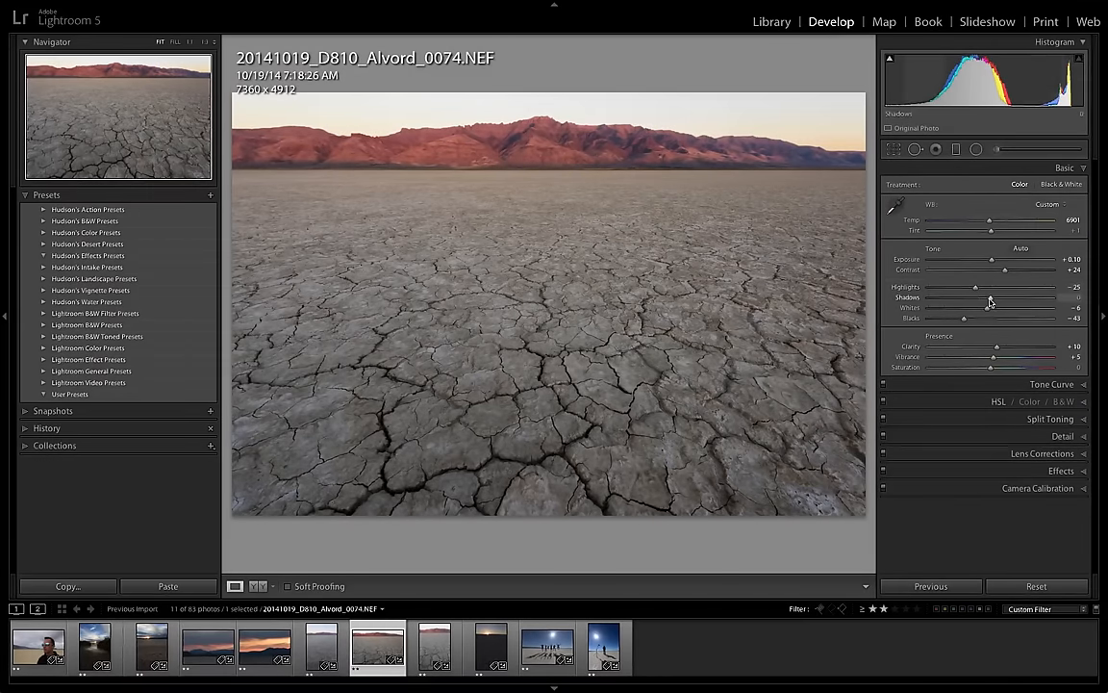
drag(966, 296, 942, 296)
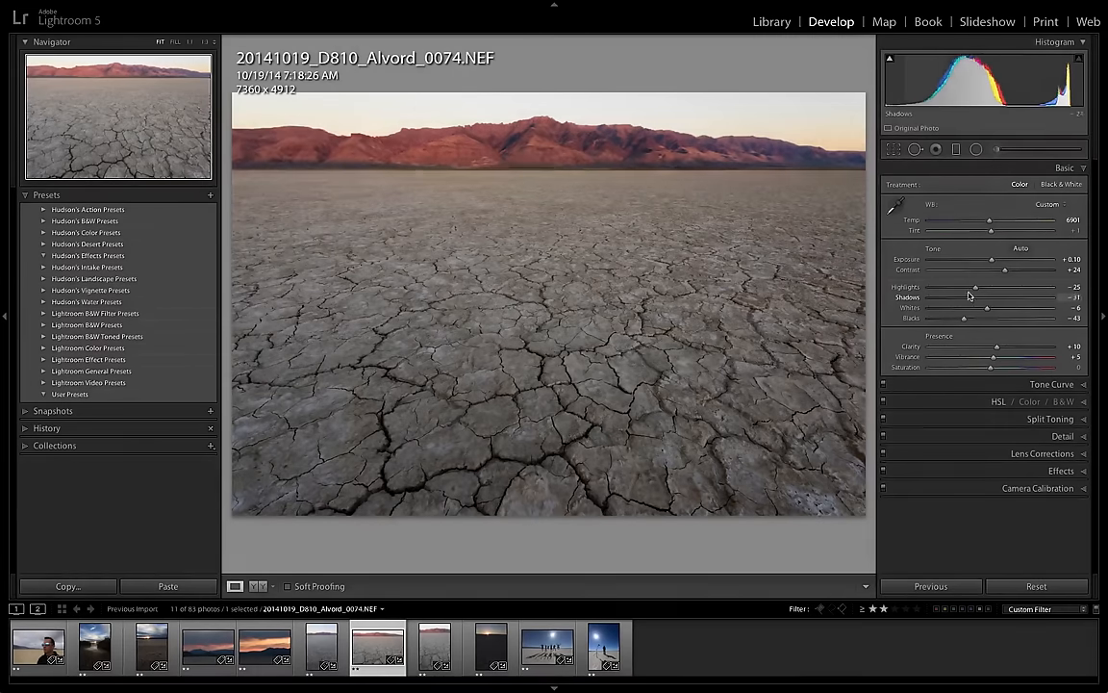
drag(959, 308, 989, 308)
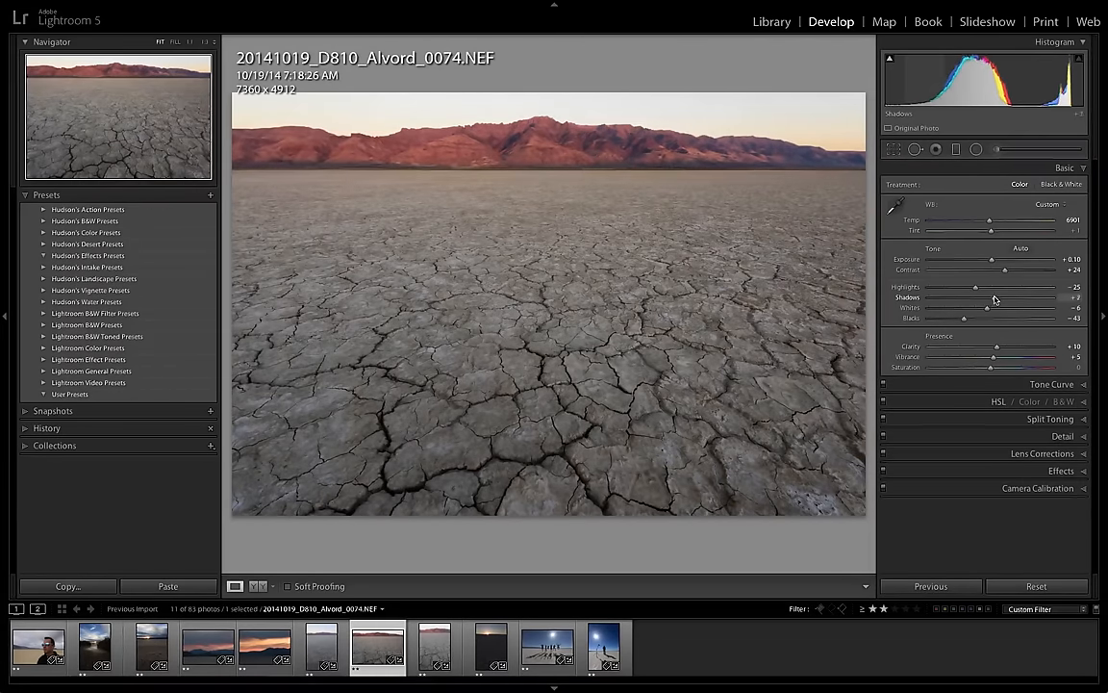
drag(960, 308, 990, 308)
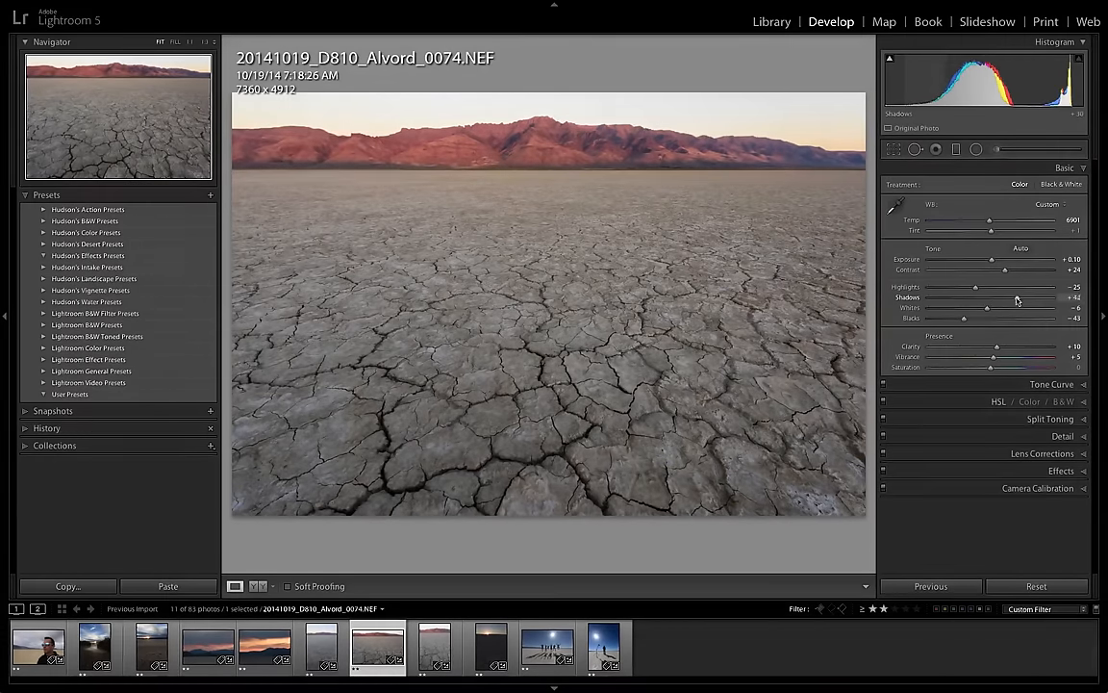
drag(987, 308, 949, 308)
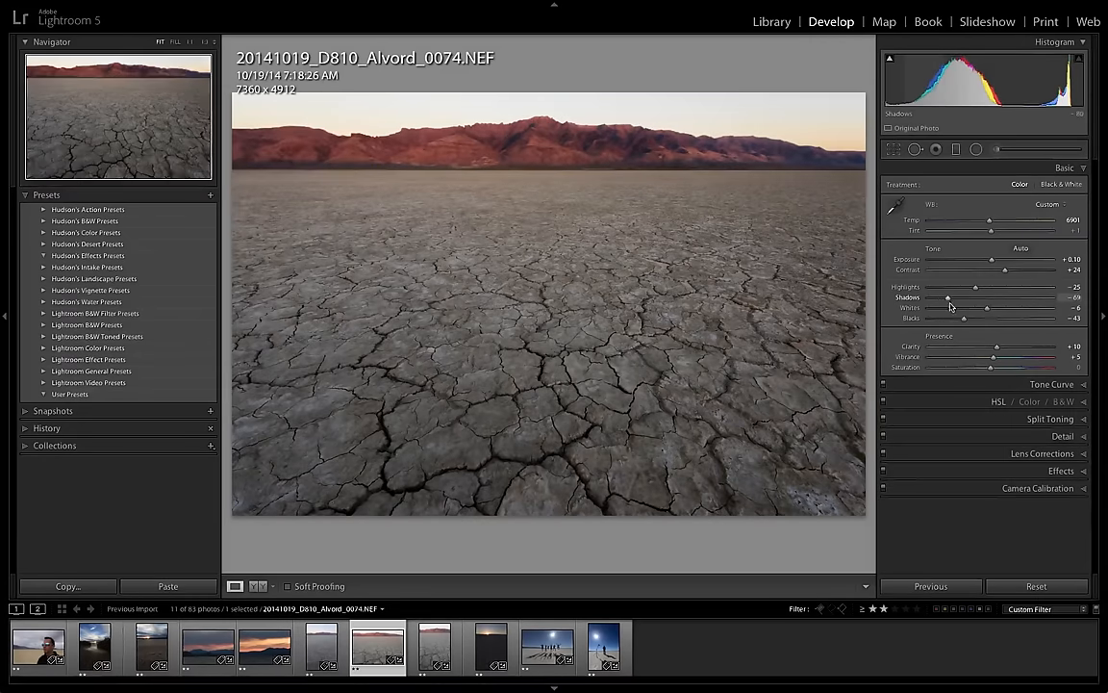
drag(962, 308, 989, 308)
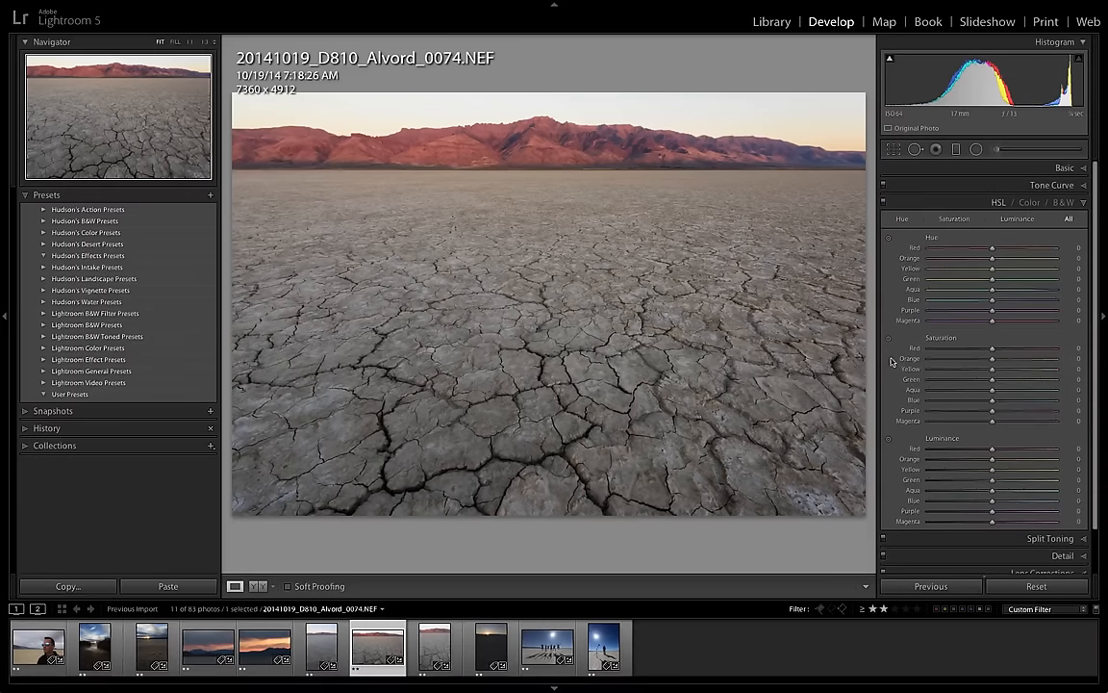
mouse_move(891, 362)
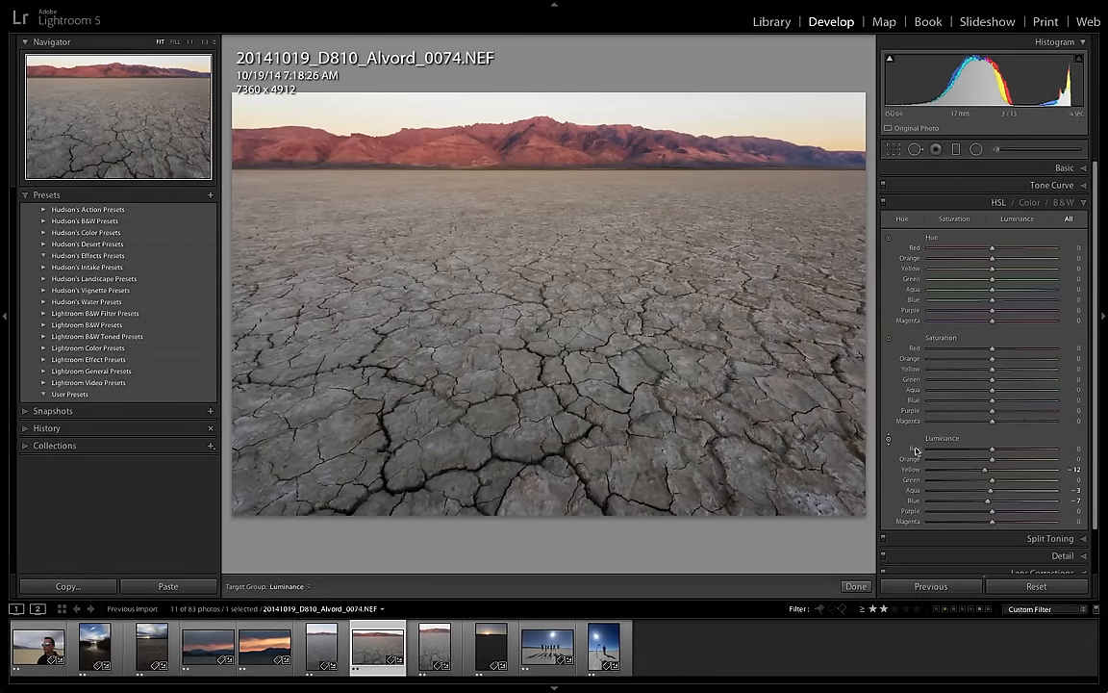
mouse_move(888, 438)
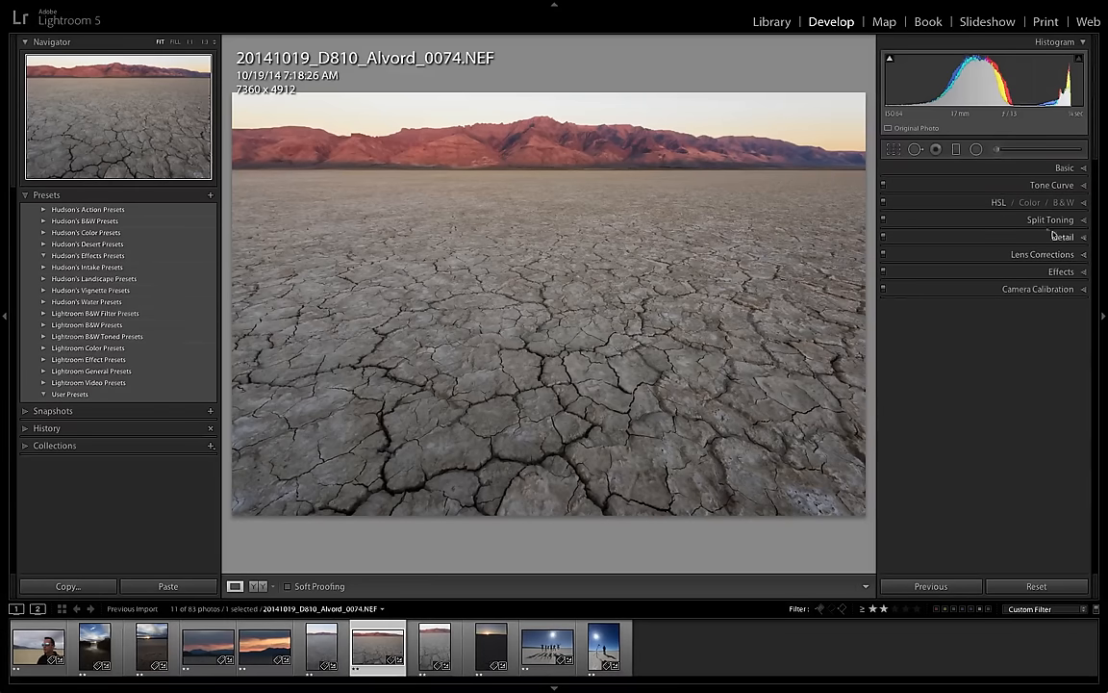
- Expand the Detail panel and zoom the cracked ground to 1:1 magnification
click(1062, 235)
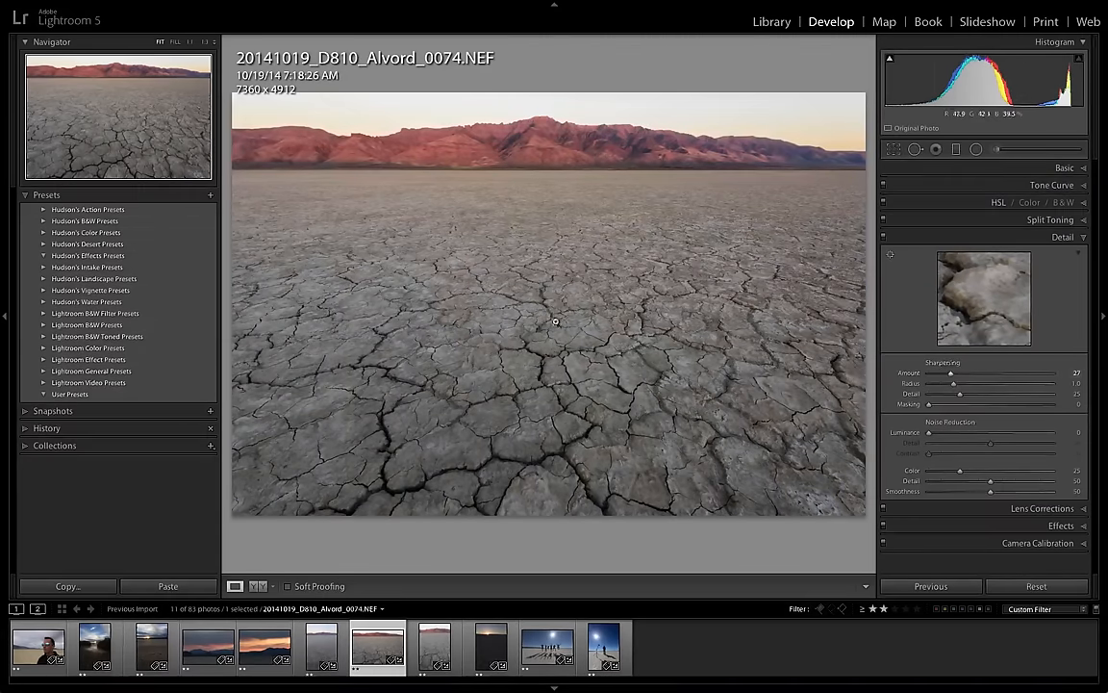
click(554, 319)
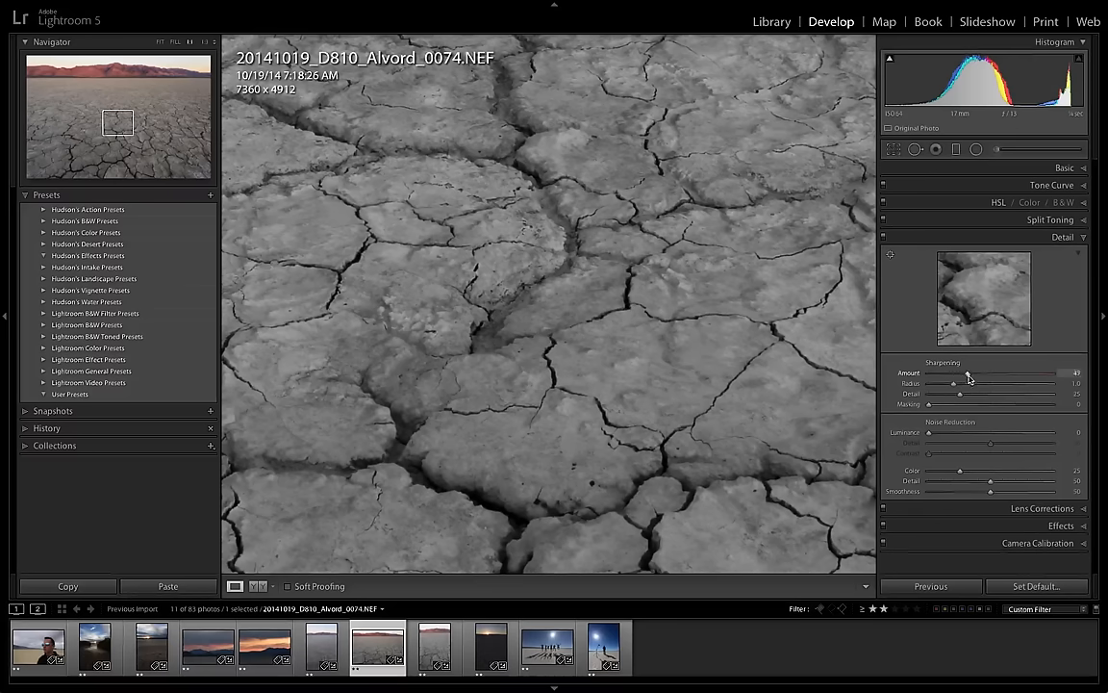
- Alt-drag the Sharpening Radius slider, comparing values on the cracks, and settle on a radius
drag(969, 373, 964, 374)
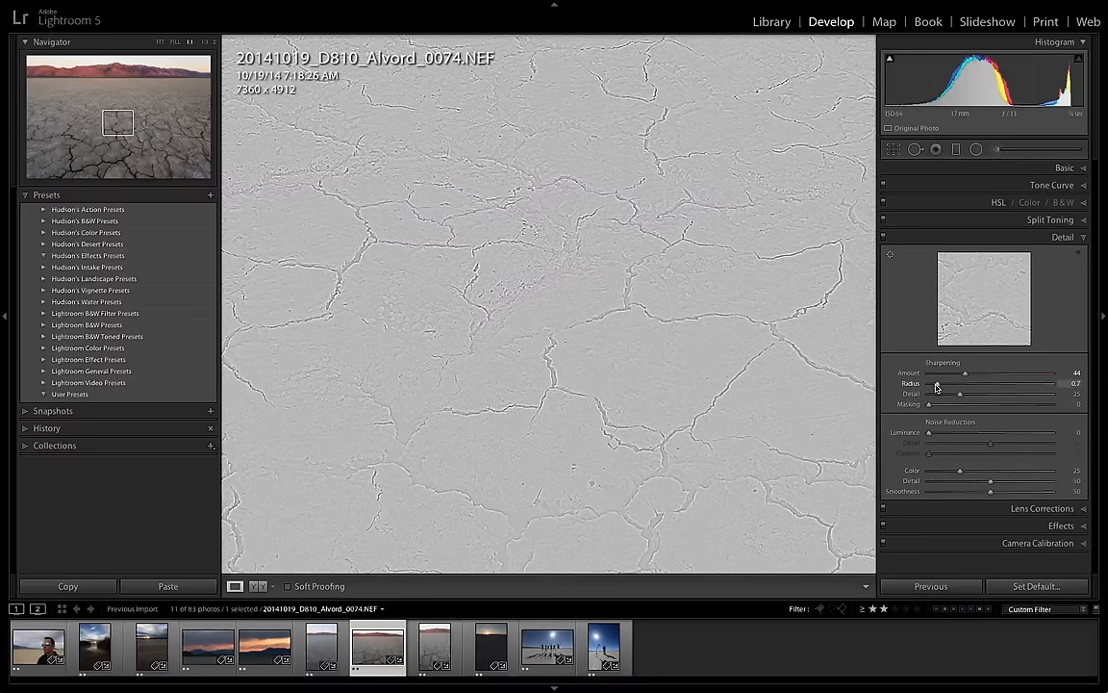
drag(935, 385, 962, 385)
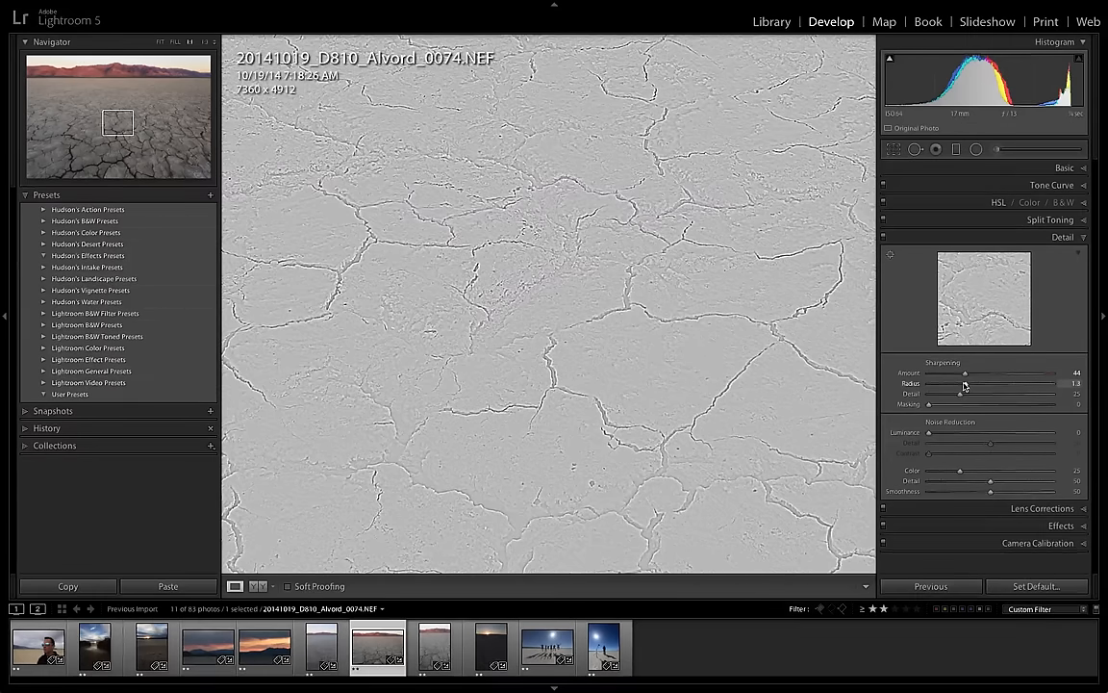
drag(962, 382, 1024, 383)
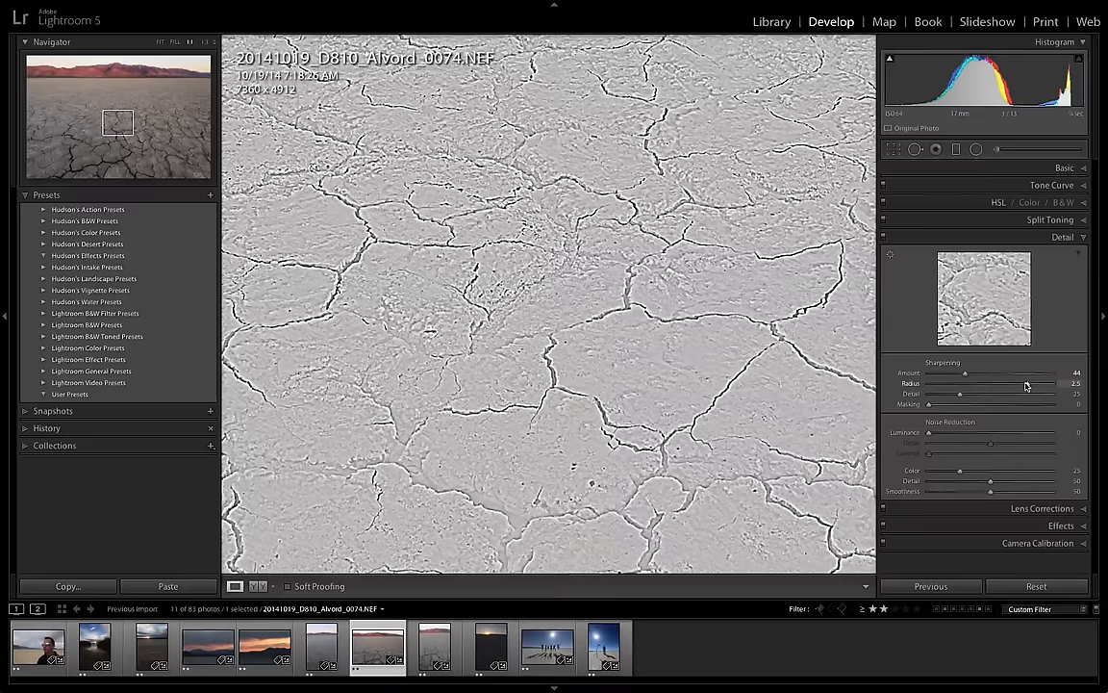
drag(1002, 385, 984, 384)
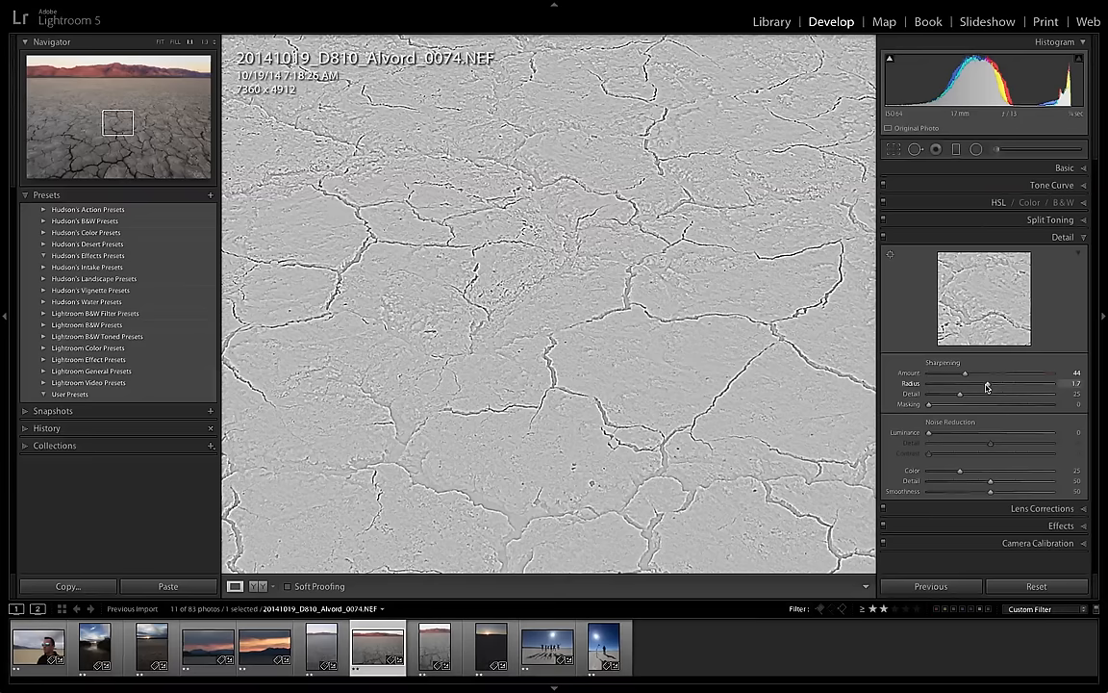
drag(962, 383, 958, 383)
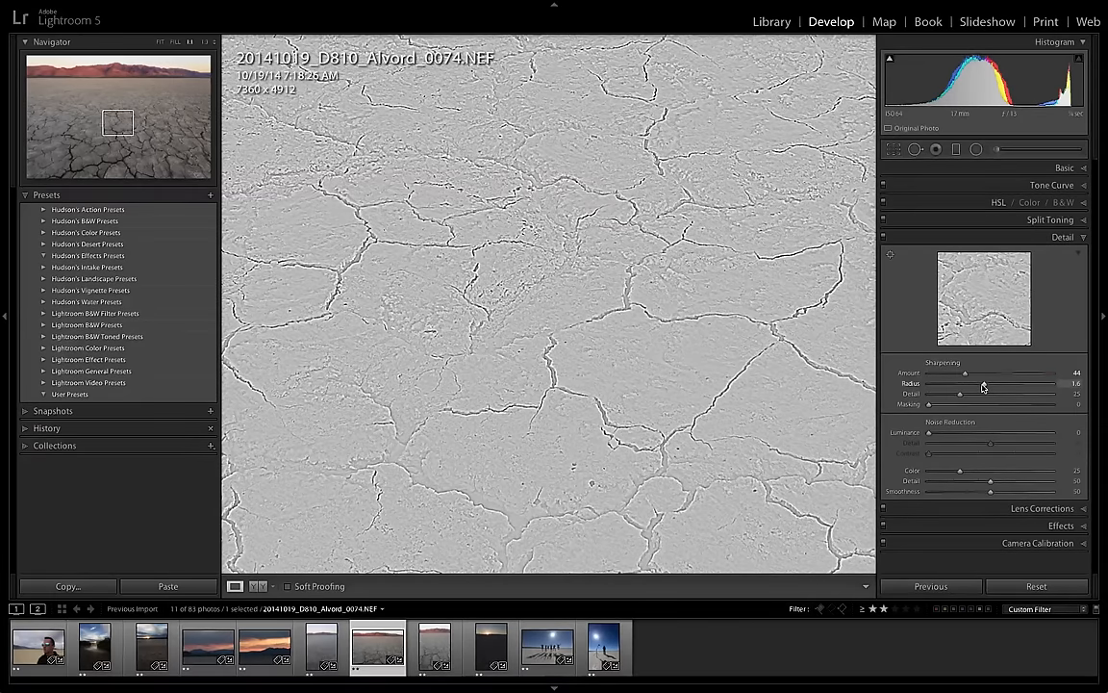
drag(983, 383, 977, 383)
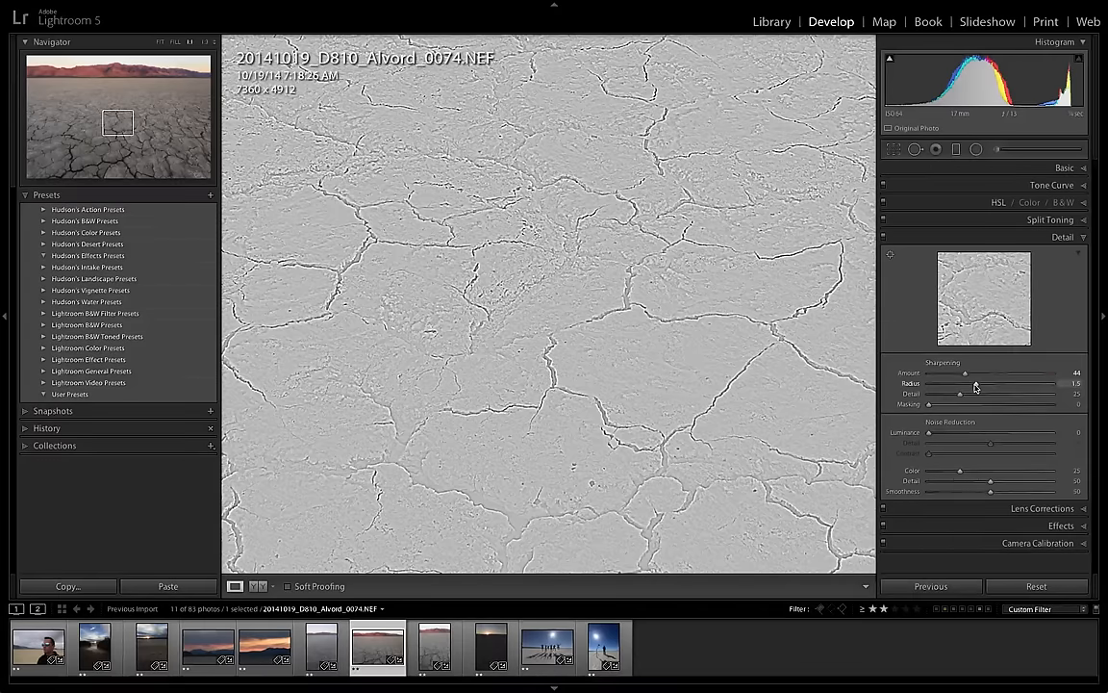
drag(966, 383, 958, 382)
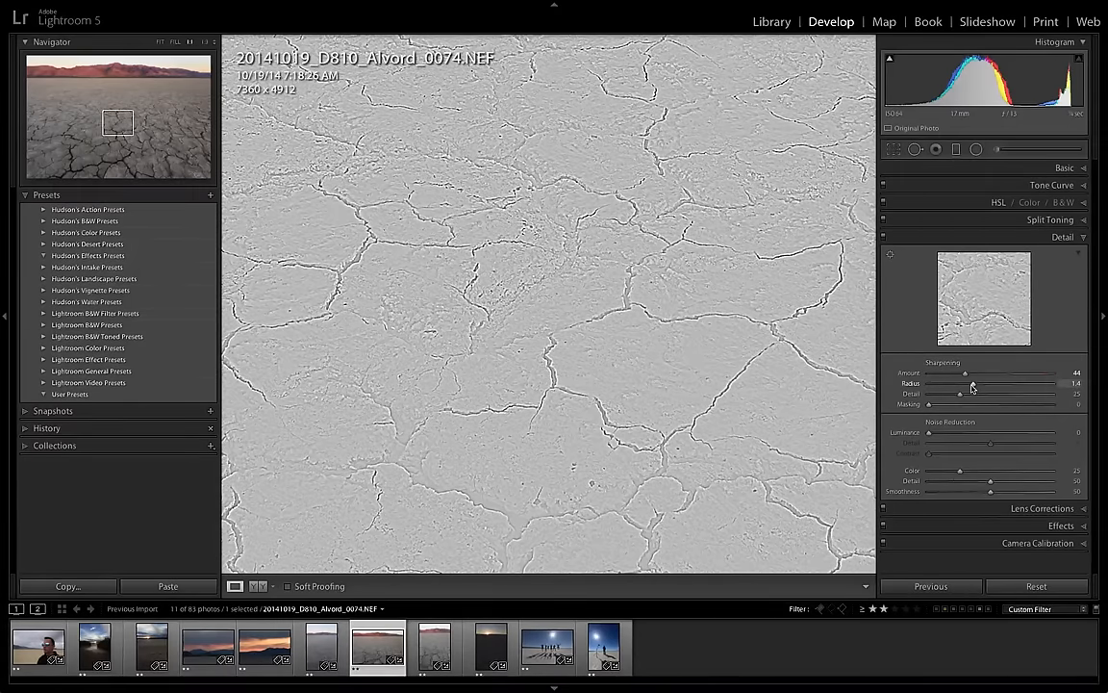
drag(960, 383, 964, 383)
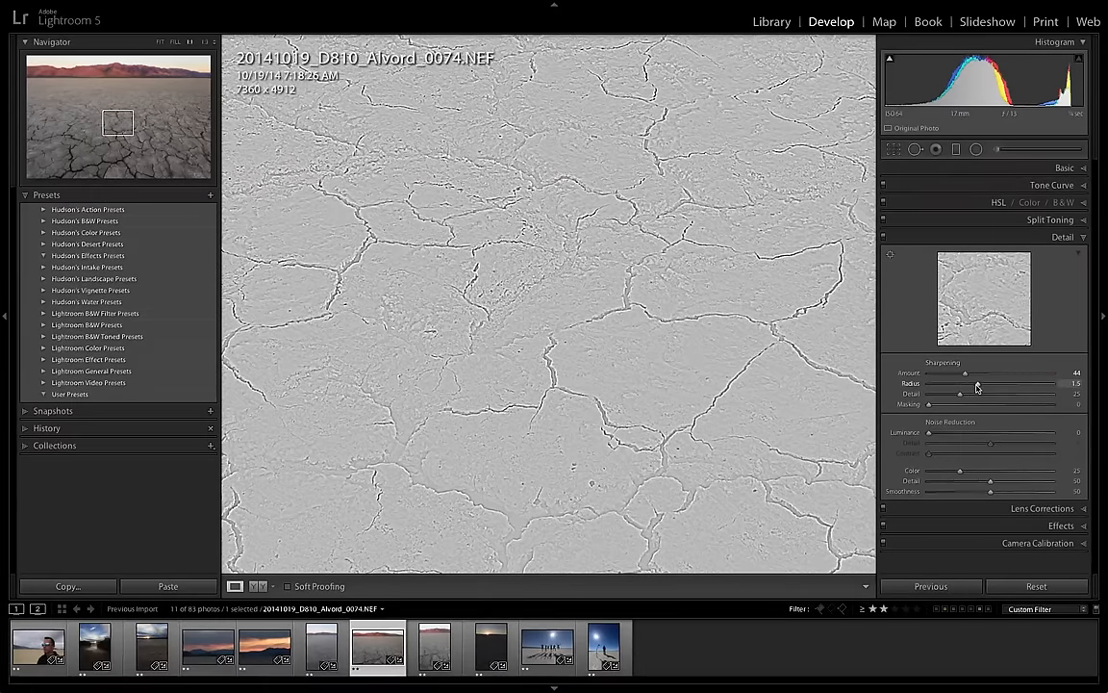
drag(966, 383, 961, 382)
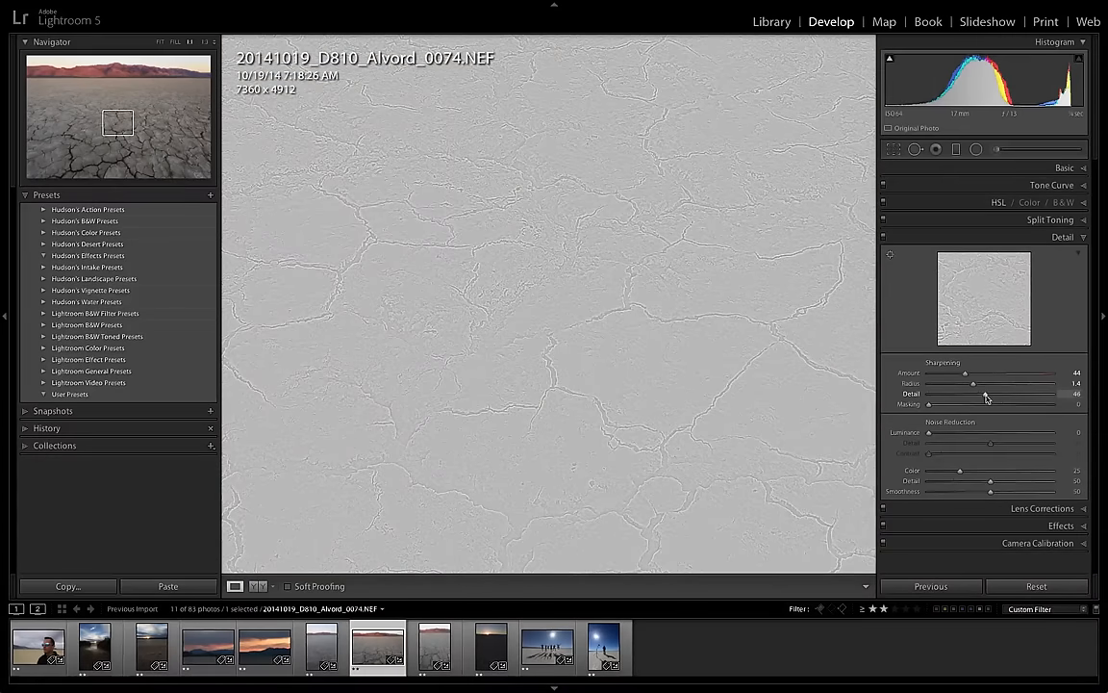
- Alt-drag the Sharpening Detail slider and settle on how much fine texture is sharpened
drag(991, 393, 971, 392)
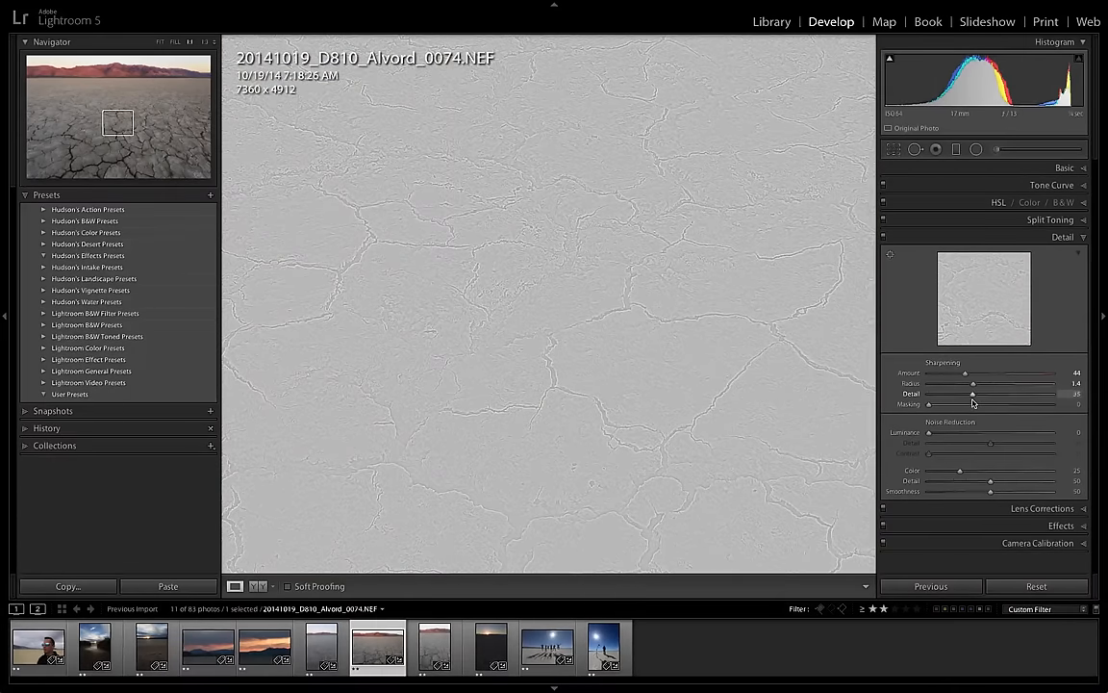
drag(973, 393, 966, 393)
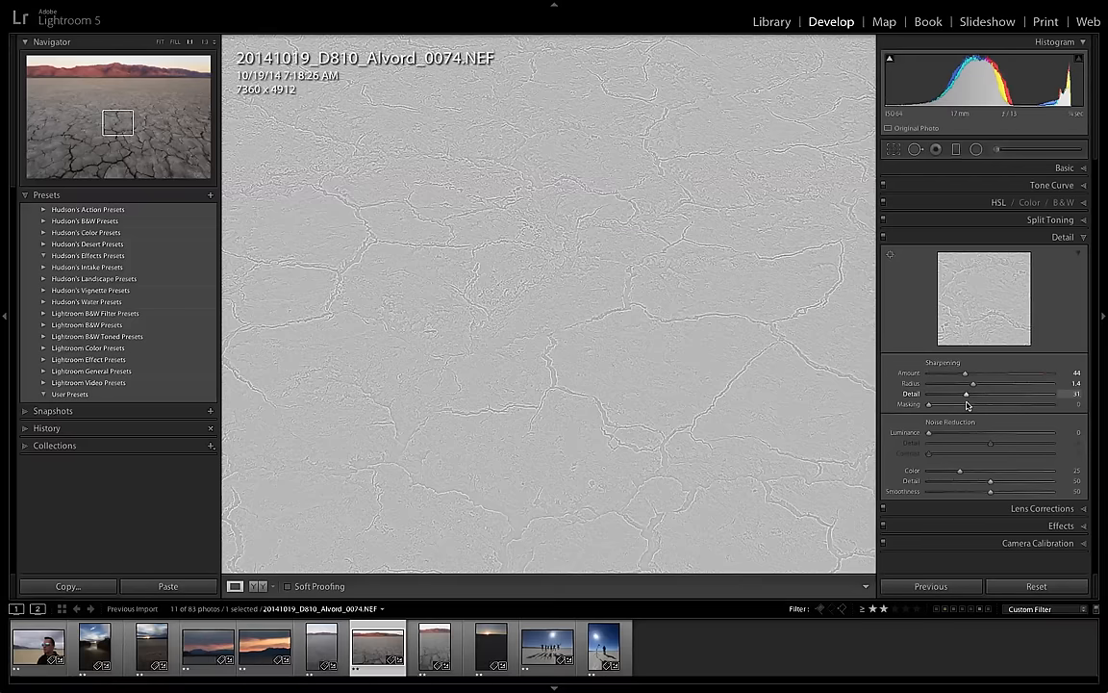
drag(965, 392, 970, 393)
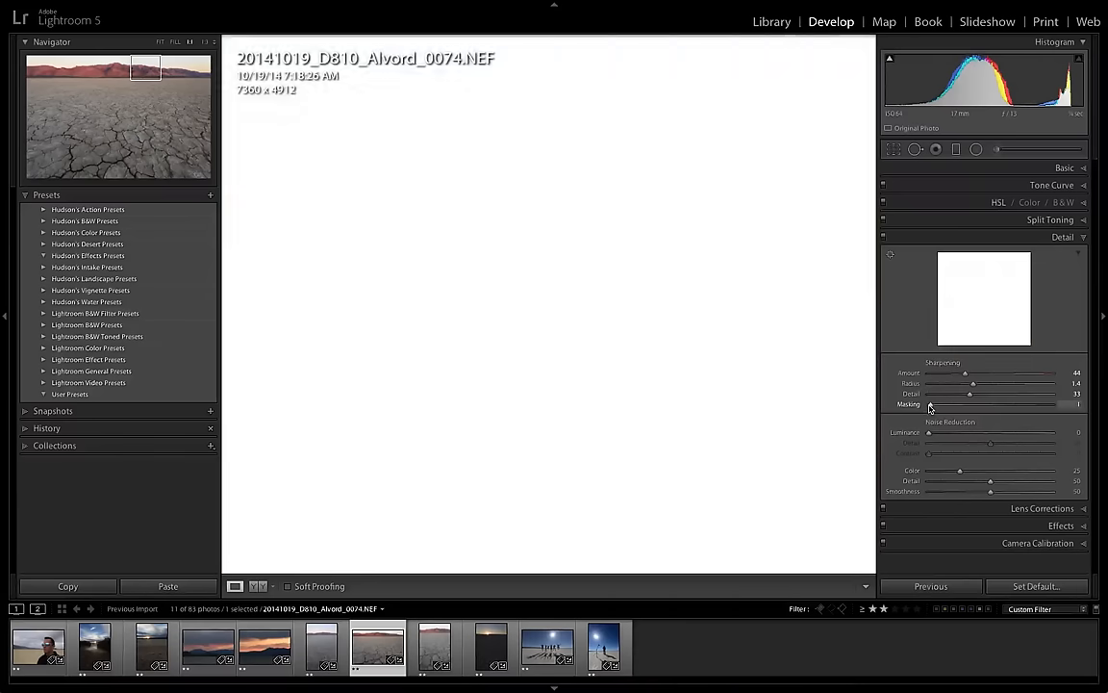
- Raise the sharpening Masking slider so only mountain and ground edges are sharpened, not the sky
drag(928, 404, 946, 404)
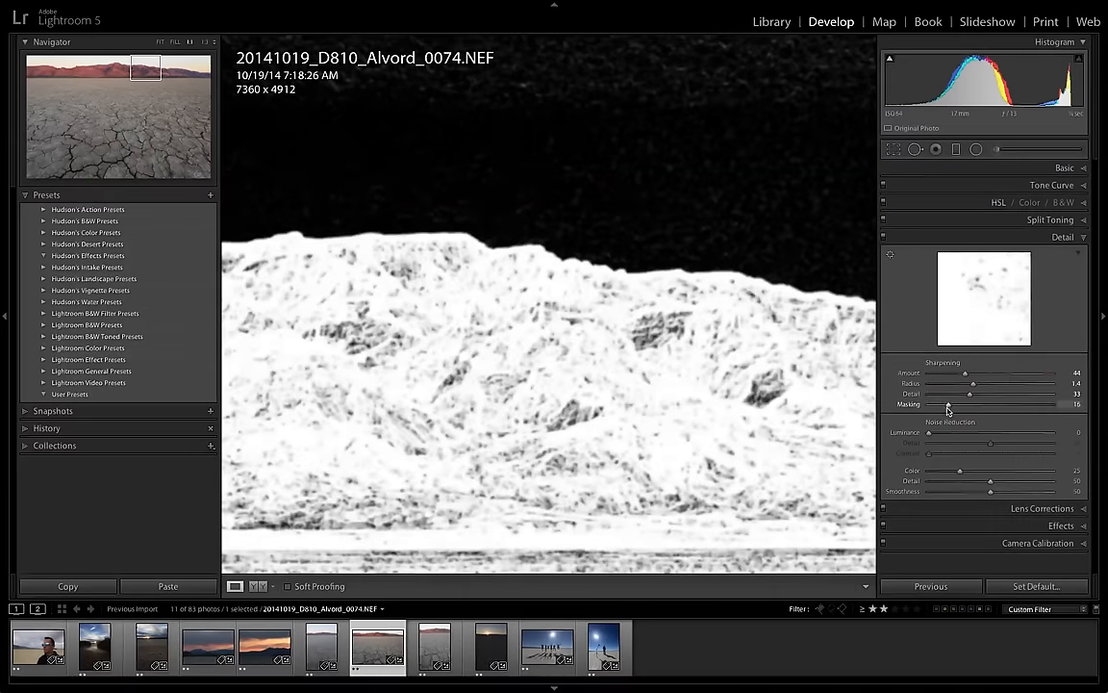
drag(946, 404, 954, 404)
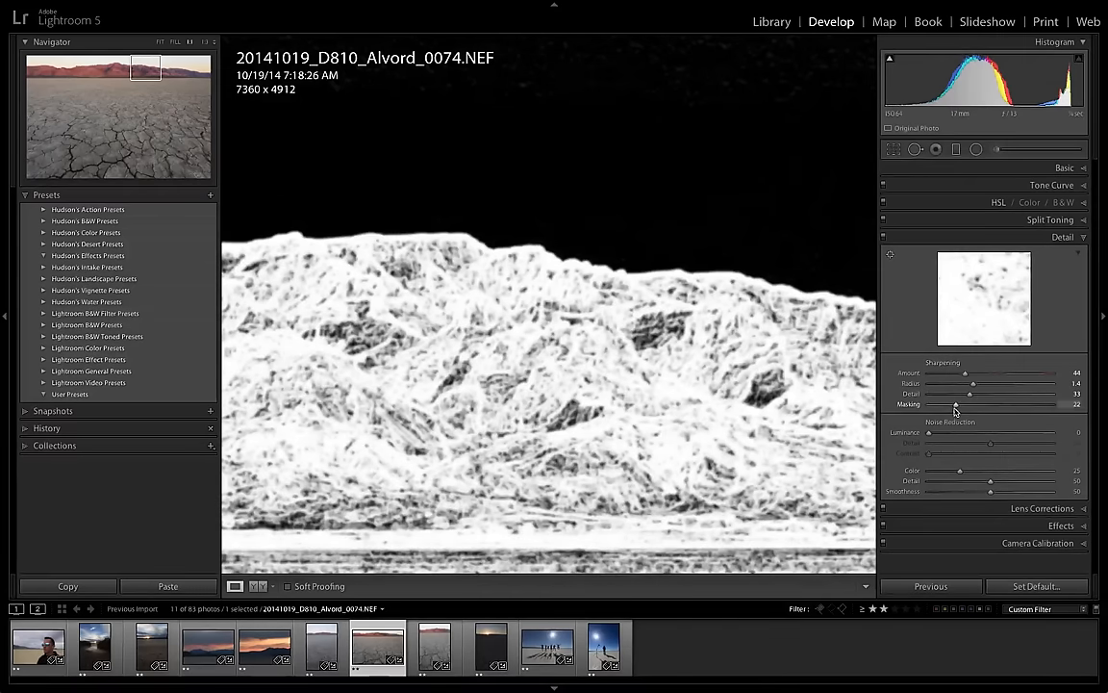
drag(954, 404, 962, 404)
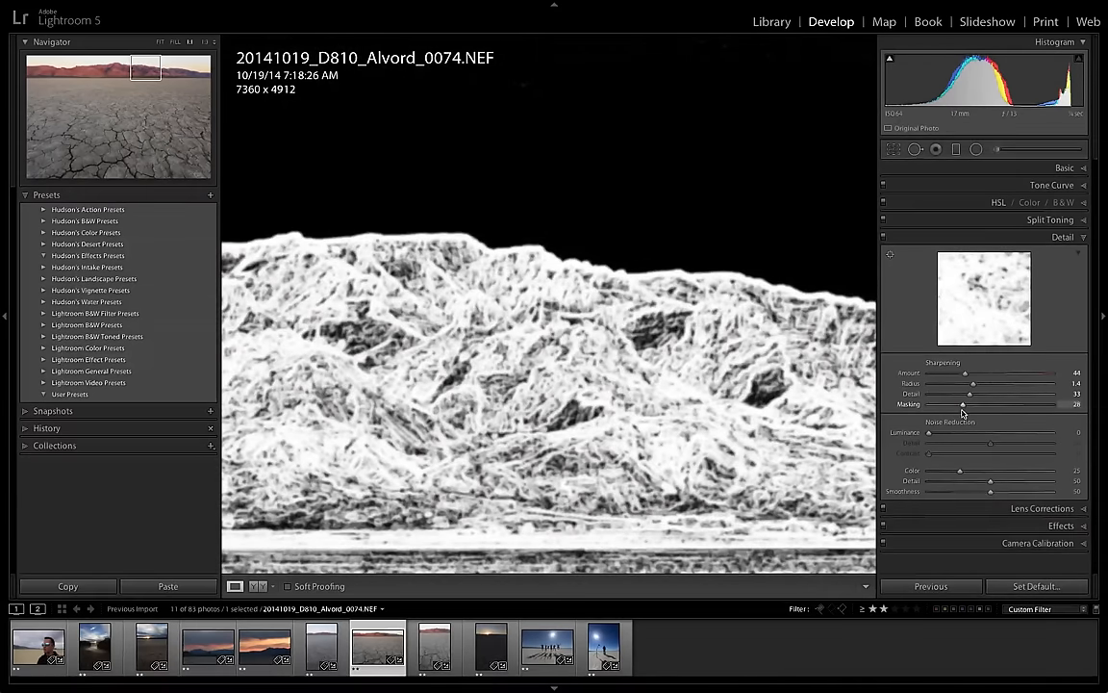
drag(962, 404, 966, 404)
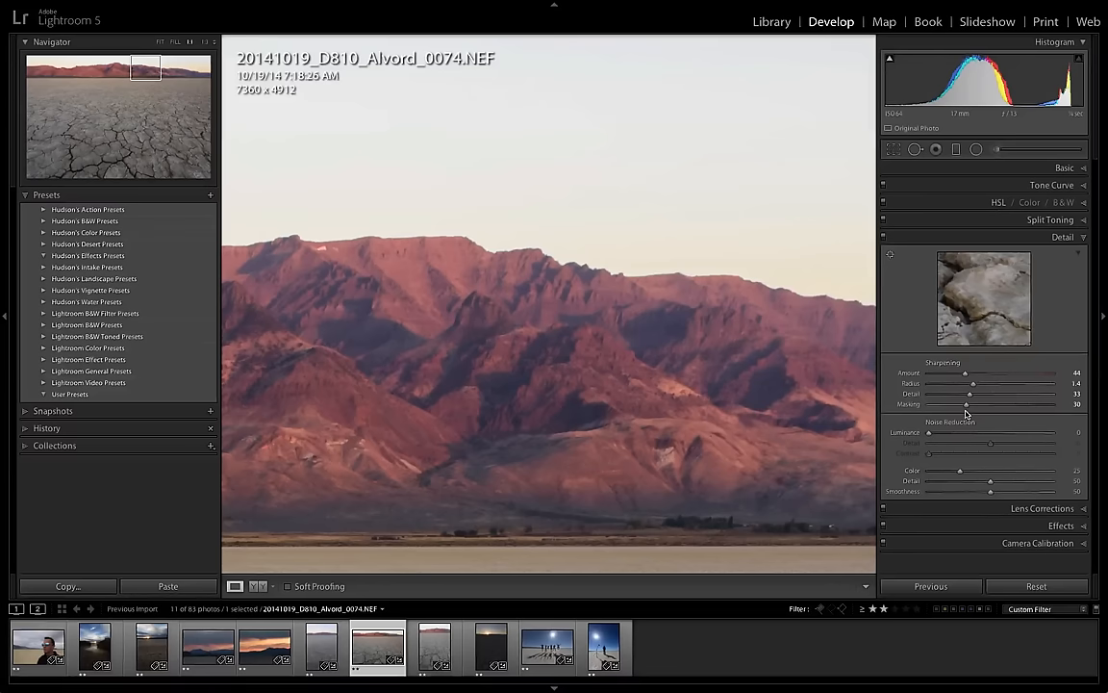
drag(966, 404, 972, 404)
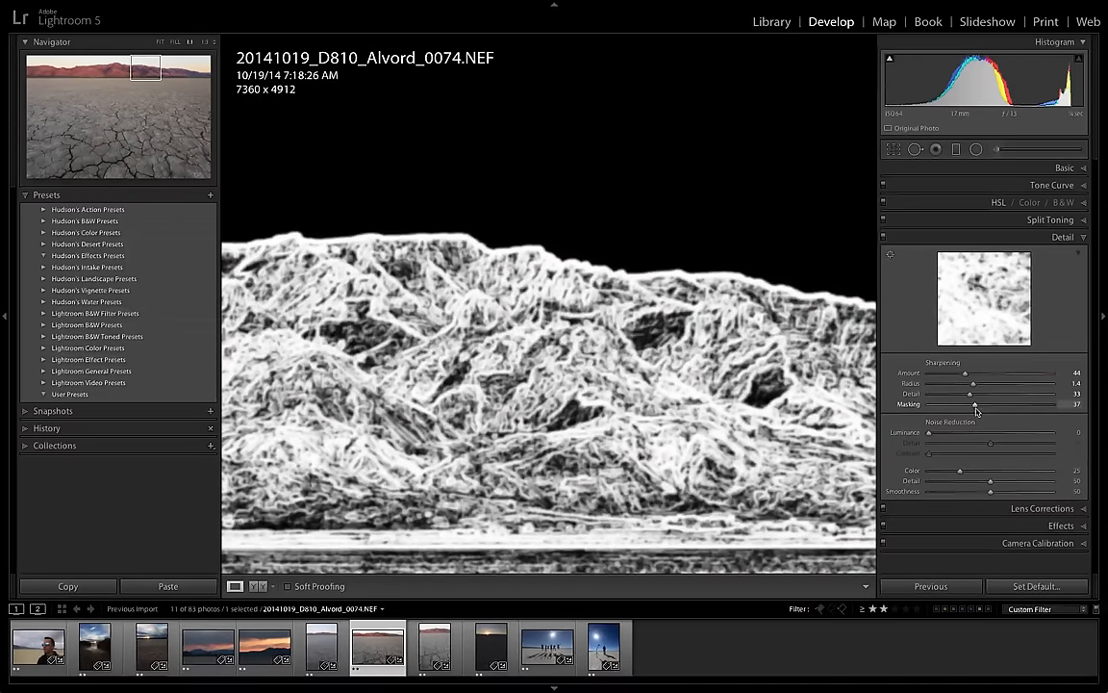
drag(973, 403, 980, 404)
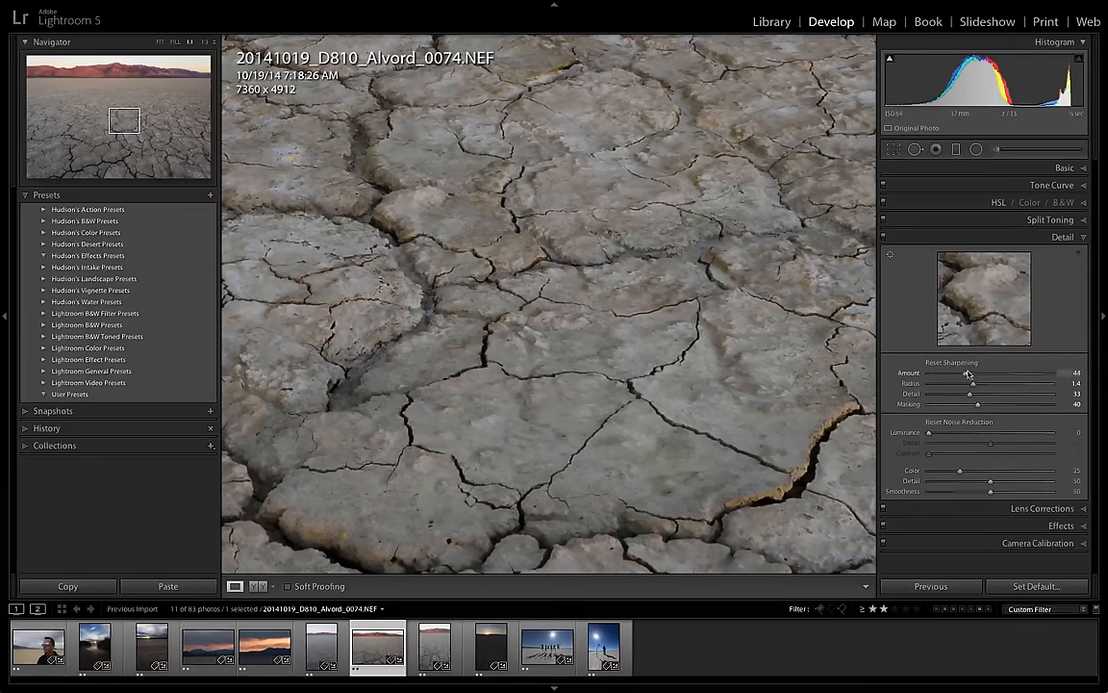
- Inspect the sharpened cracked earth up close, then return to the Library grid
drag(966, 373, 974, 374)
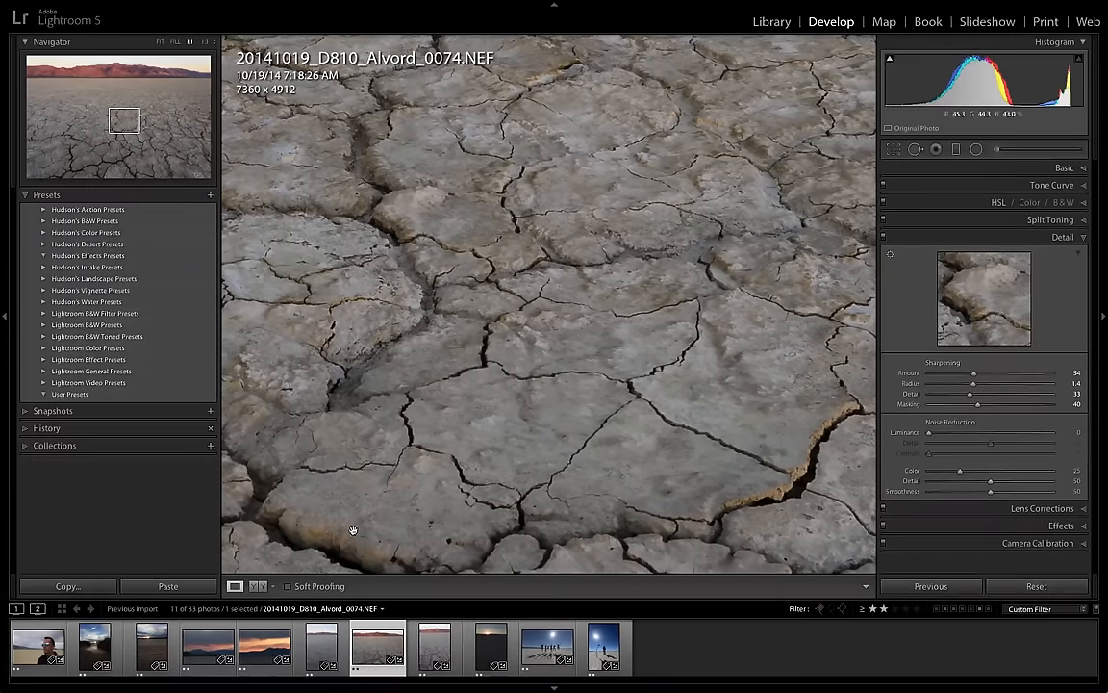
click(783, 20)
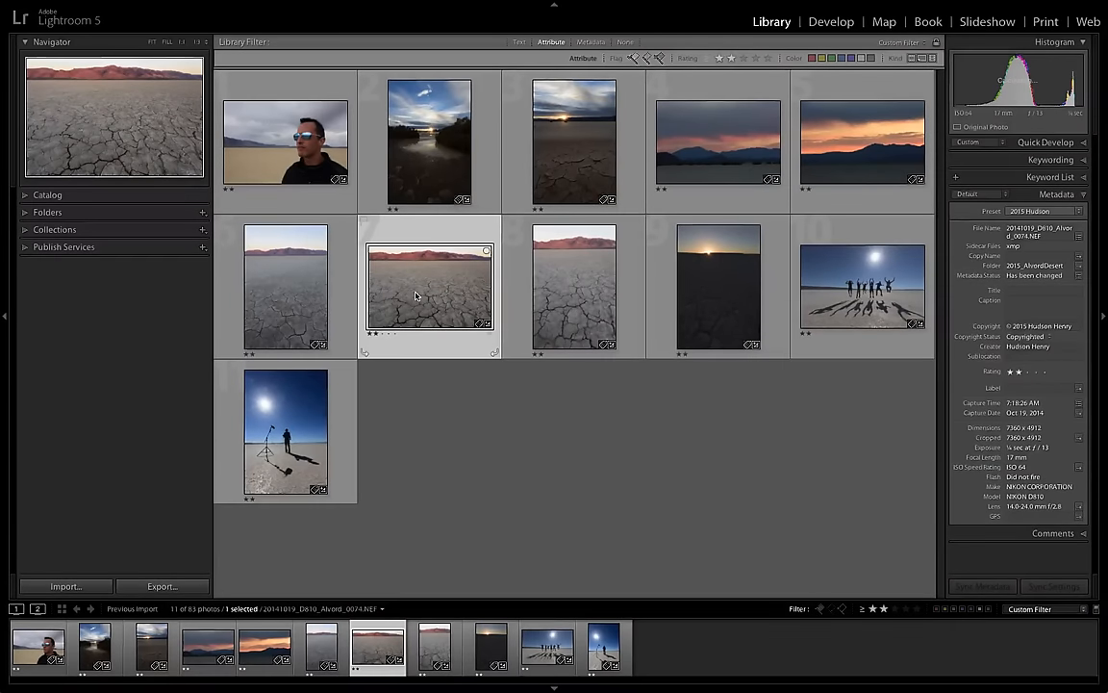
mouse_move(416, 296)
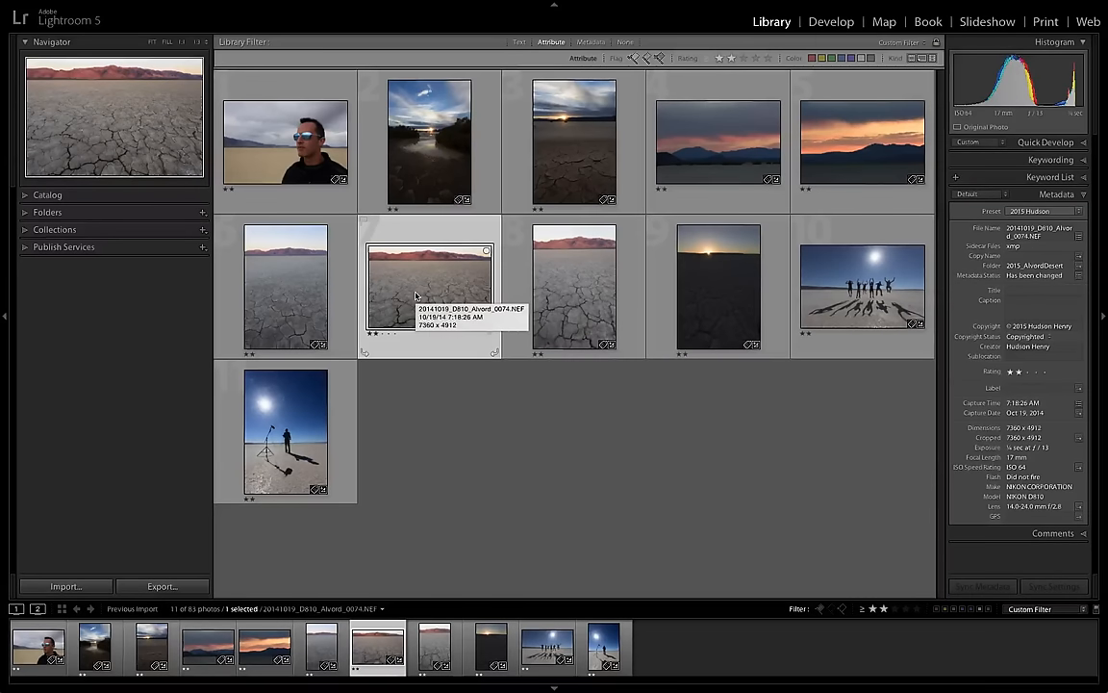
- Choose Edit In > Perfect Effects 9 Suite from the thumbnail's context menu
right_click(415, 293)
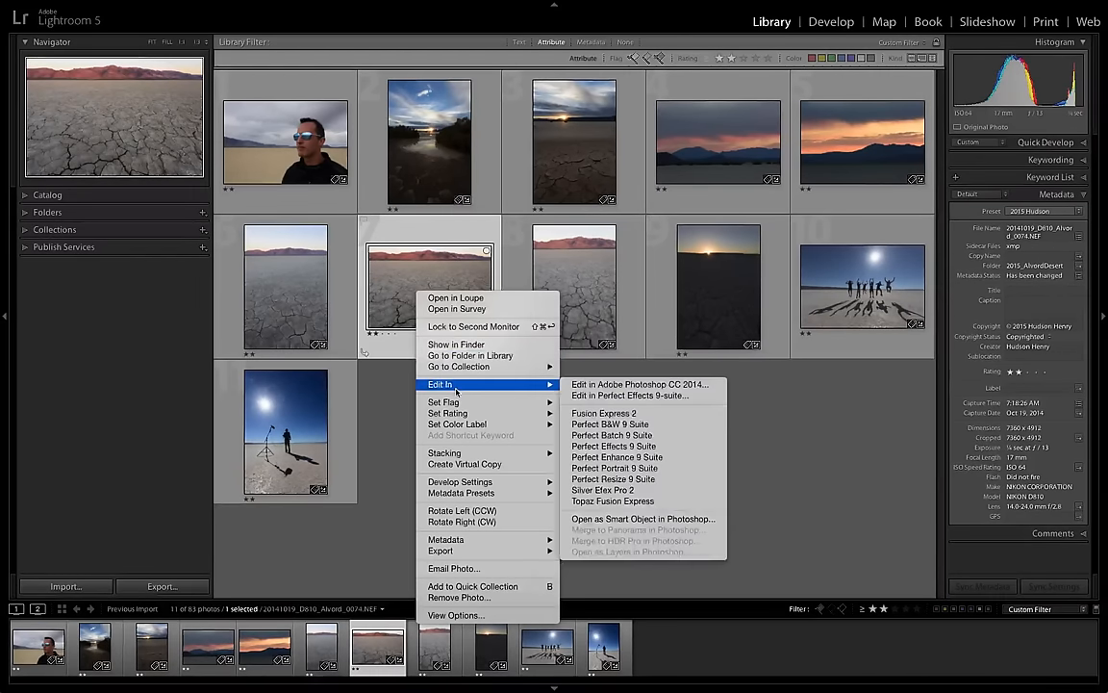
mouse_move(639, 396)
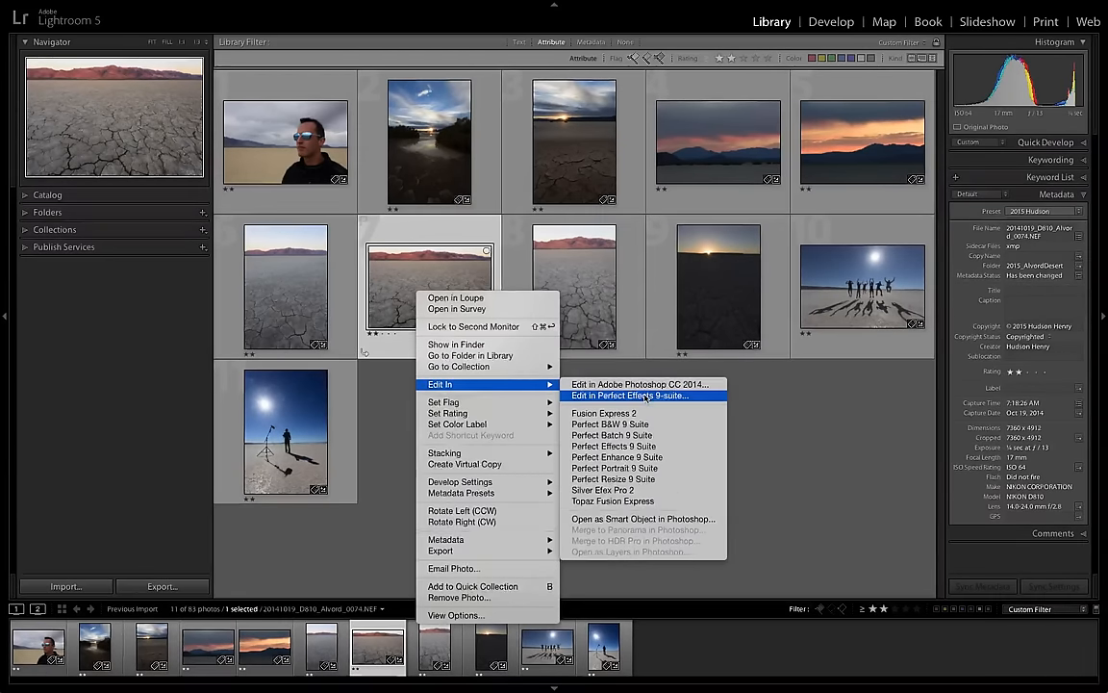
click(627, 396)
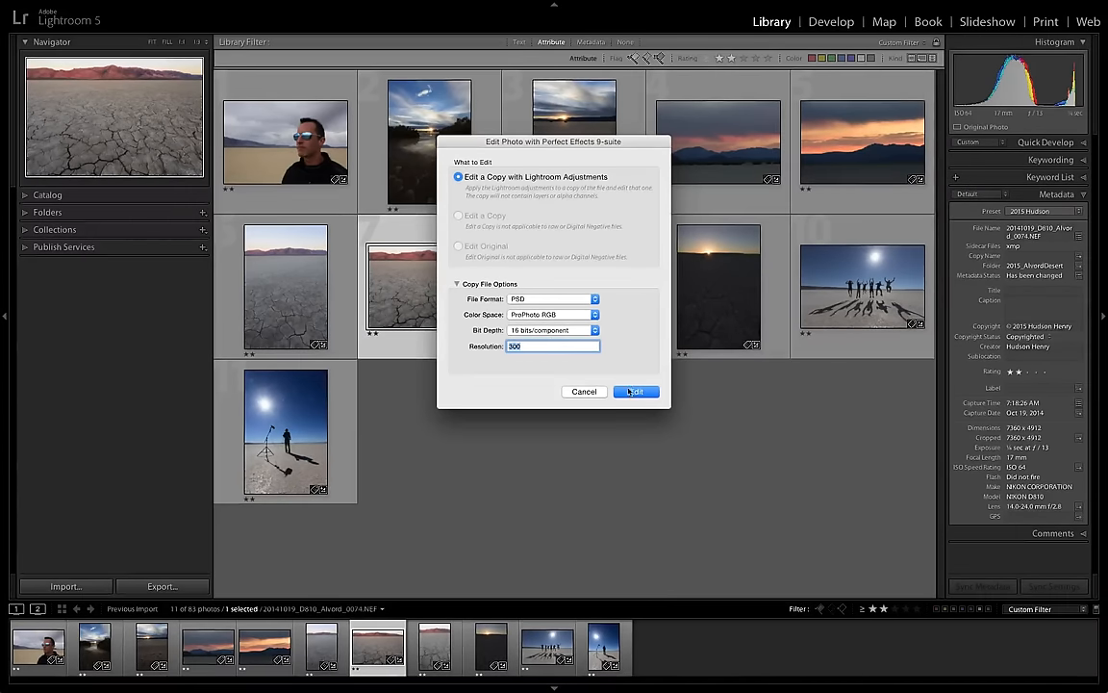
- Confirm editing a 16-bit PSD copy with Lightroom adjustments in Perfect Effects 9
click(635, 393)
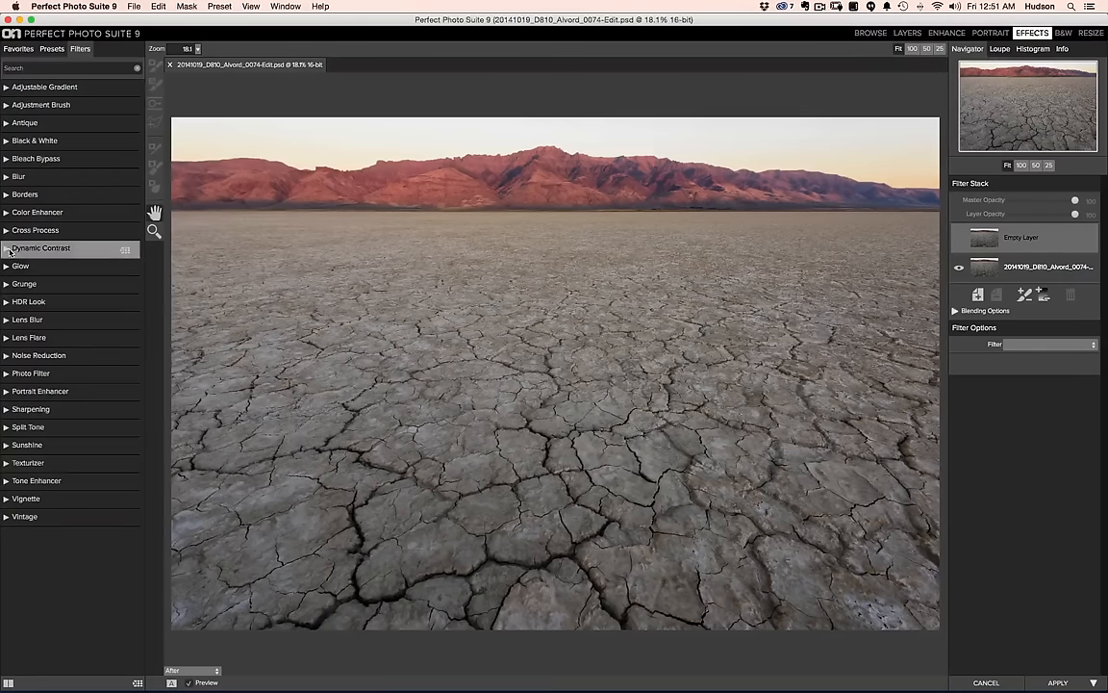
- Apply a Dynamic Contrast filter and adjust its small-detail contrast amount
click(40, 246)
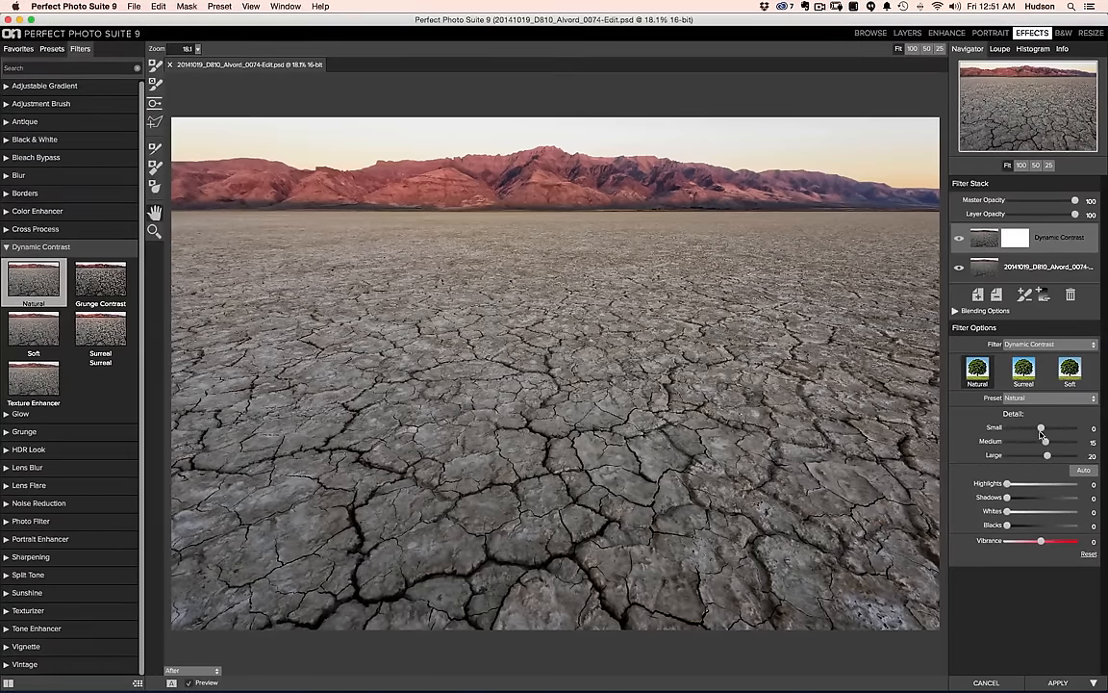
drag(1041, 427, 1044, 427)
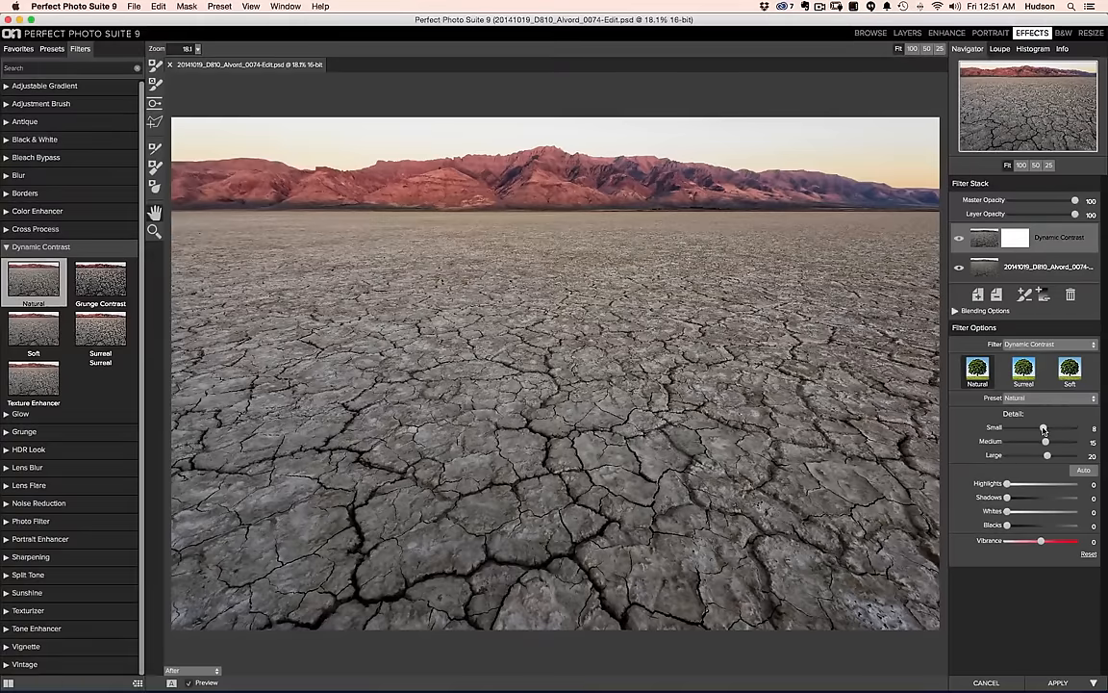
drag(1058, 427, 1041, 427)
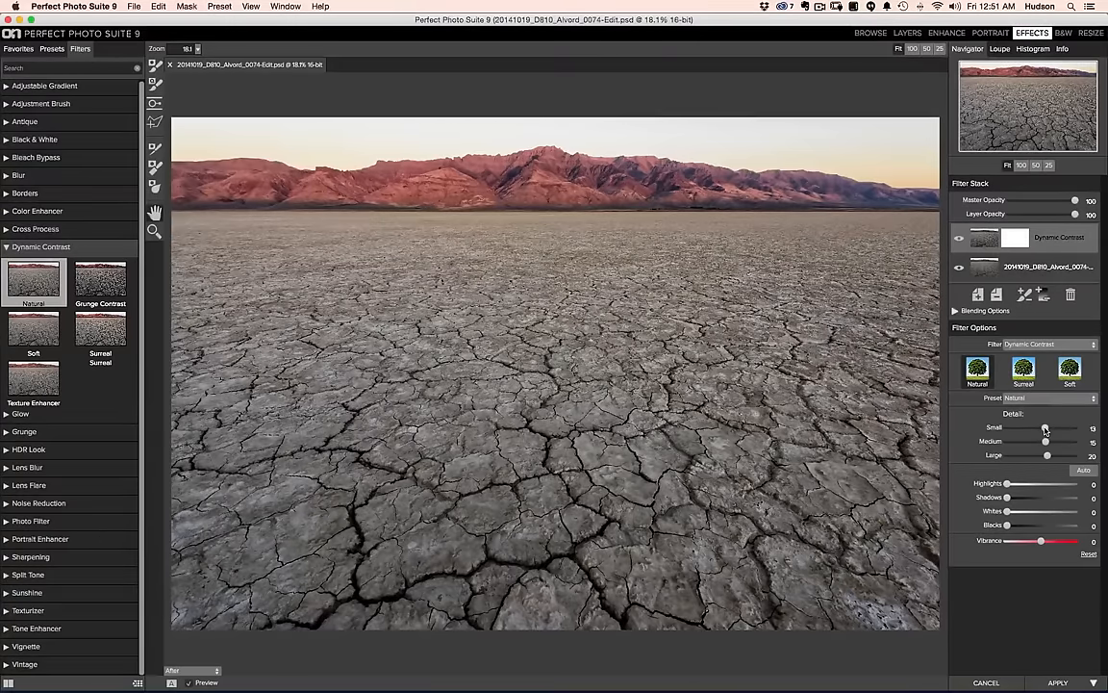
drag(1047, 427, 1042, 427)
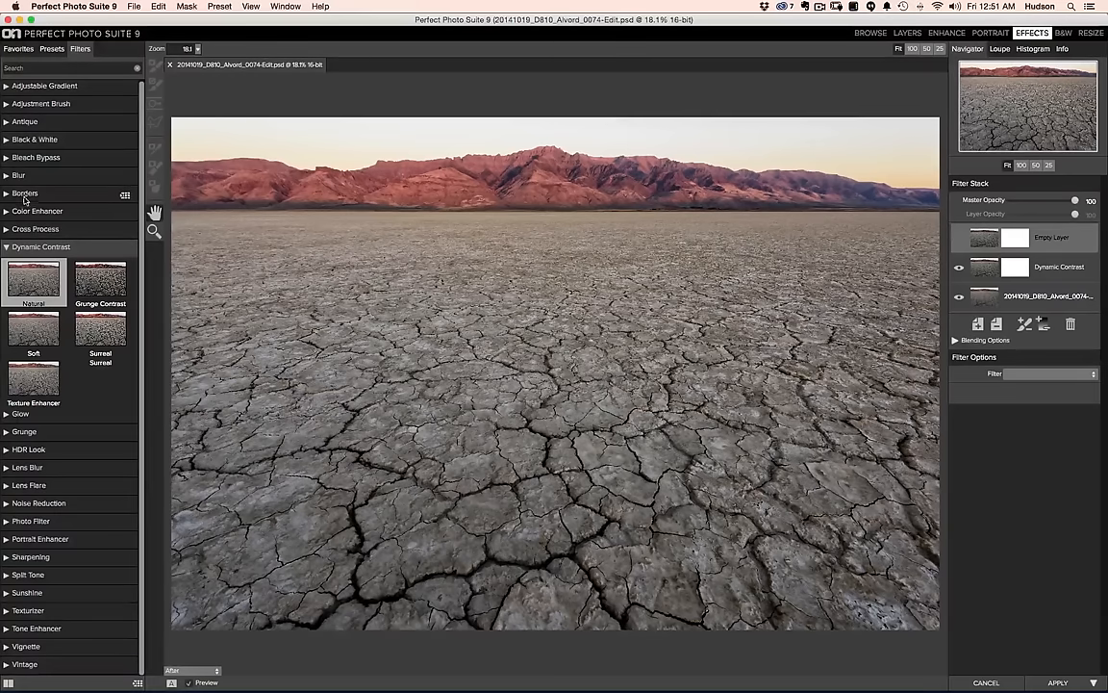
- Add a Color Enhancer layer, lower its opacity, then add an empty layer above it
click(37, 209)
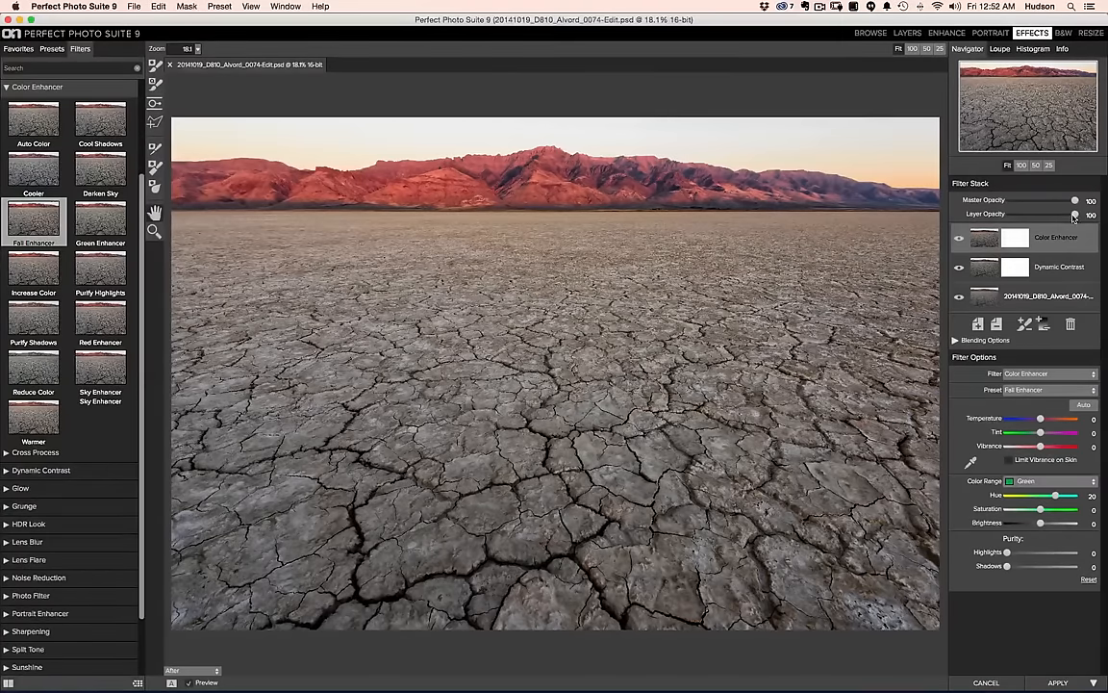
drag(1076, 213, 1065, 214)
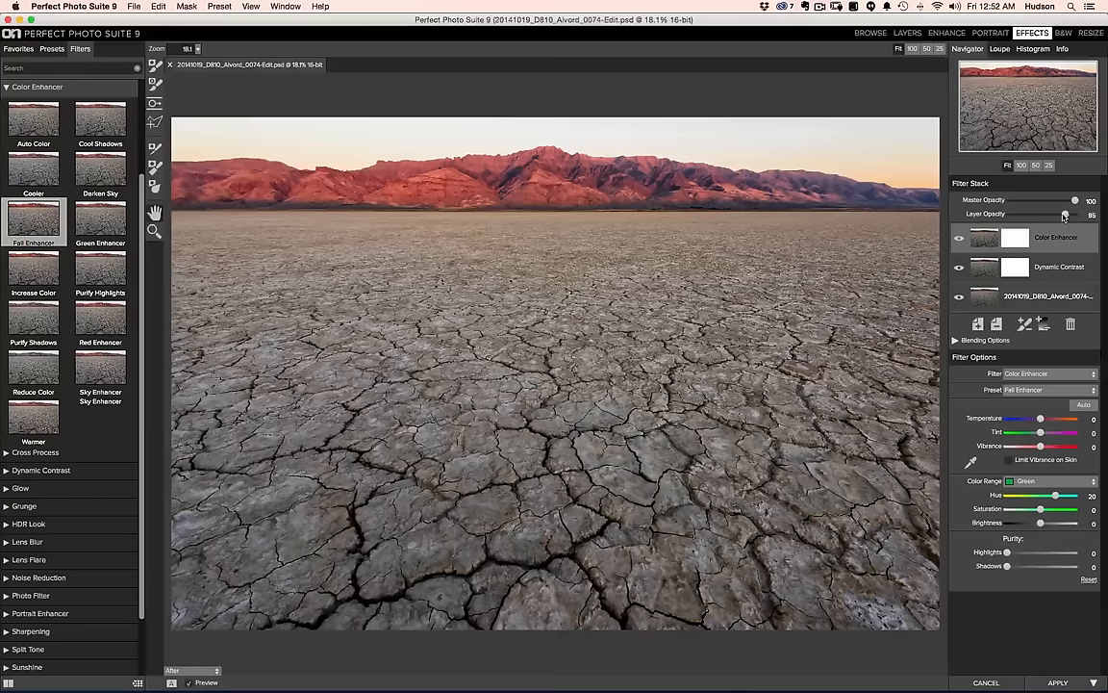
drag(1066, 213, 1061, 214)
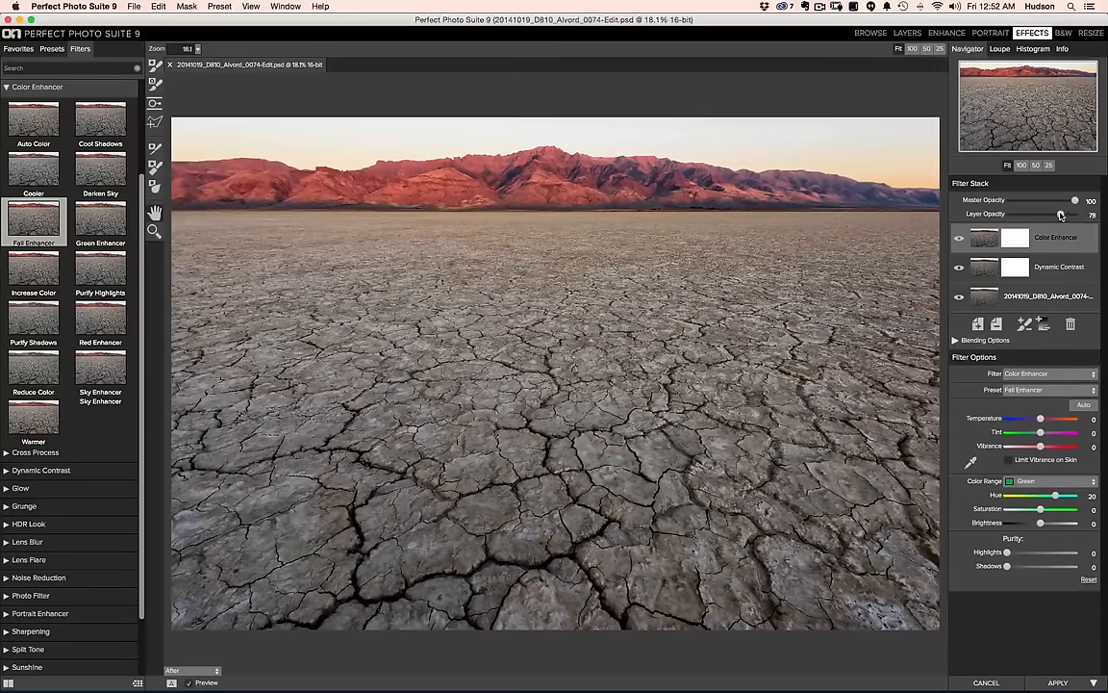
drag(1062, 213, 1060, 213)
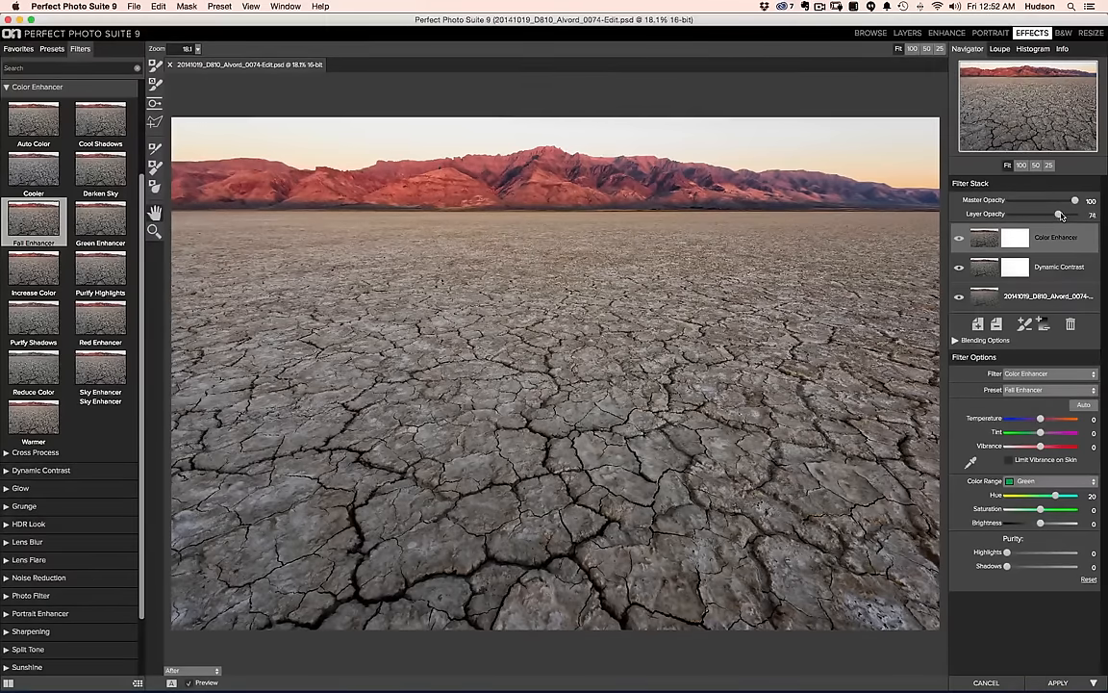
drag(1060, 213, 1058, 213)
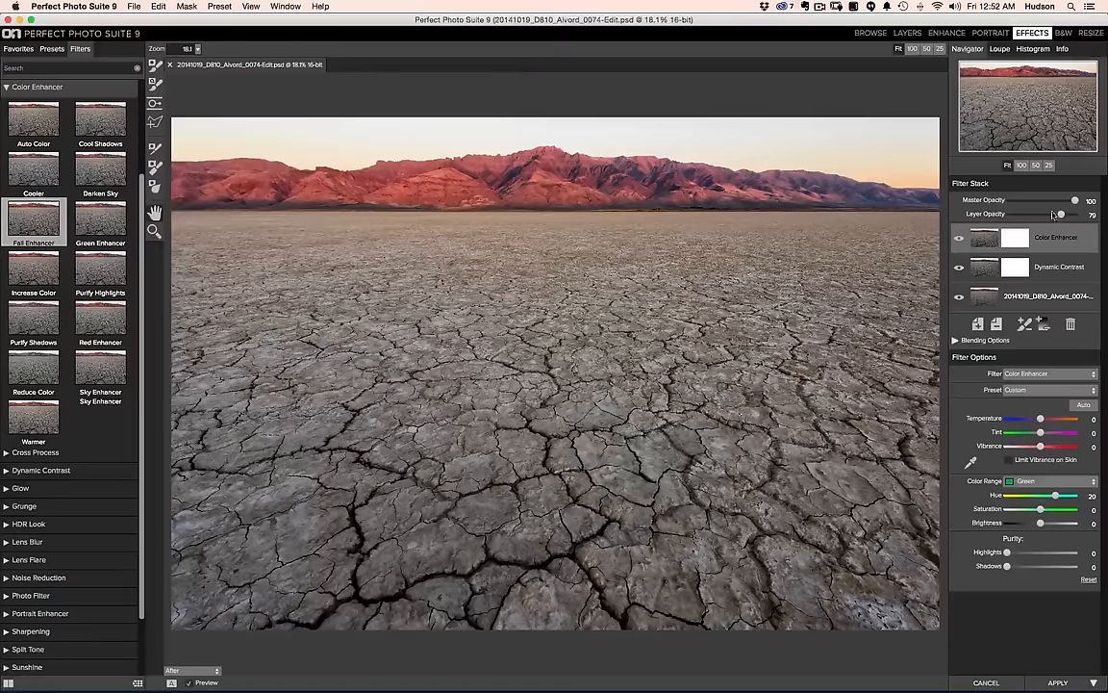
mouse_move(973, 323)
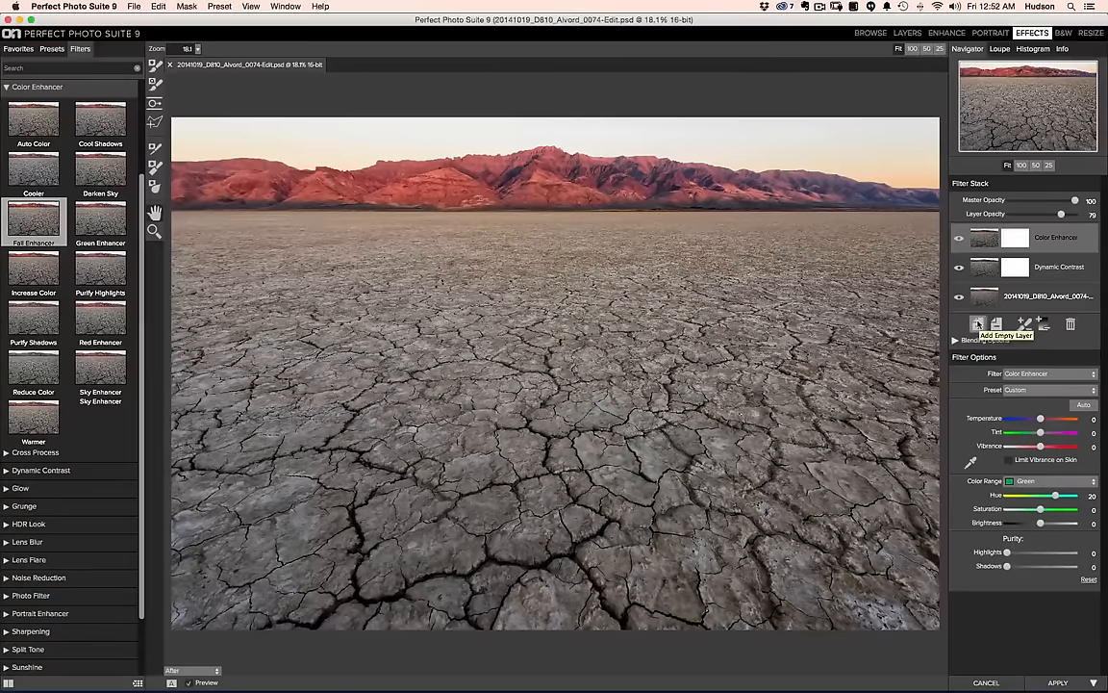
click(974, 323)
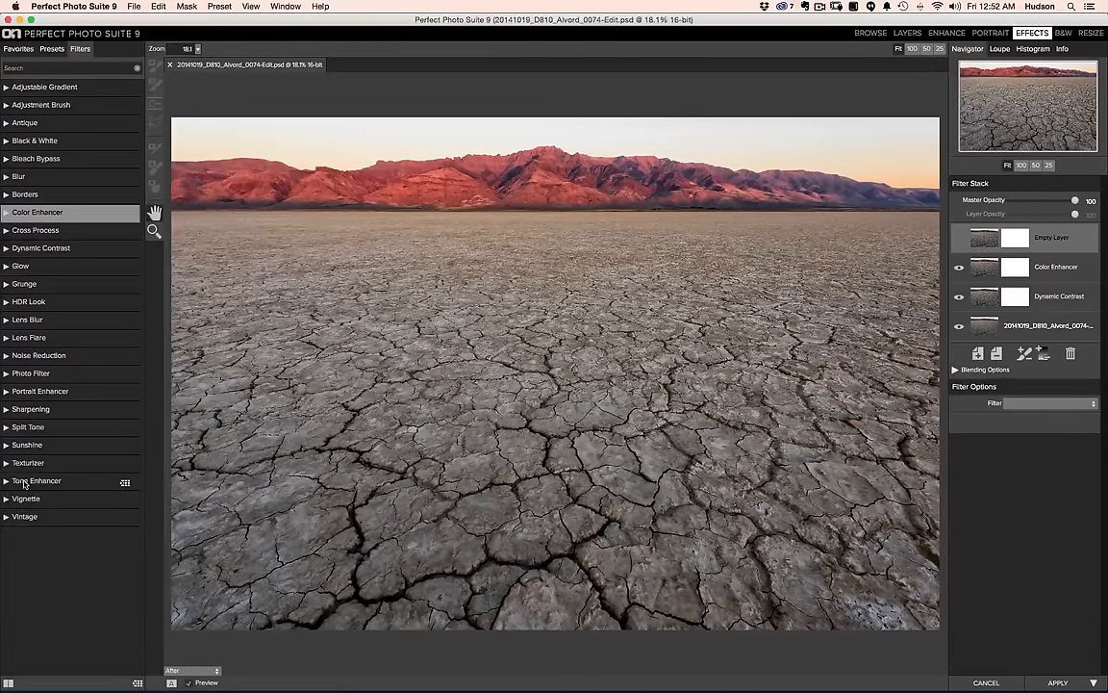
- Apply the Tone Enhancer Auto Contrast preset and pick the masking brush for the layer
click(36, 481)
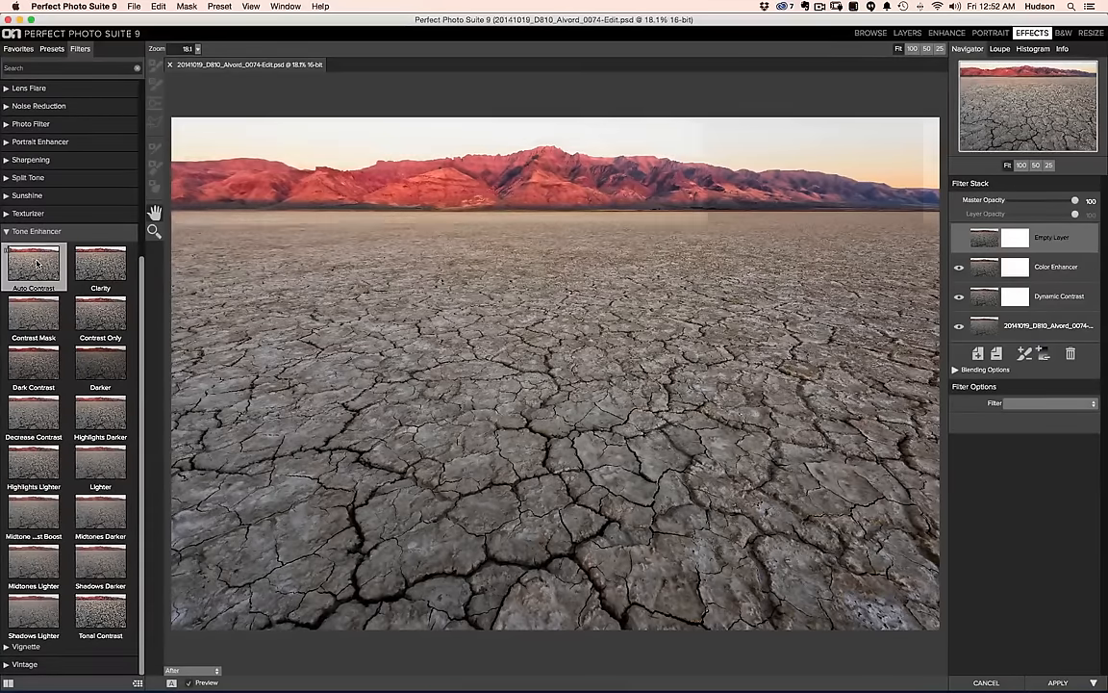
click(35, 266)
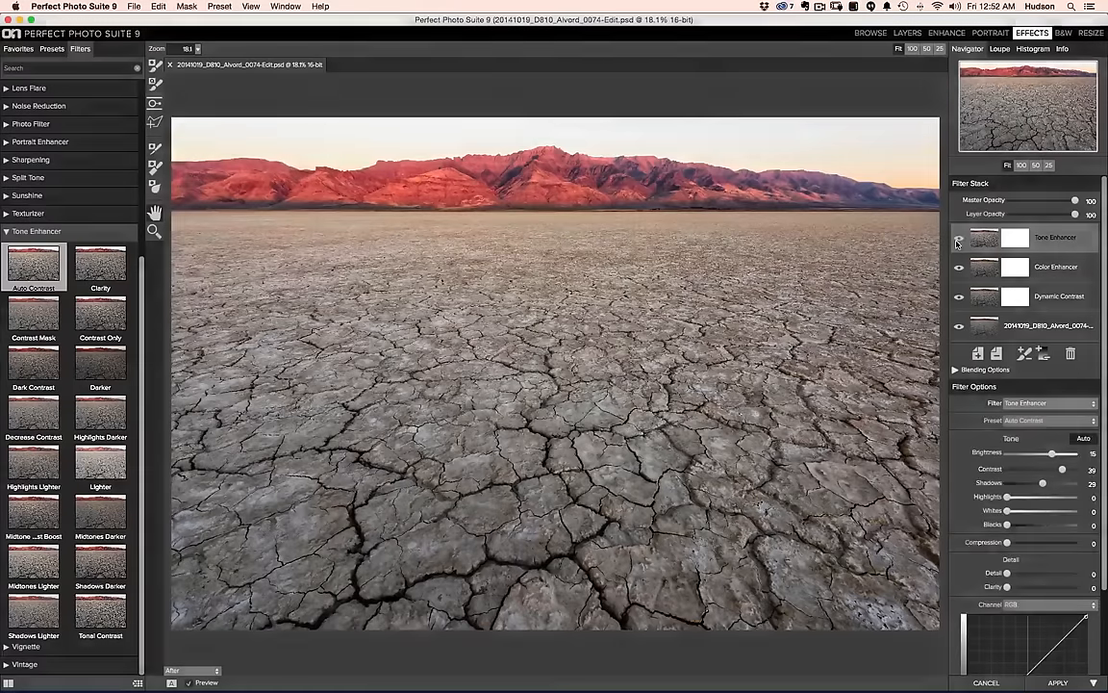
click(958, 242)
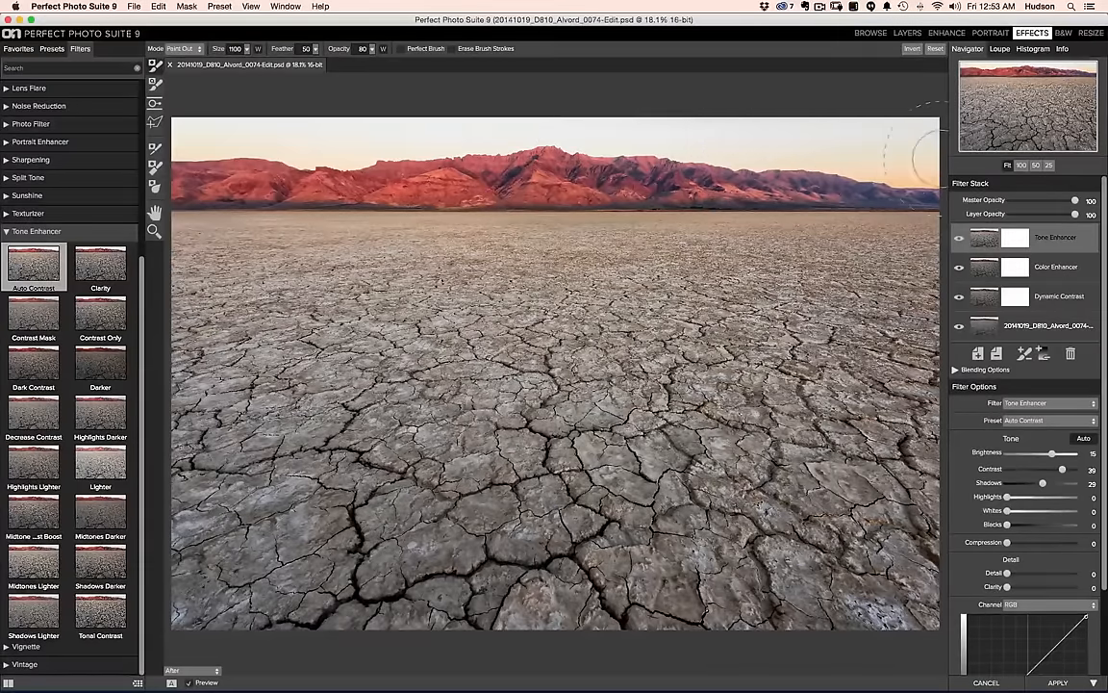
mouse_move(427, 125)
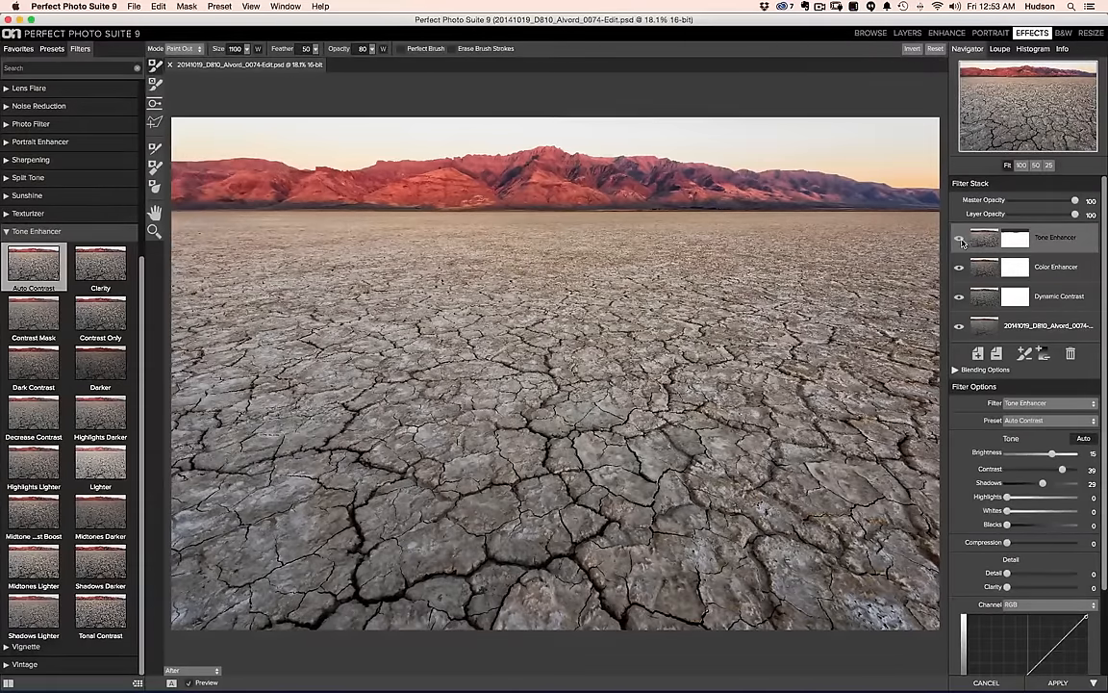
- Select the masking brush option for the Tone Enhancer layer
click(960, 239)
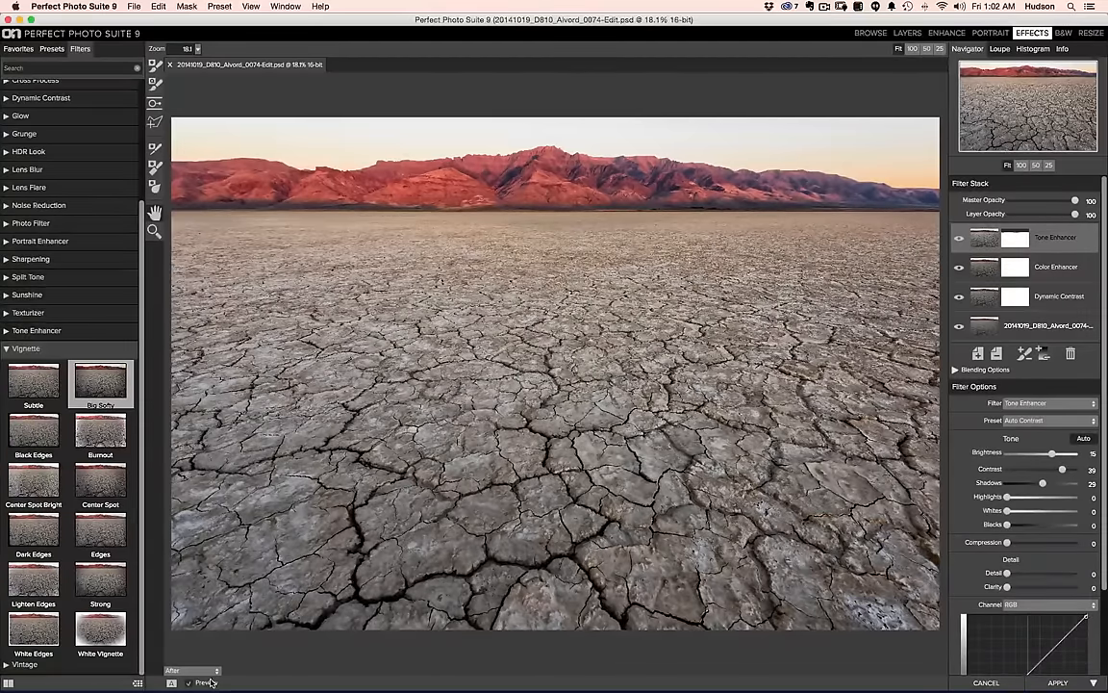
click(200, 681)
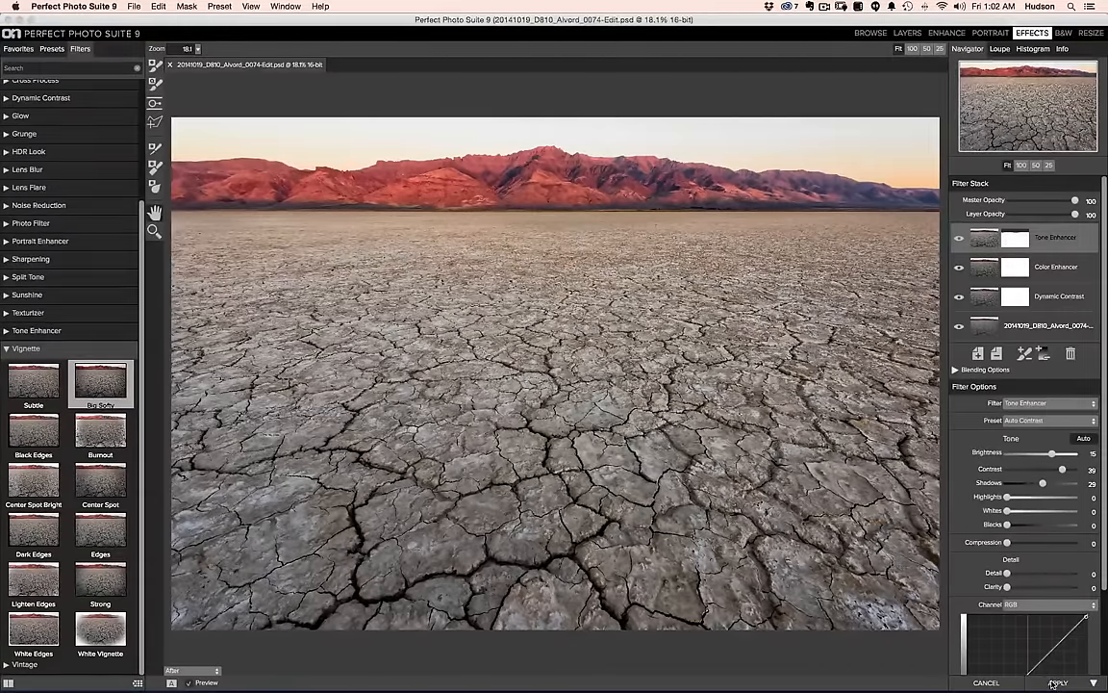
- Apply all filter layers and return the finished PSD to Lightroom
click(1072, 681)
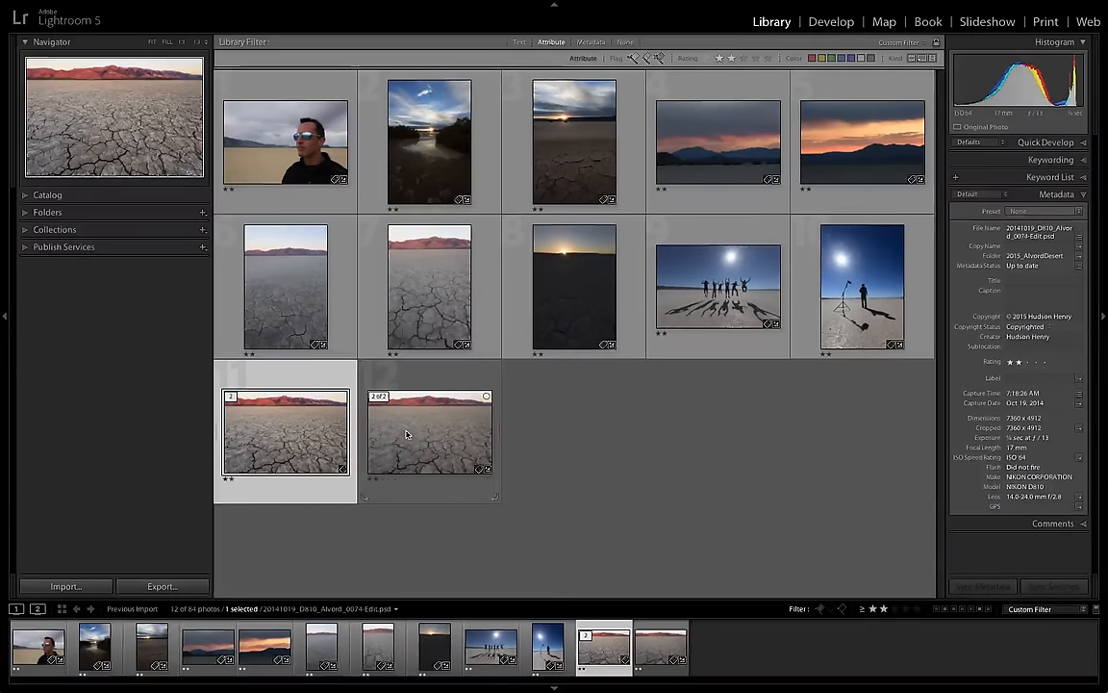
- Collapse and re-expand the desert photo stack, then select the edited PSD version
click(285, 430)
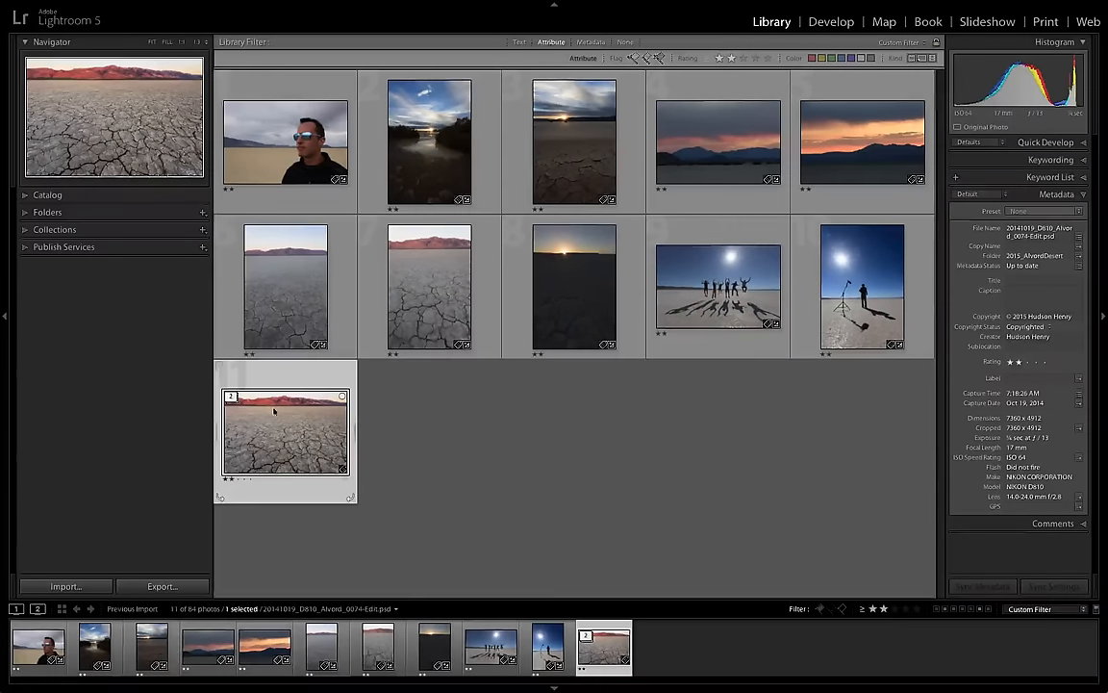
click(431, 431)
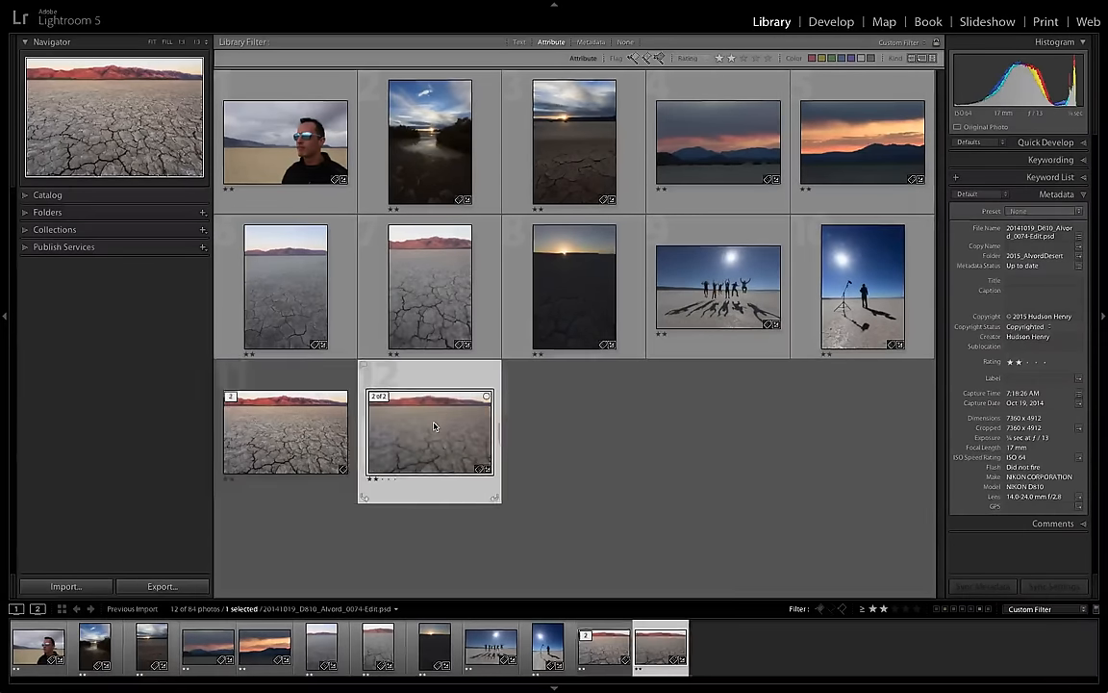
click(285, 433)
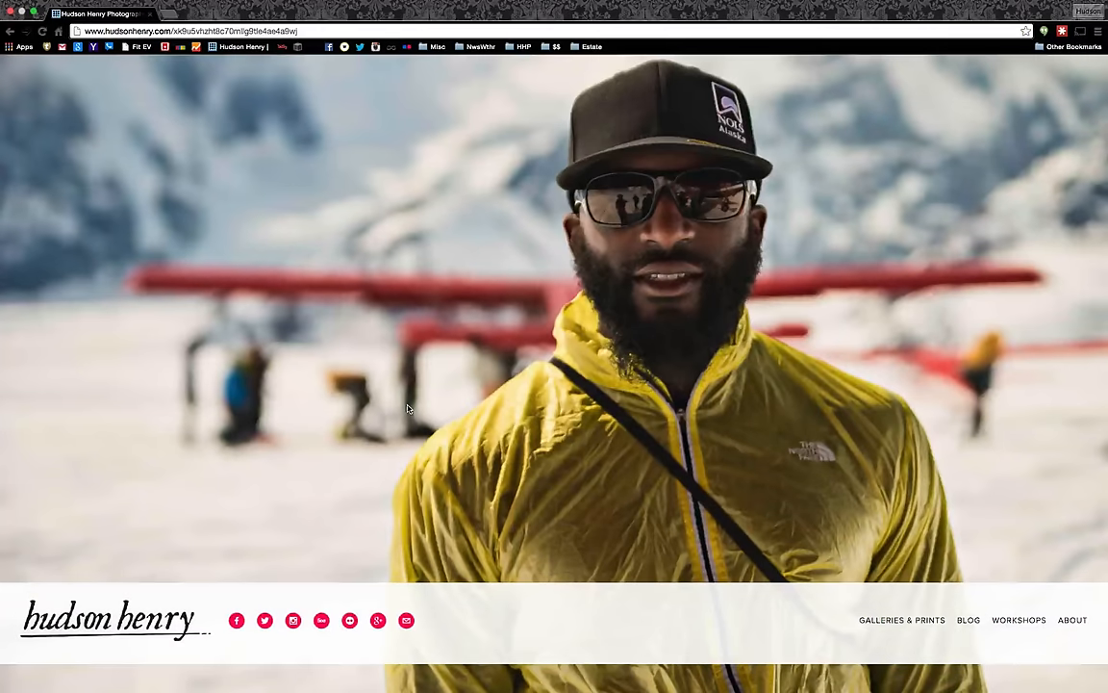
mouse_move(266, 620)
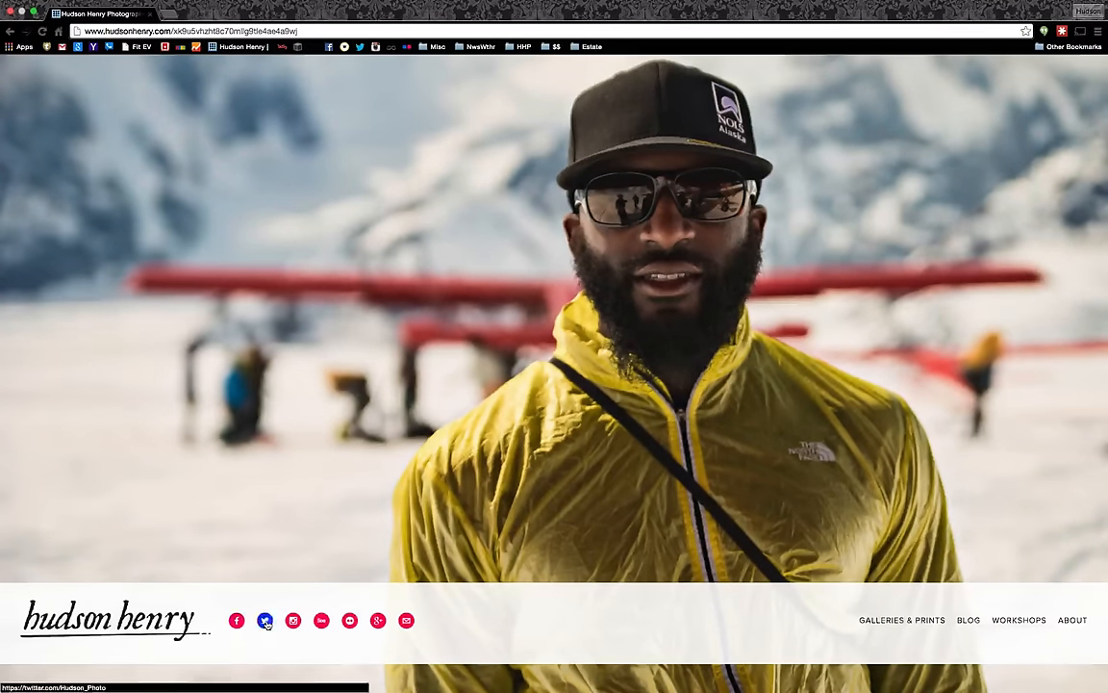
mouse_move(323, 621)
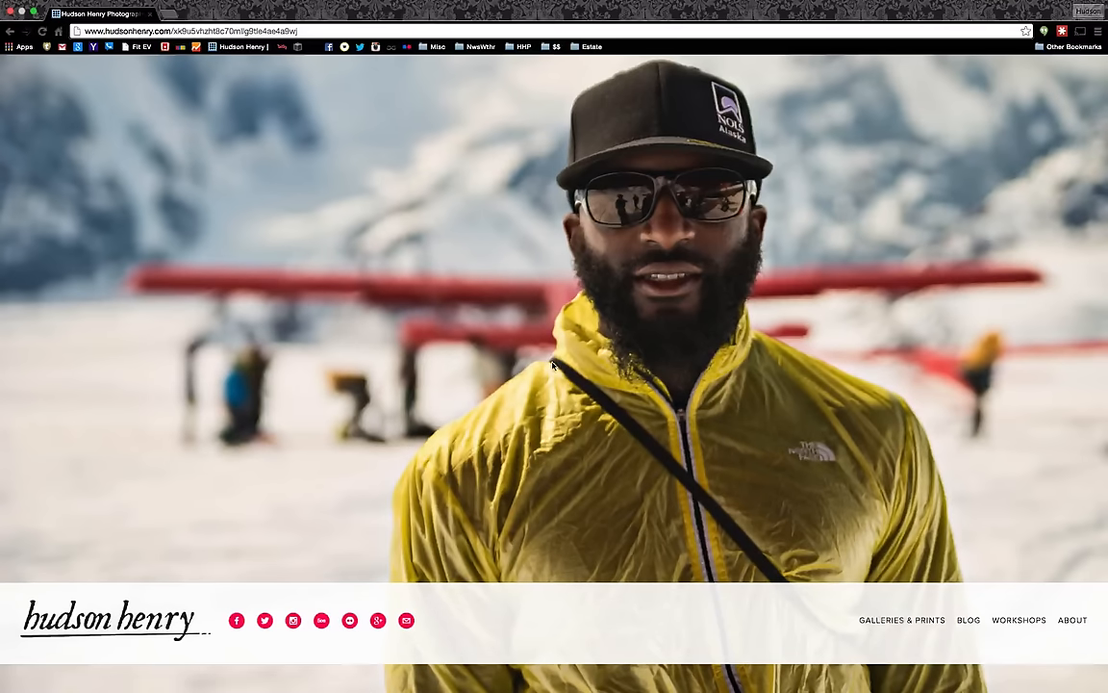
mouse_move(327, 377)
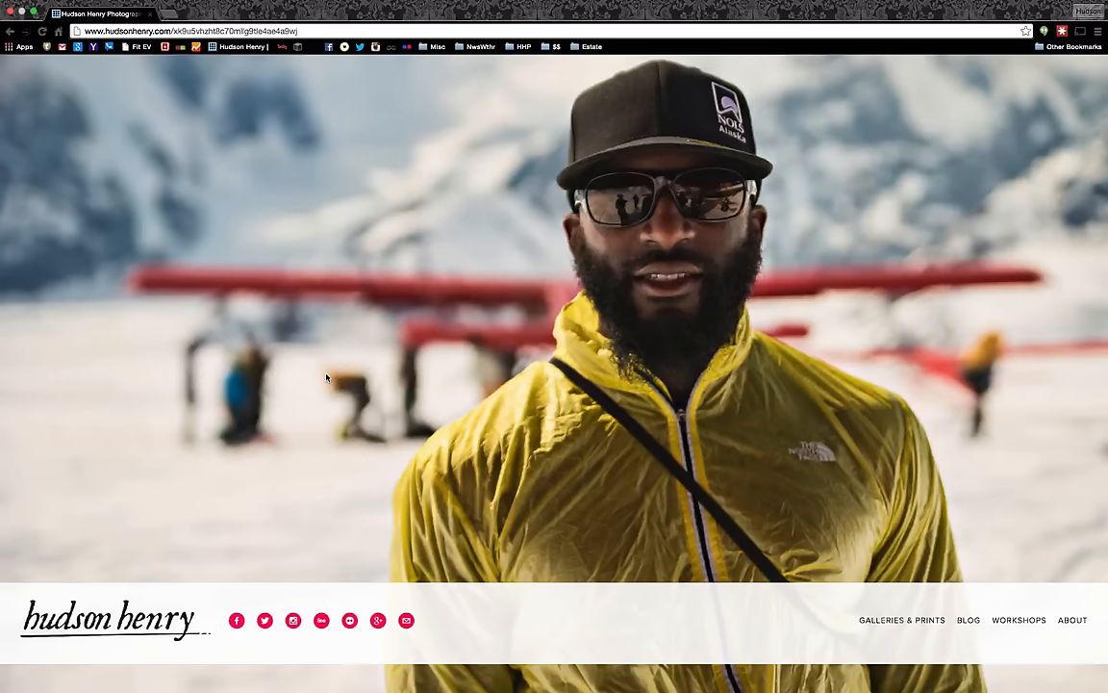